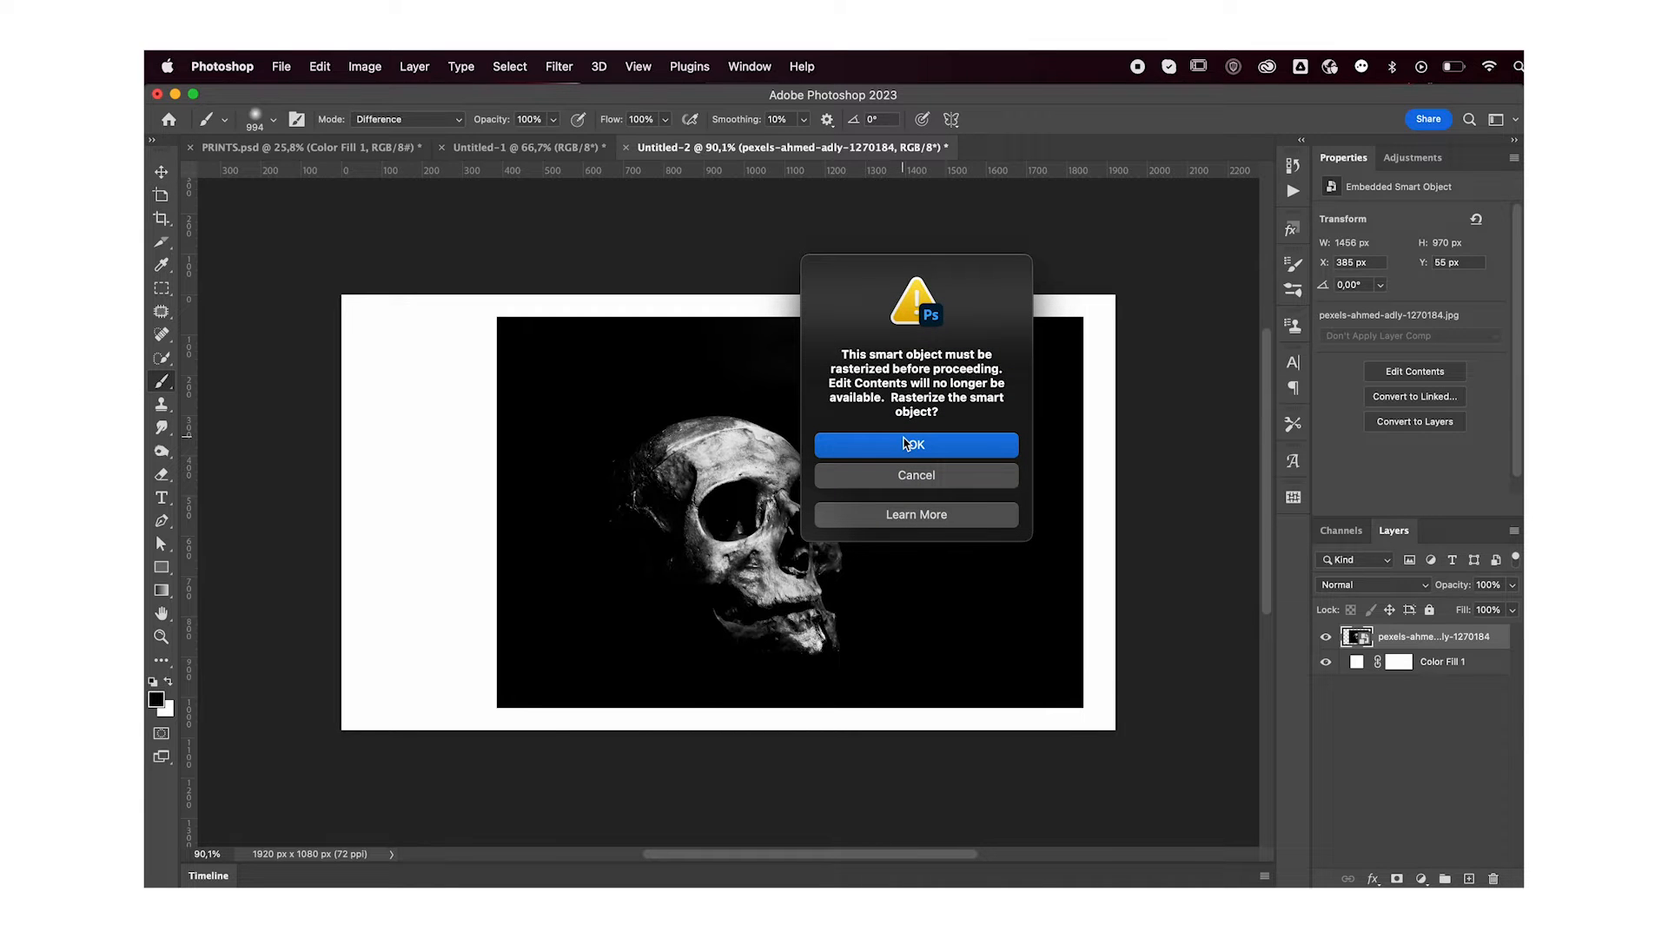
# Rasterize the skull smart object and select the white border frame by subtracting the photo from a canvas-wide marquee
pyautogui.click(916, 445)
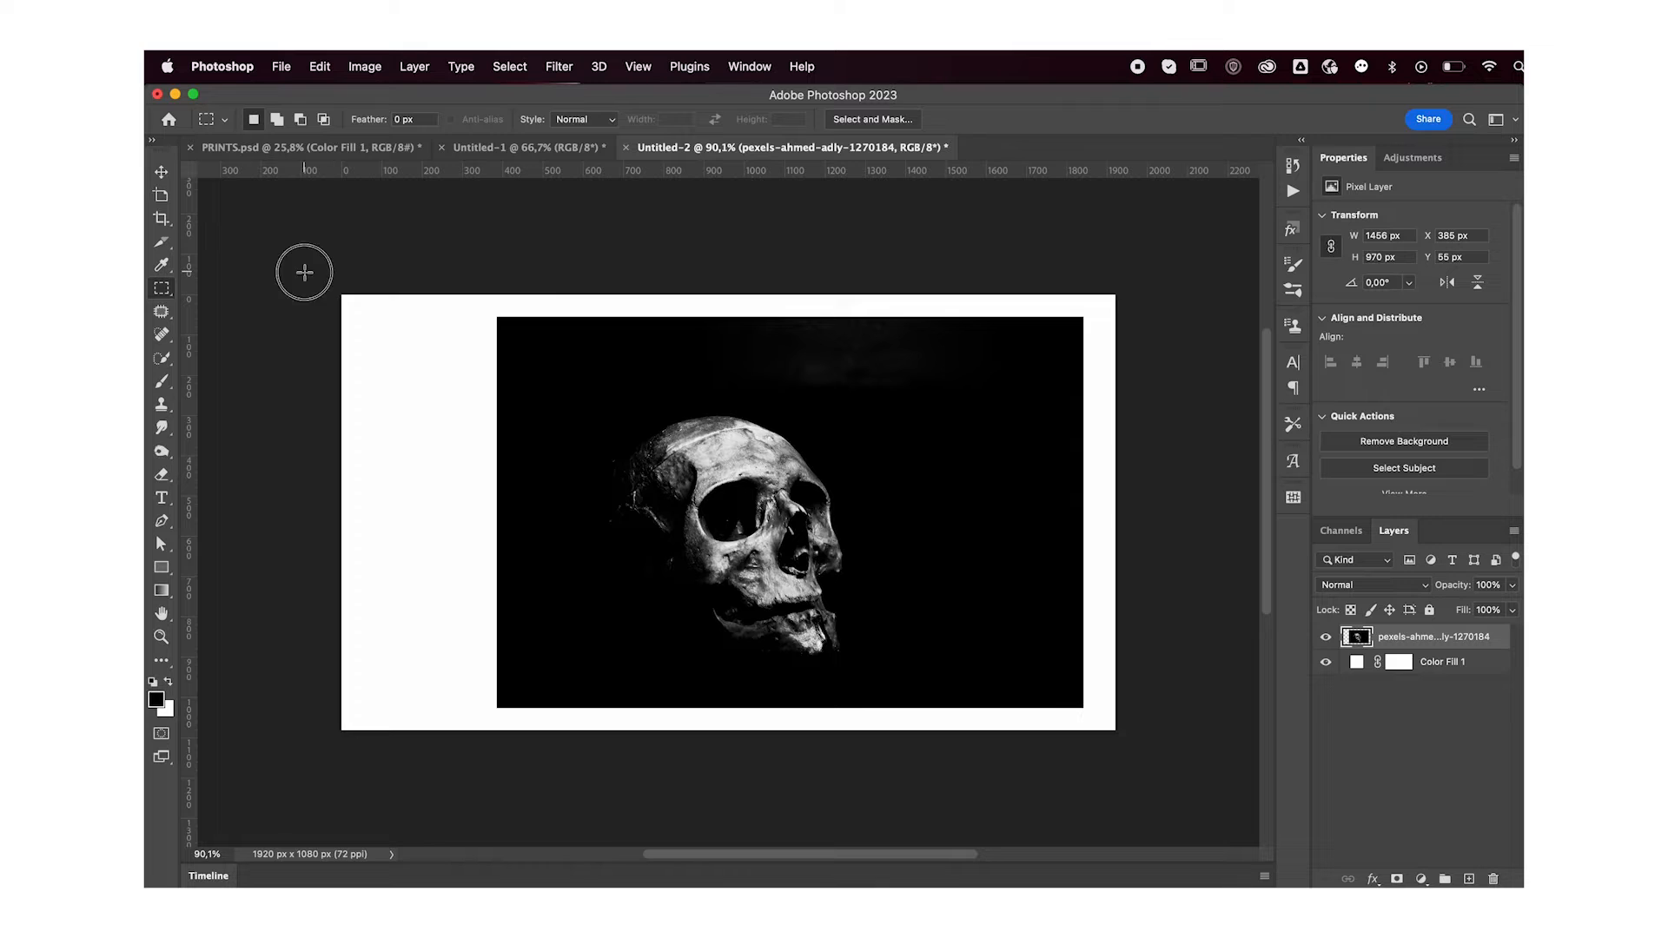
pyautogui.moveTo(302, 272); pyautogui.dragTo(1114, 324)
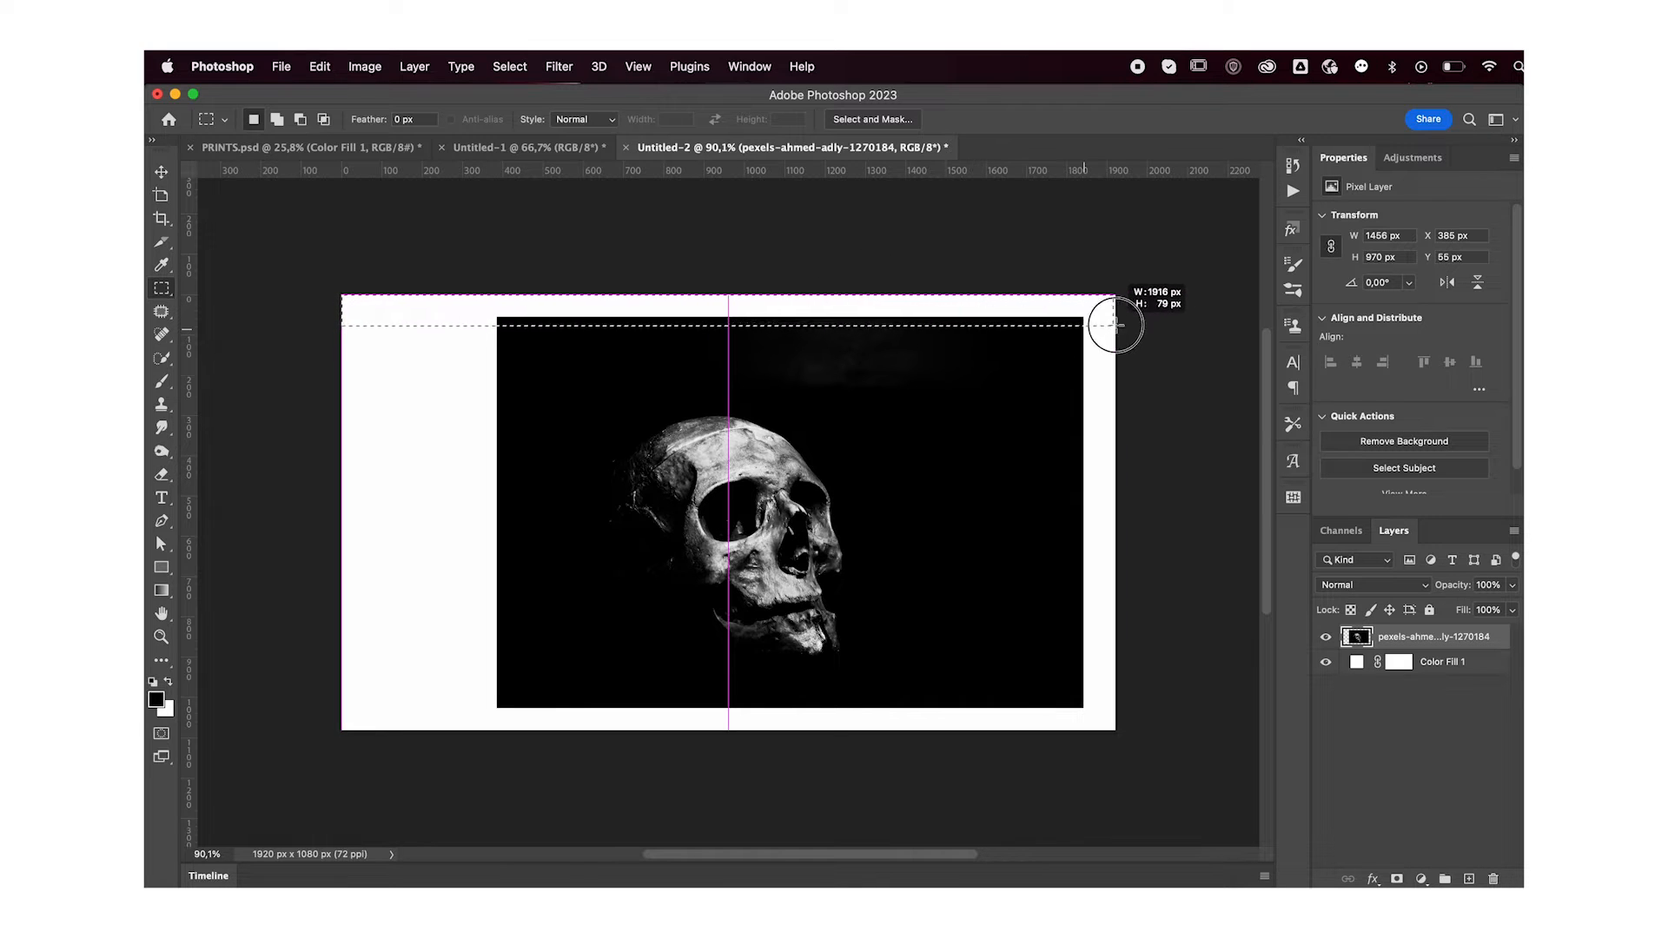
pyautogui.moveTo(1114, 325); pyautogui.dragTo(1049, 756)
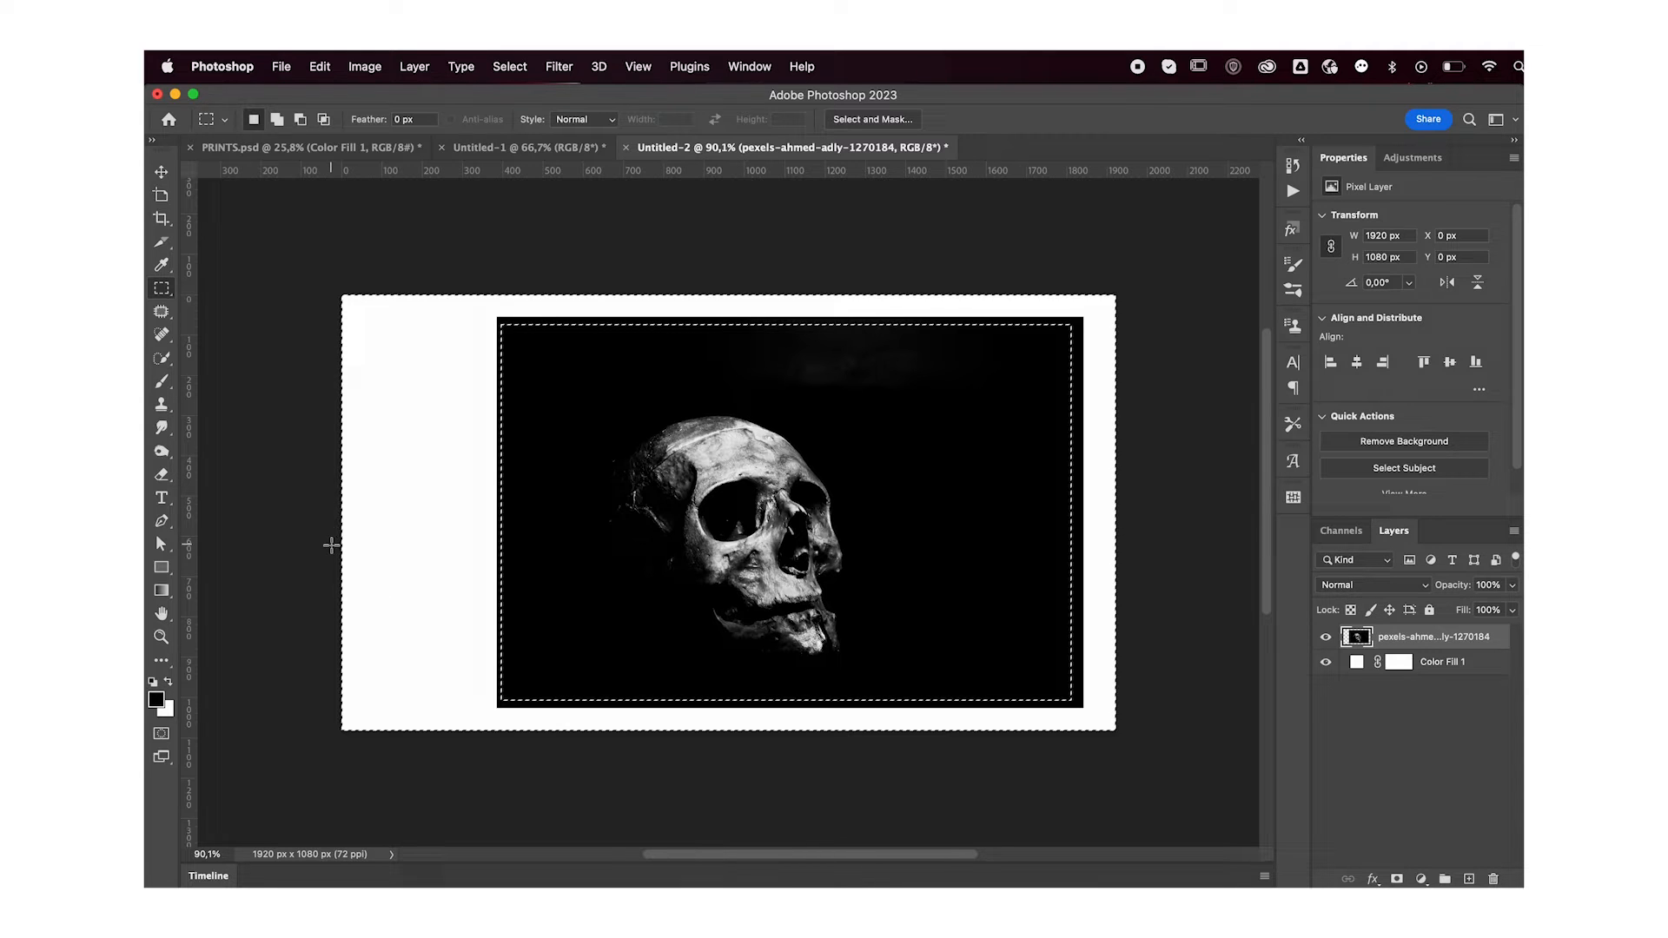
# Content-Aware Fill the white border with dark background and remove the Color Fill 1 layer
pyautogui.rightClick(745, 511)
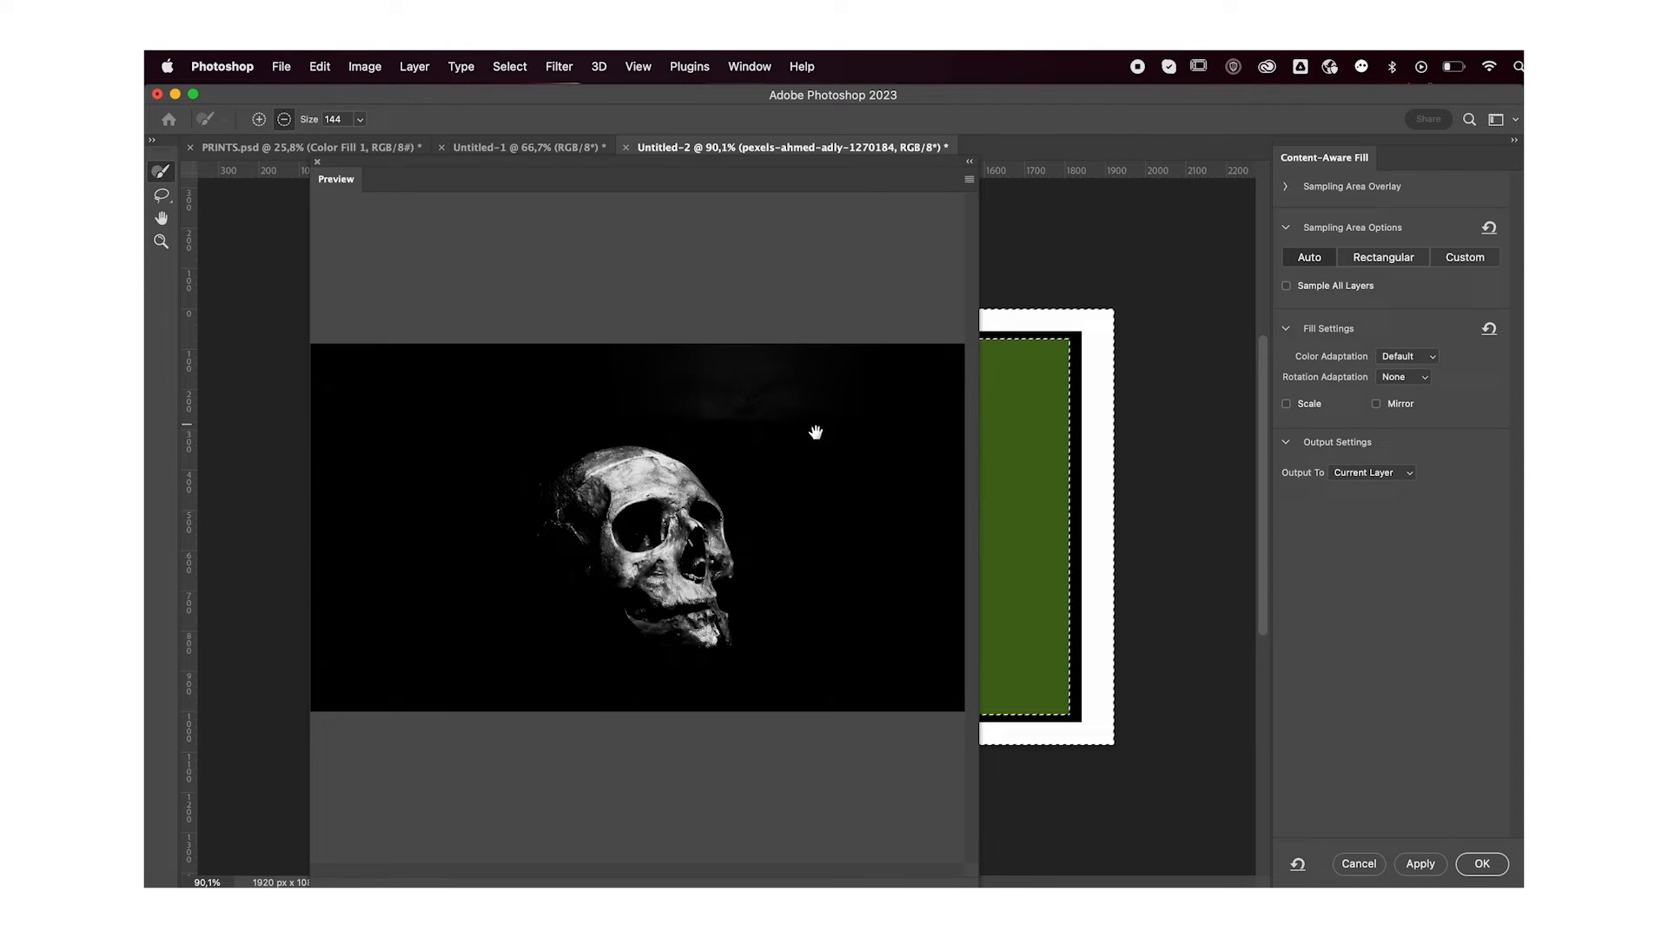
pyautogui.moveTo(892, 495)
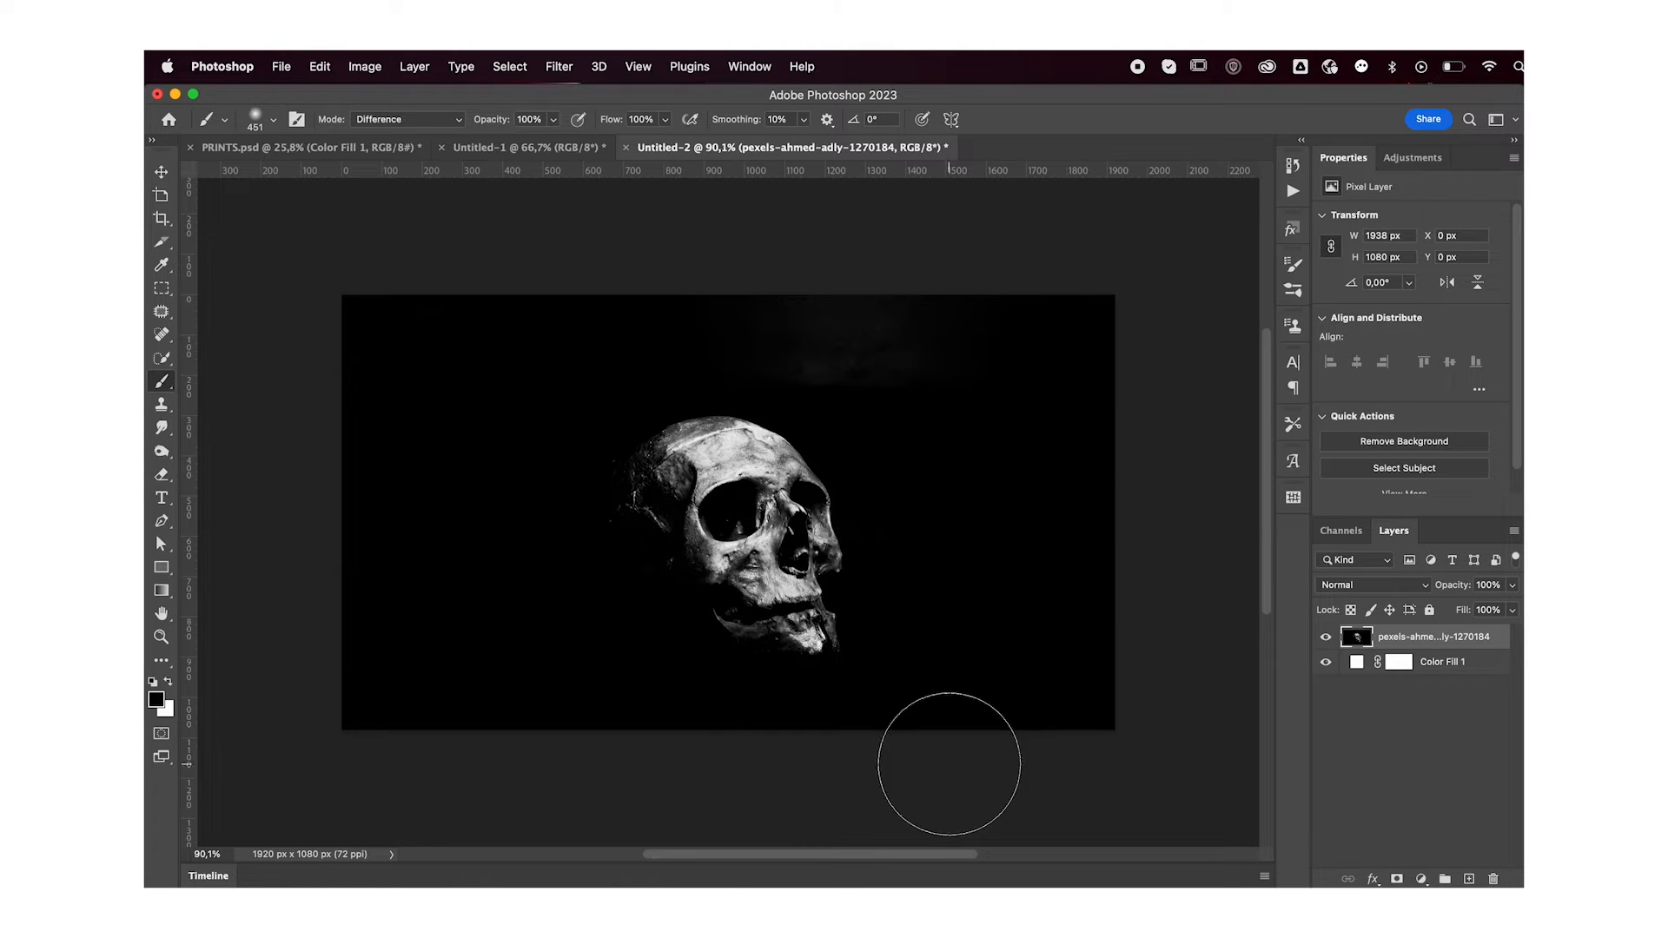
pyautogui.moveTo(439, 257)
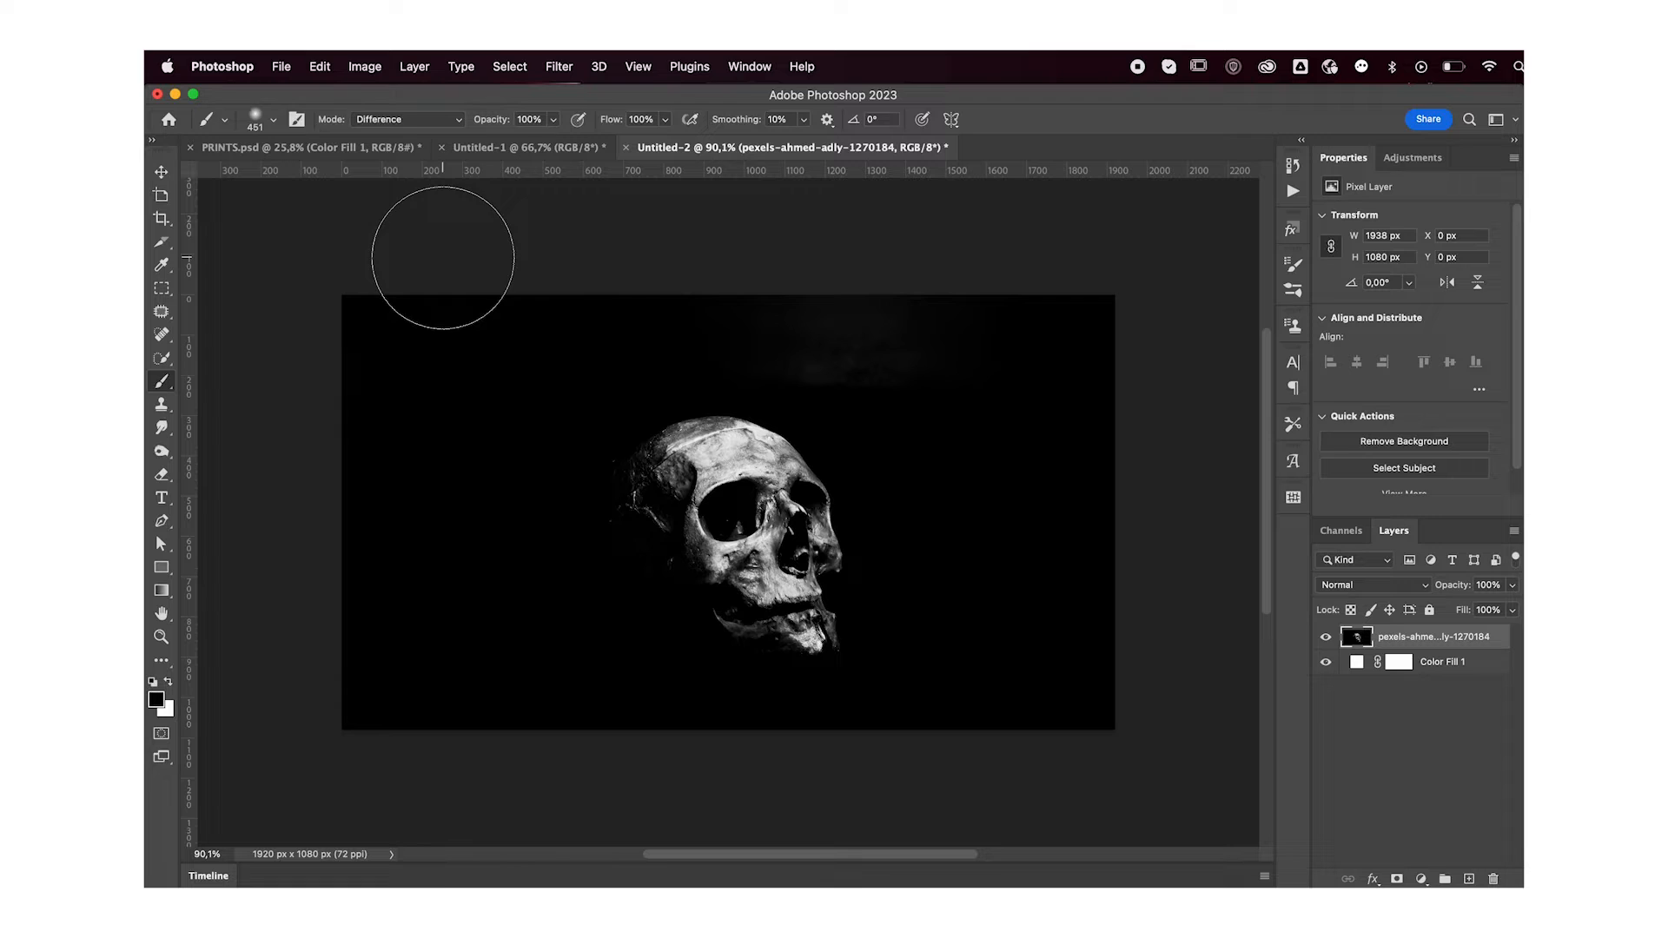
pyautogui.click(161, 172)
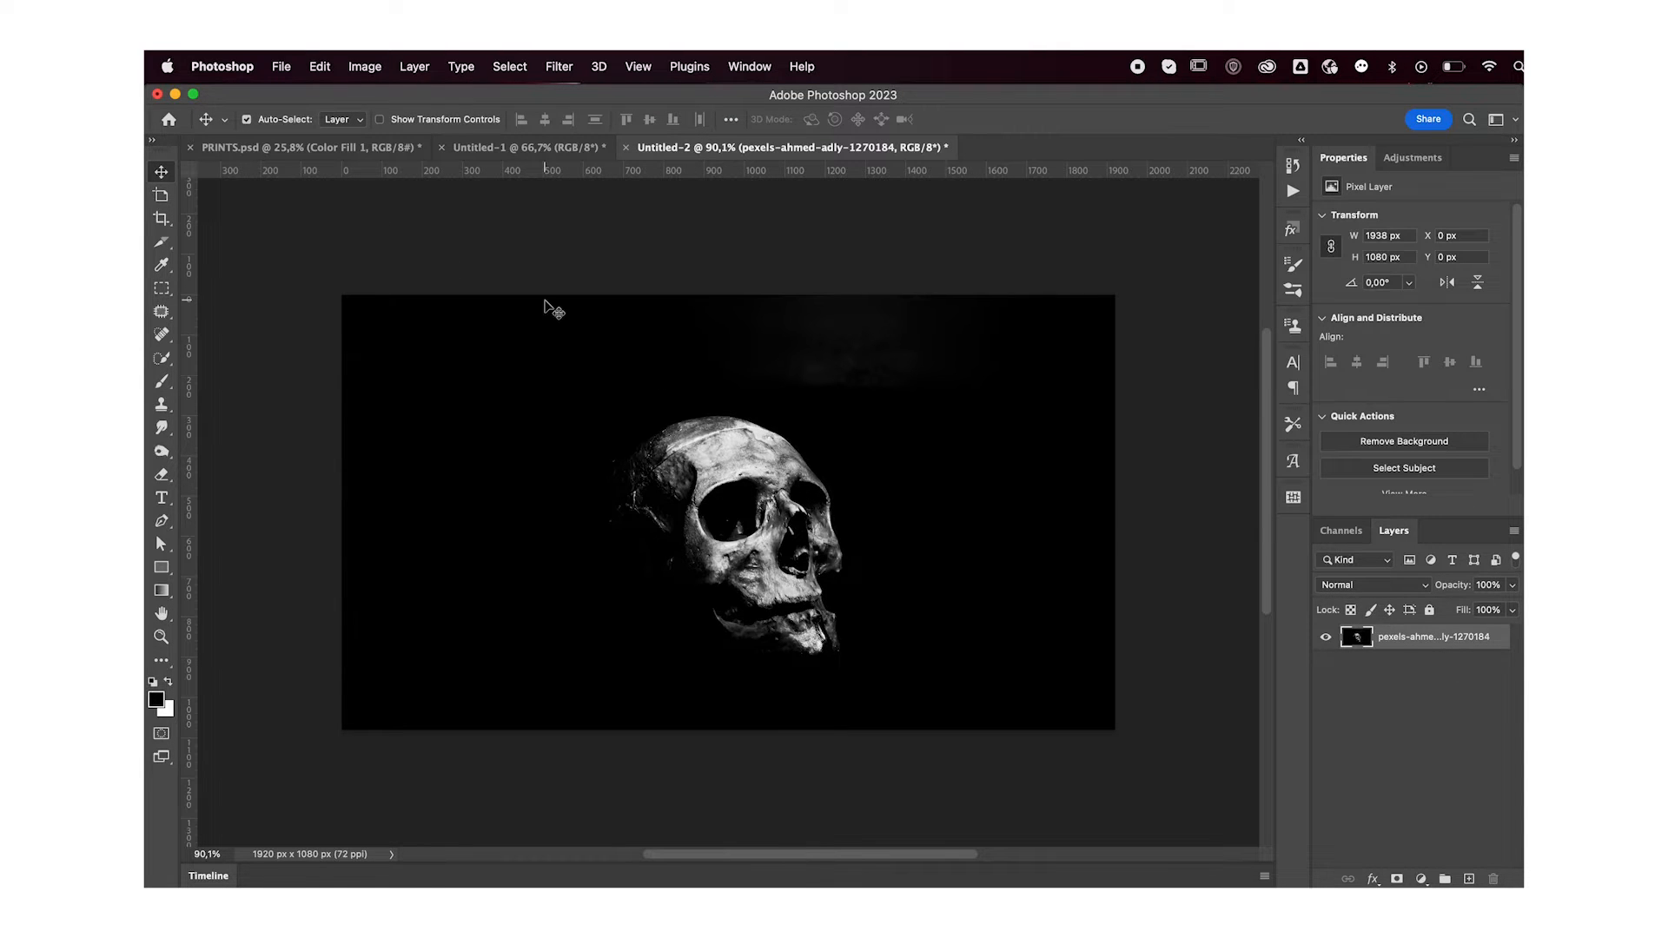
# Select the black background via Color Range with Fuzziness about 125 and delete it, leaving the skull on transparency
pyautogui.click(509, 66)
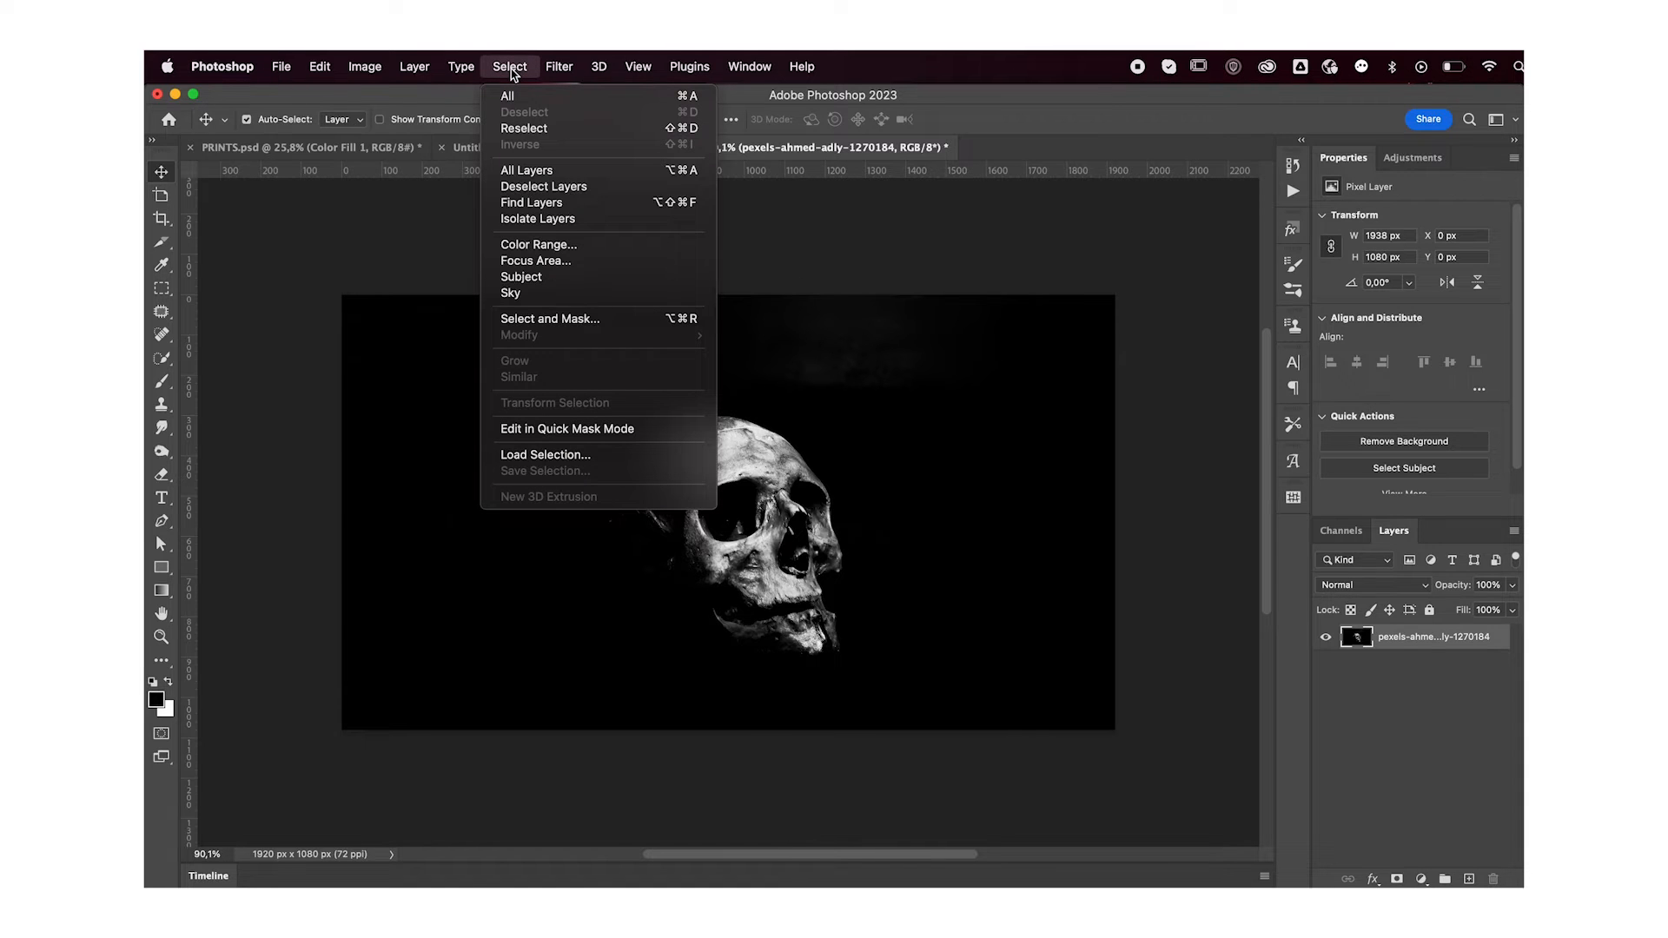
pyautogui.moveTo(539, 245)
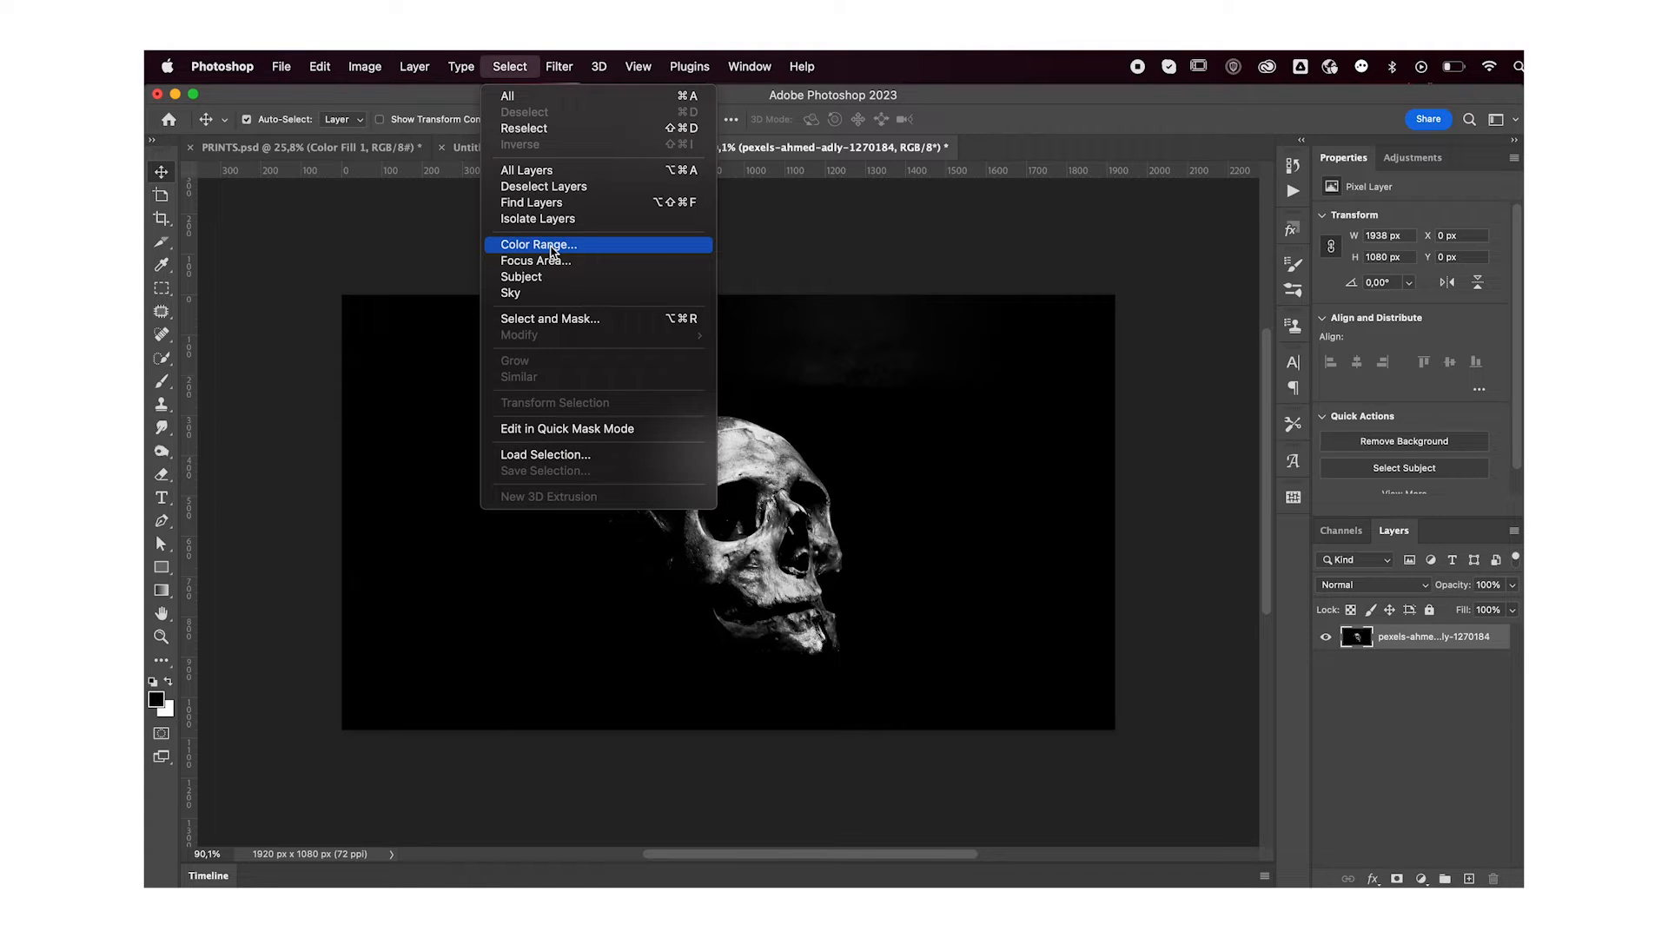
pyautogui.click(536, 245)
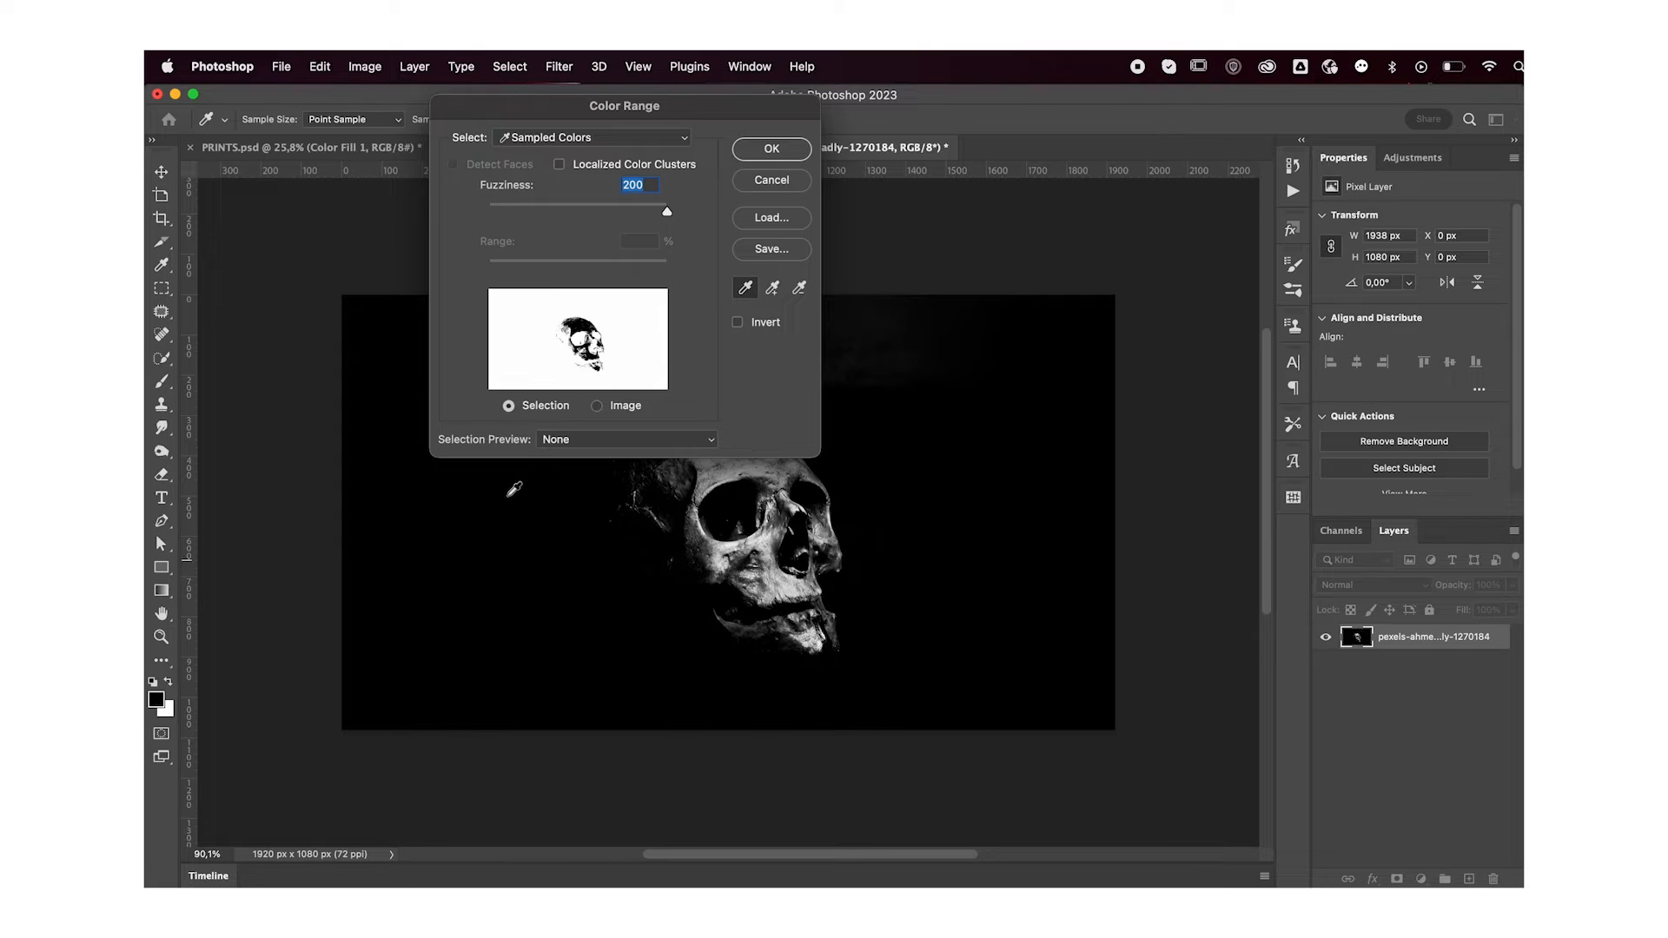
pyautogui.moveTo(665, 212); pyautogui.dragTo(594, 212)
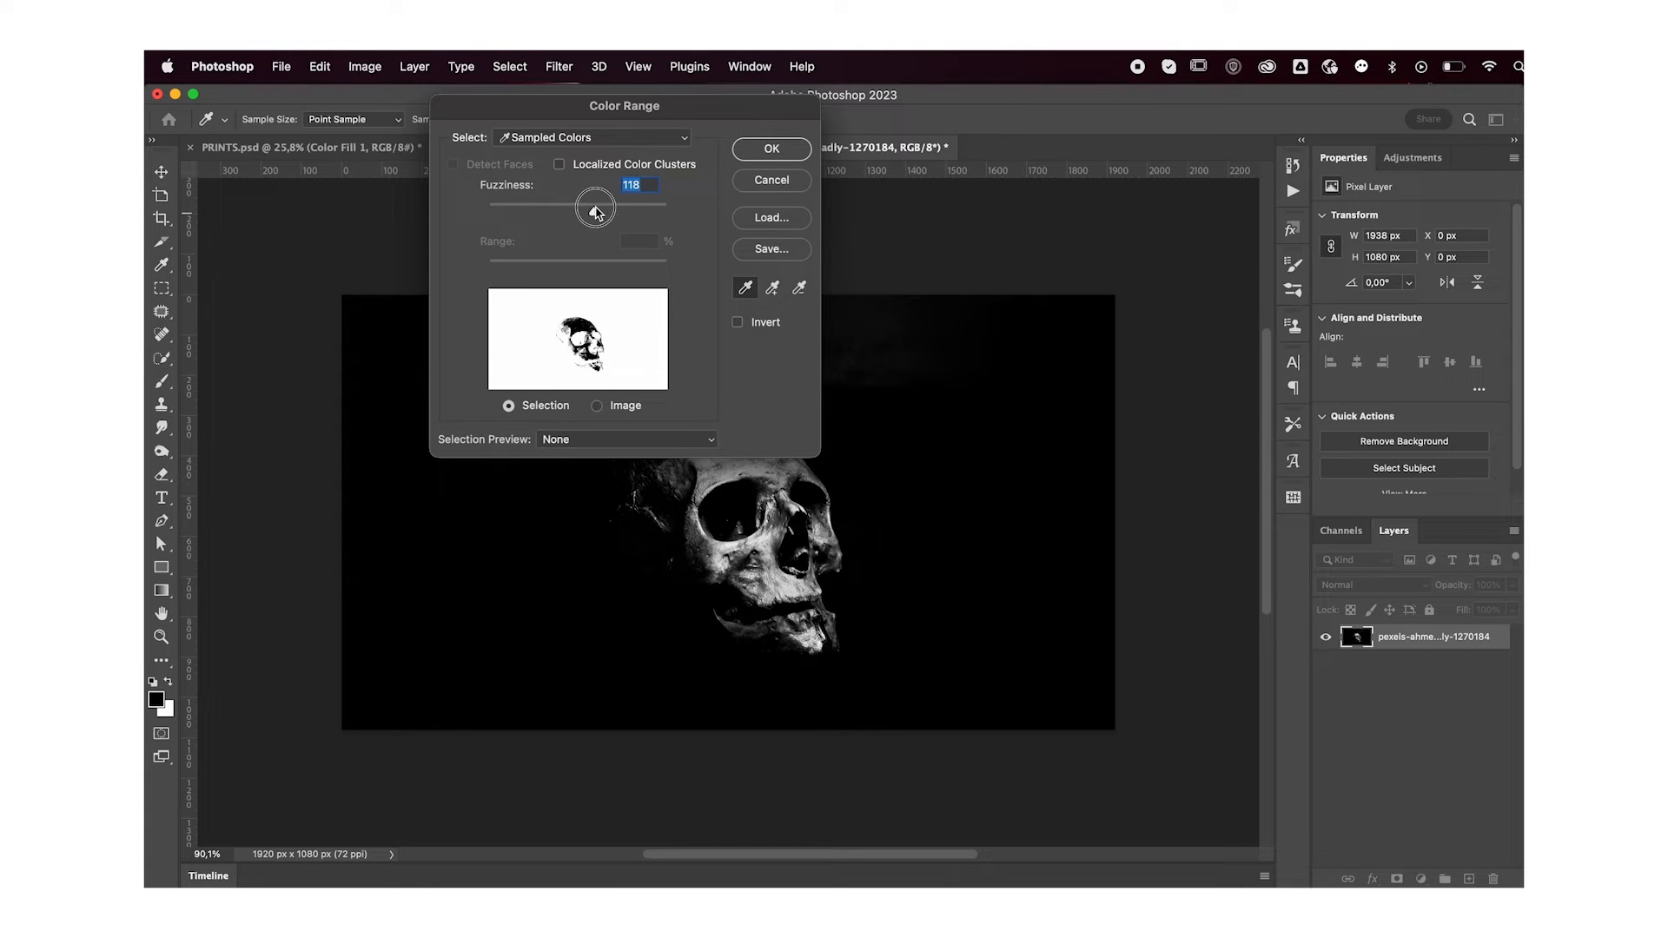
pyautogui.moveTo(594, 210); pyautogui.dragTo(612, 210)
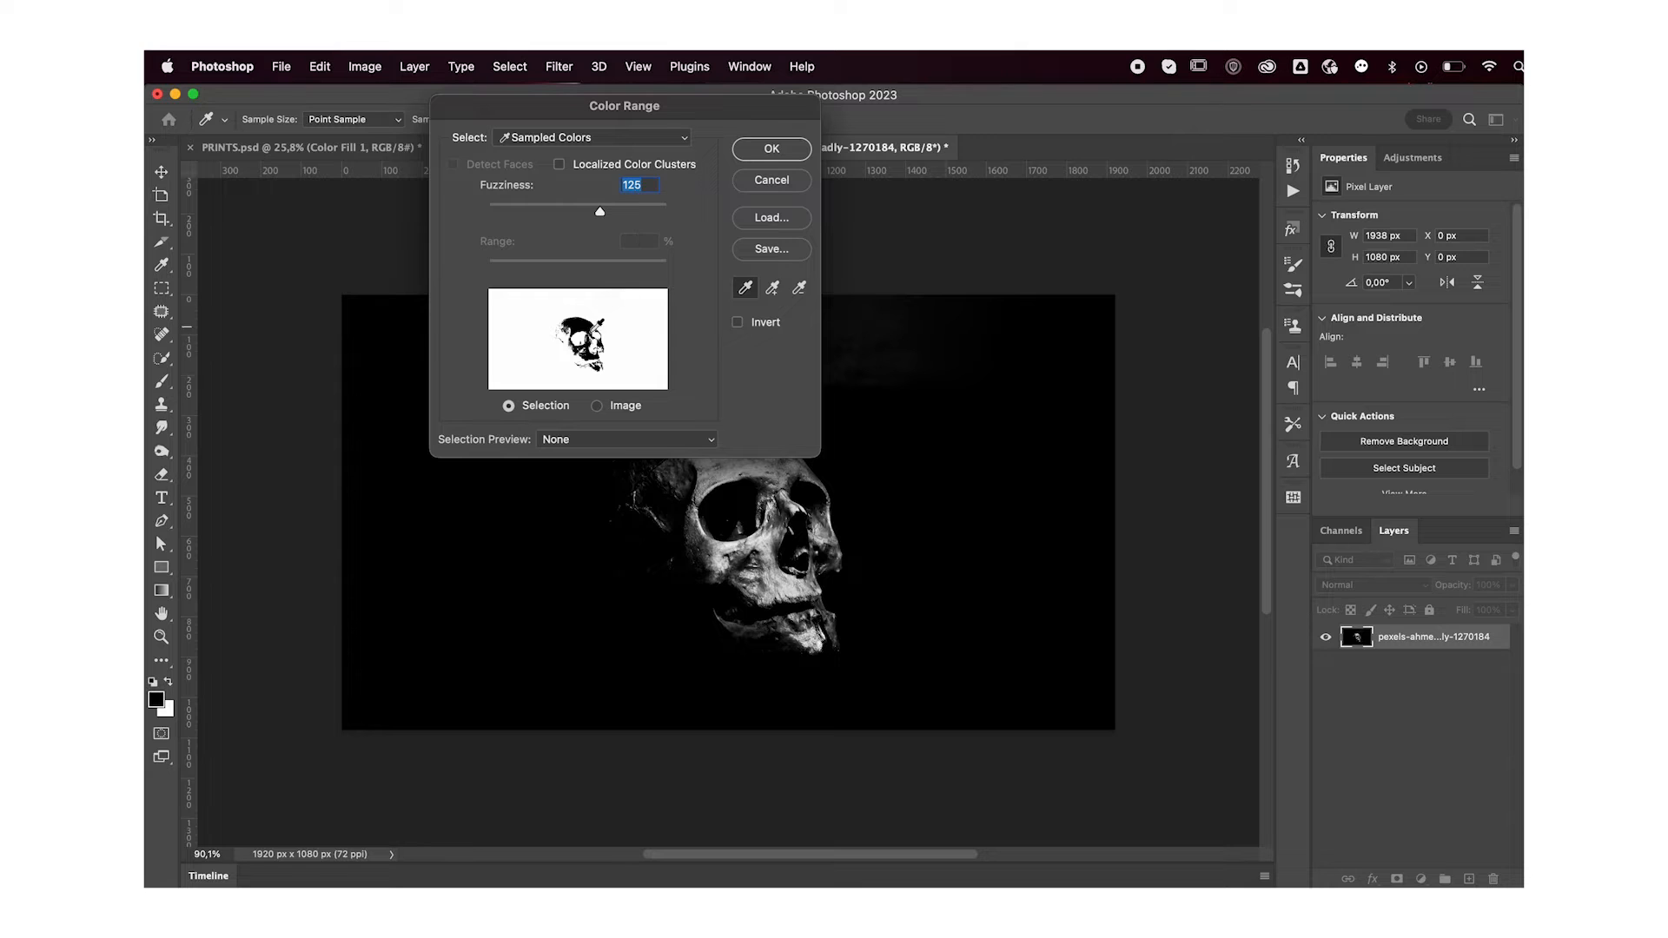
pyautogui.click(770, 149)
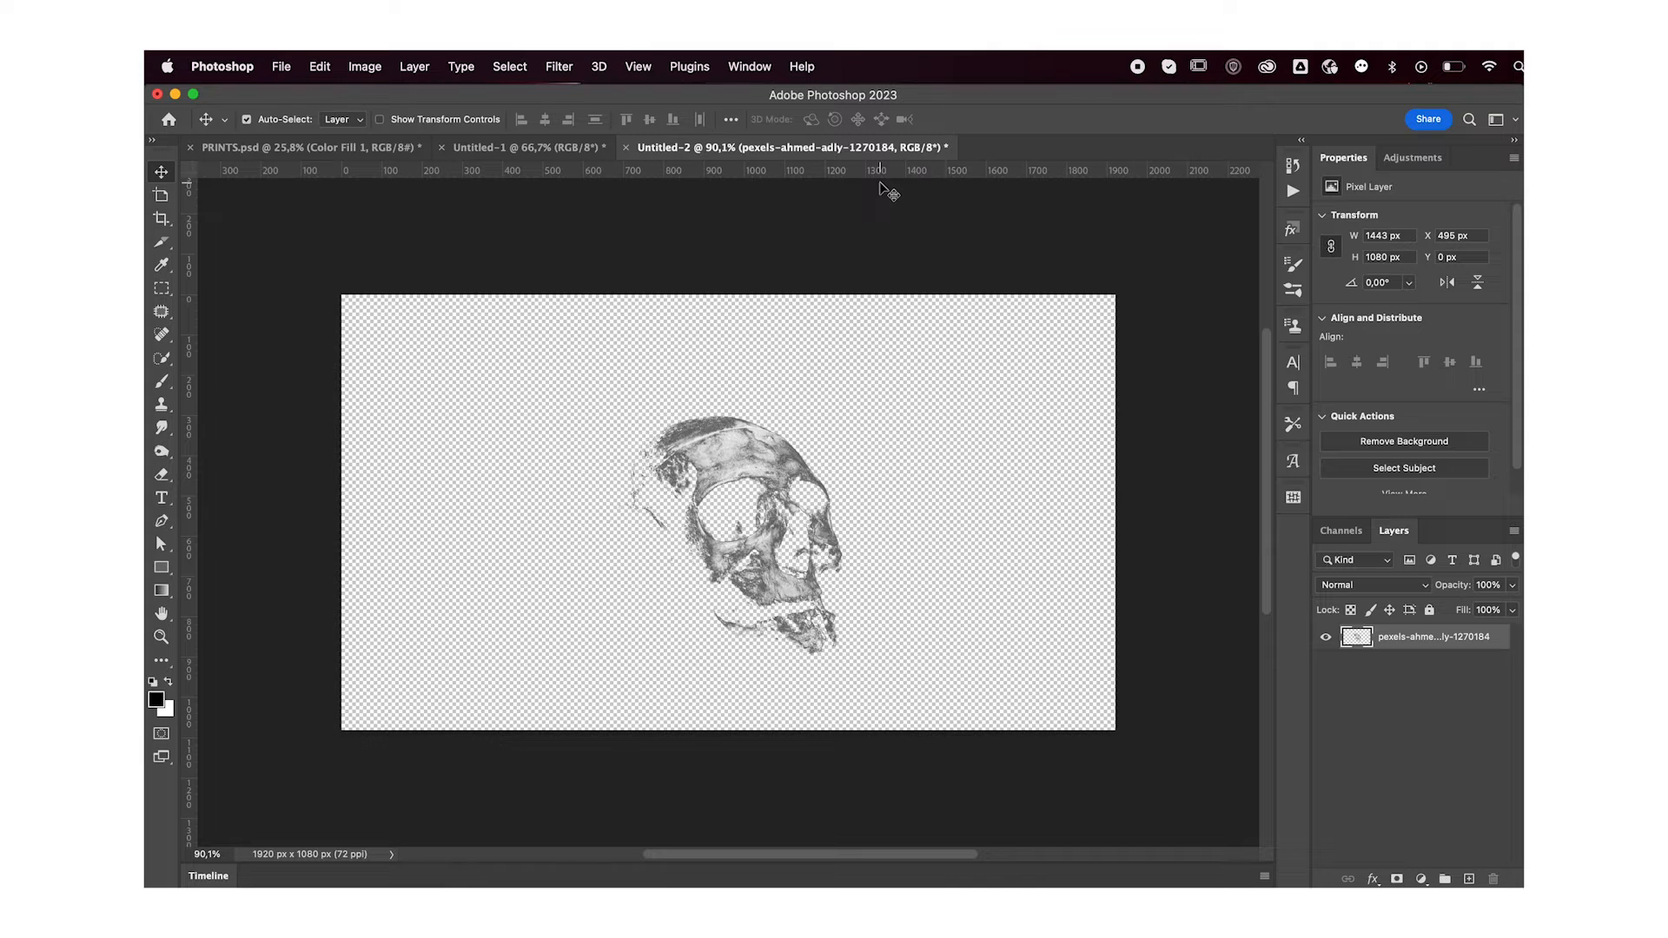
pyautogui.moveTo(1053, 495)
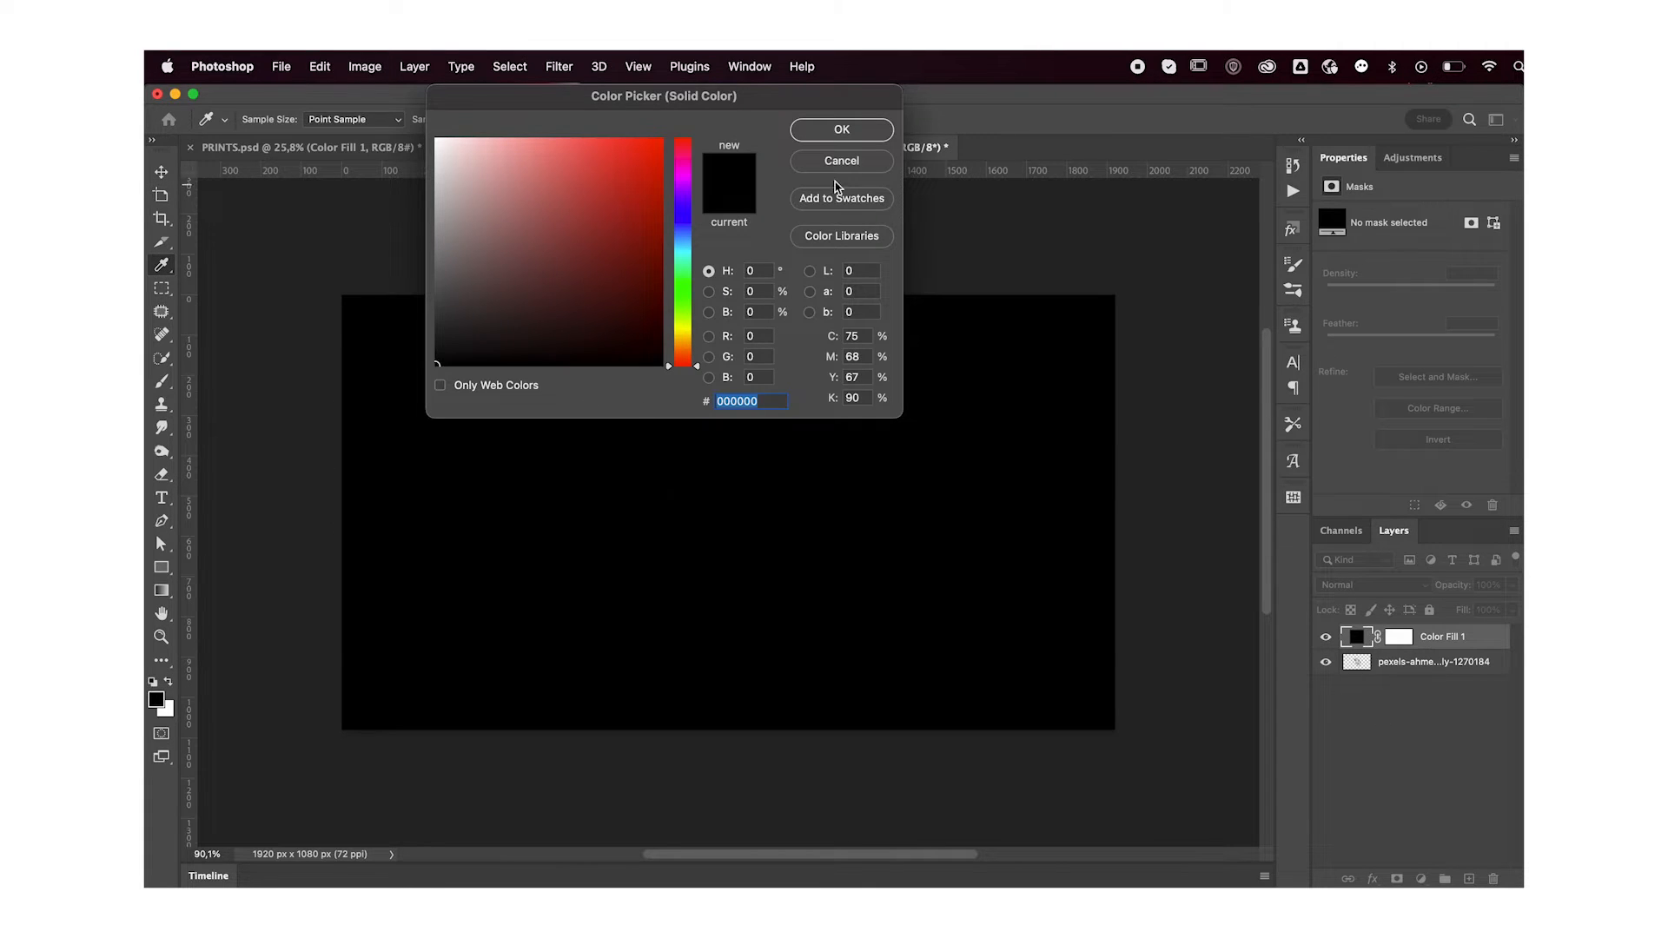
# Create a Solid Color fill layer in black #000000 beneath the cut-out skull
pyautogui.click(841, 128)
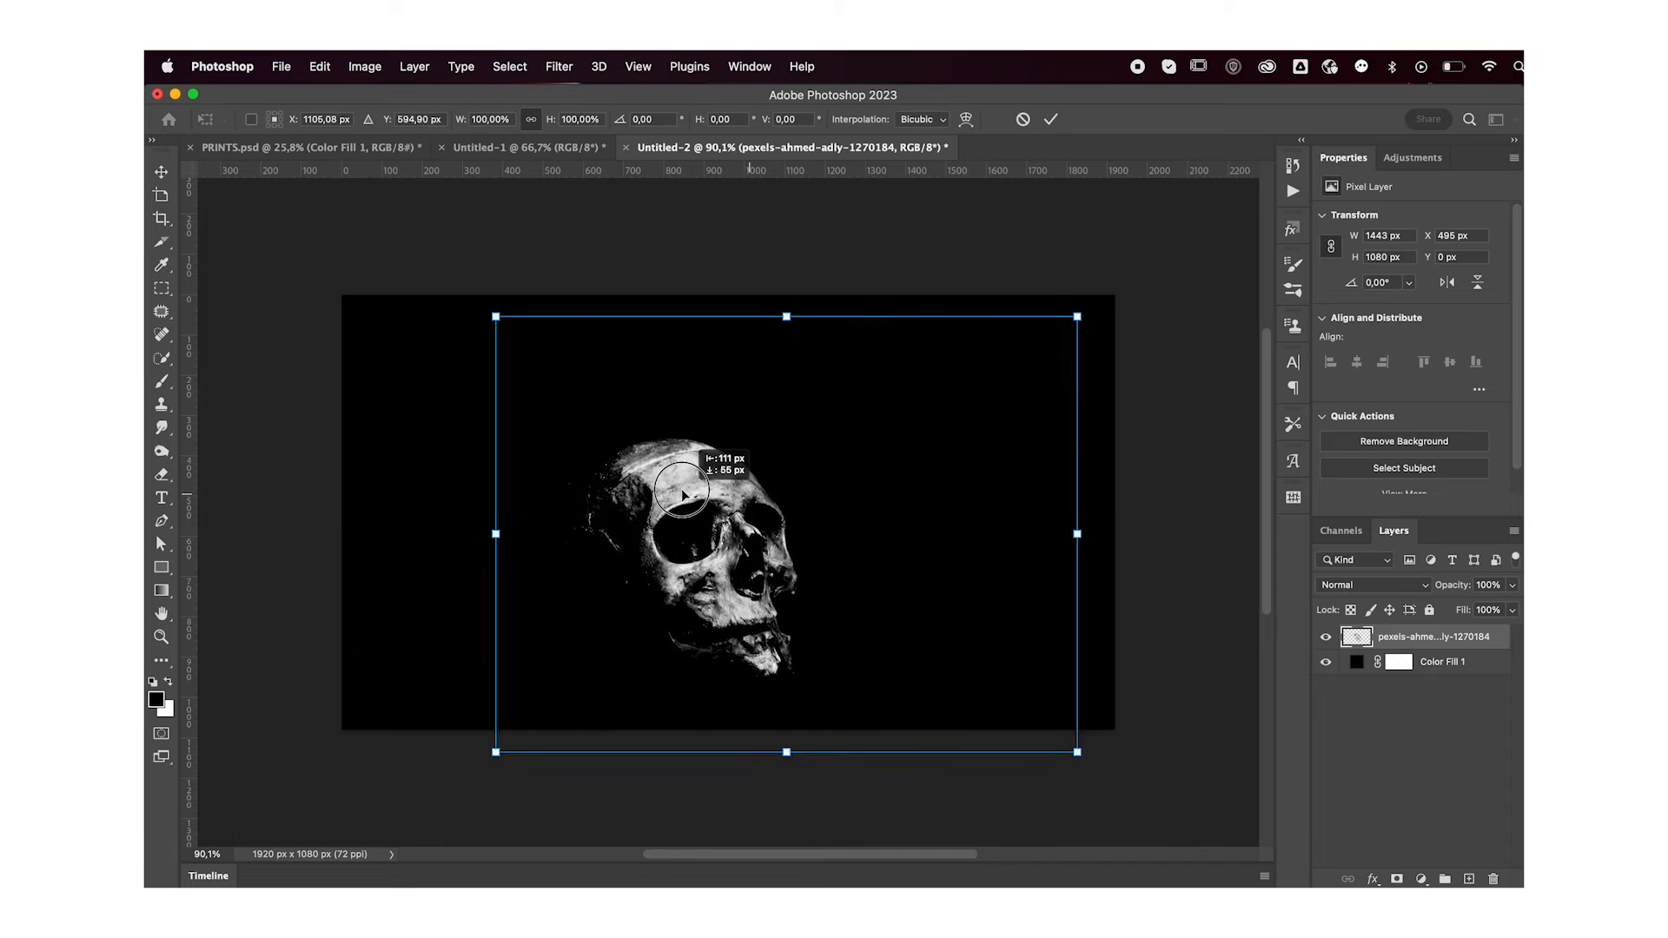
# Erase the skull's stray edges with a large soft Eraser, then shrink and centre it with Free Transform
pyautogui.moveTo(1077, 535); pyautogui.dragTo(997, 514)
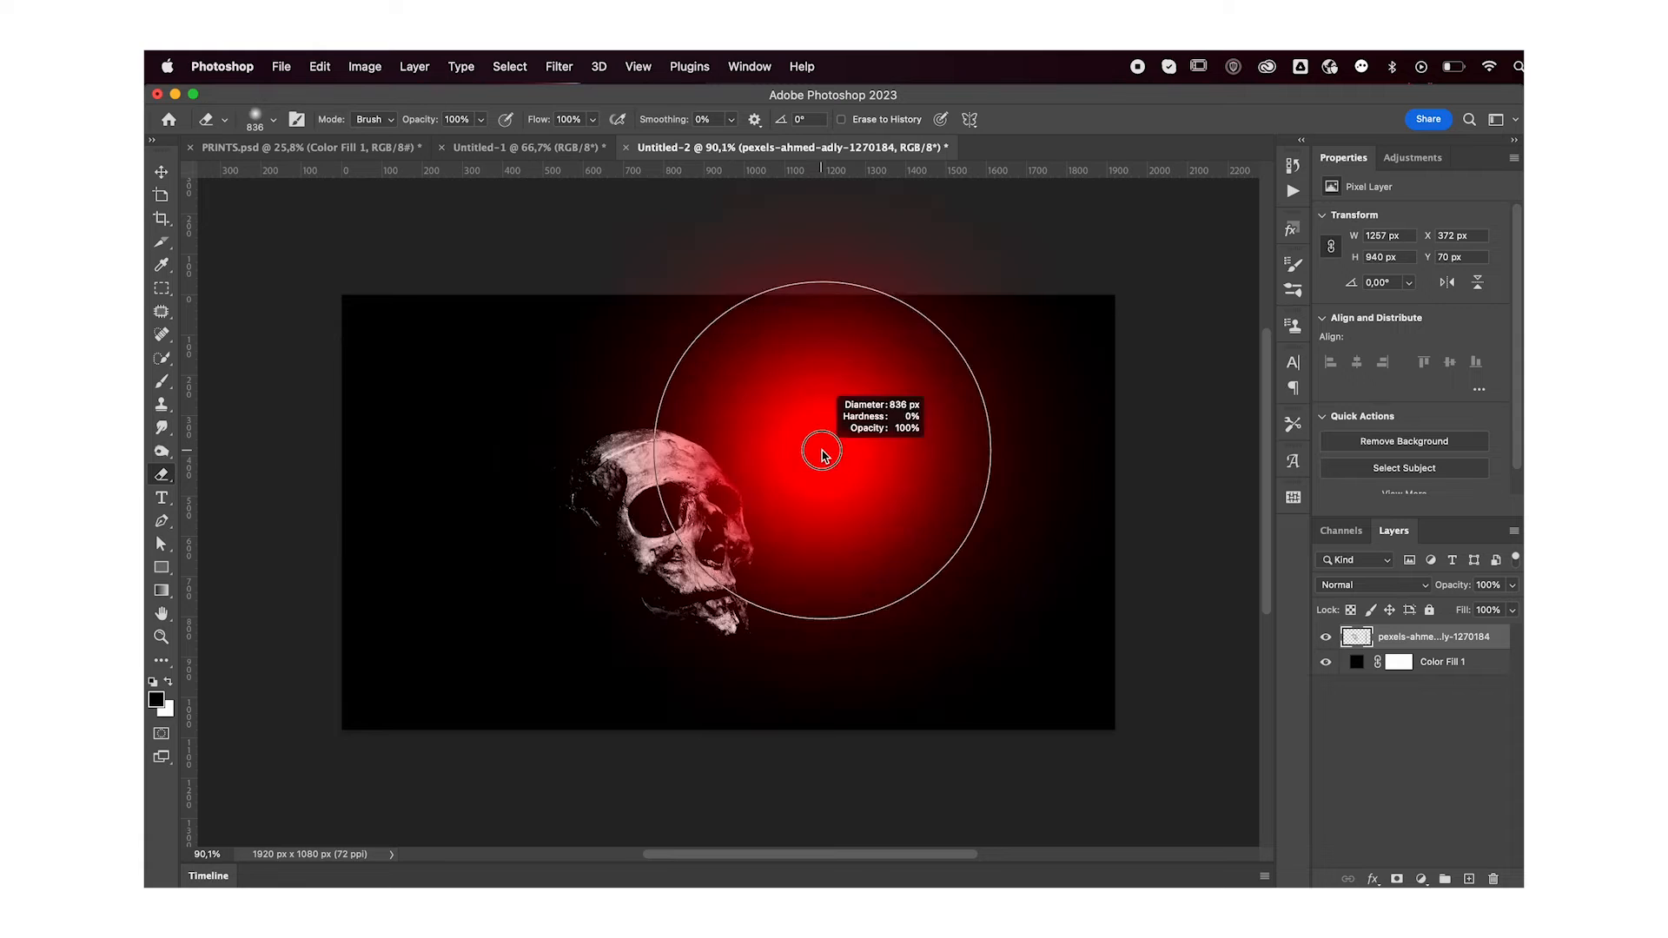
pyautogui.moveTo(822, 450); pyautogui.dragTo(976, 281)
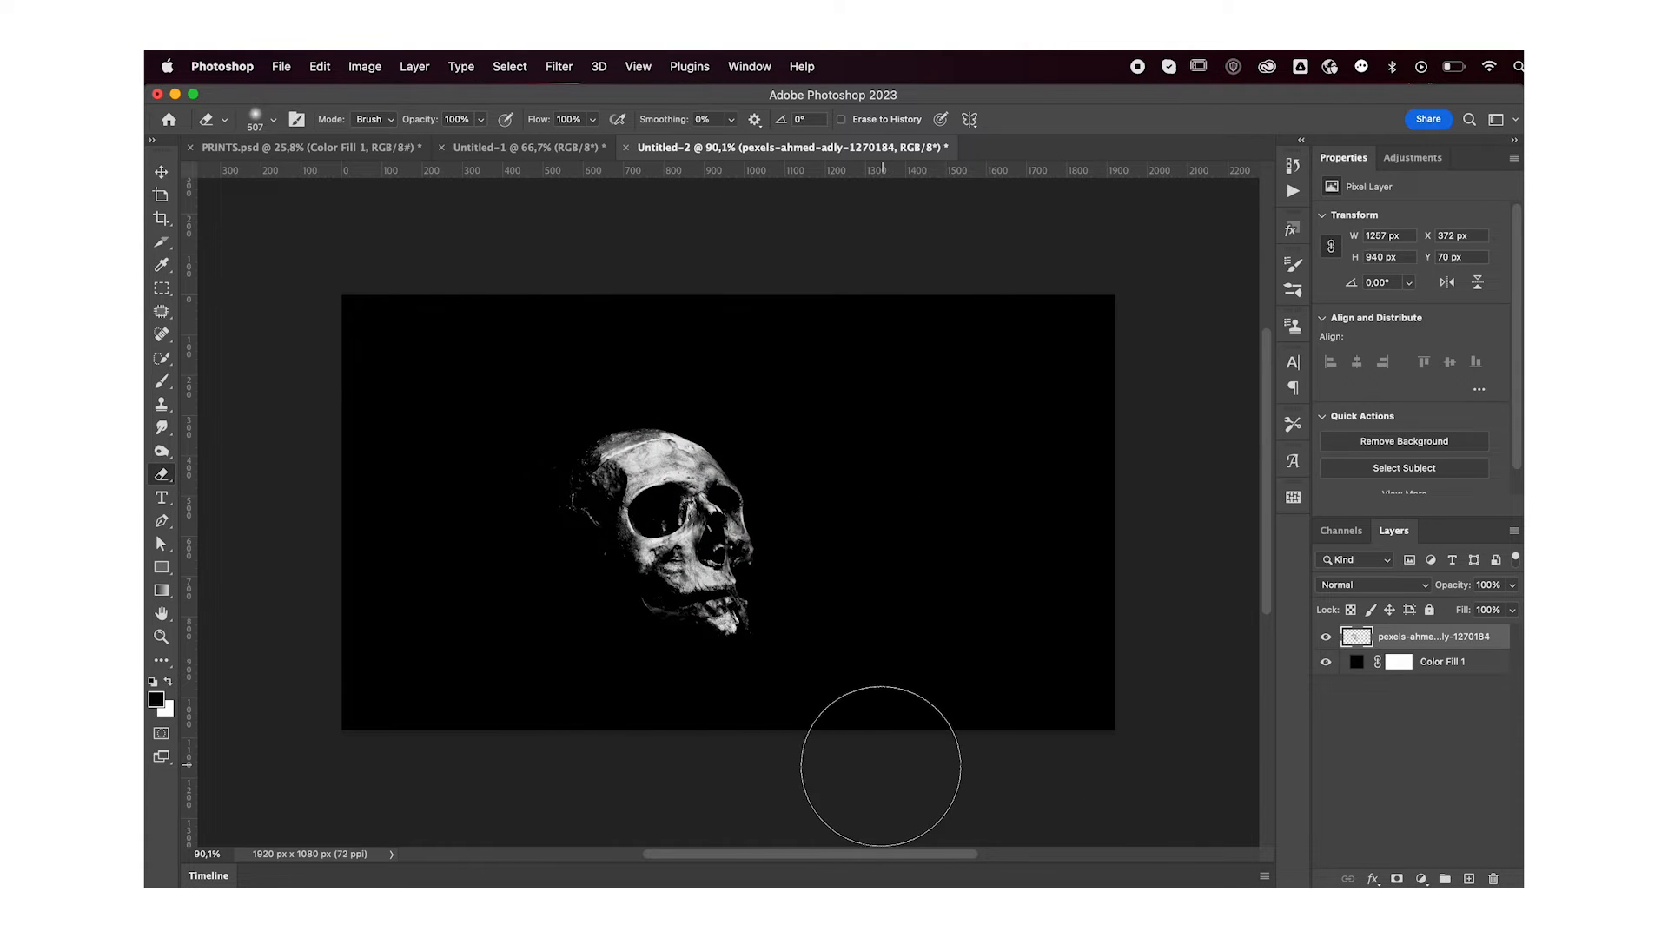
pyautogui.press('cmd+t')
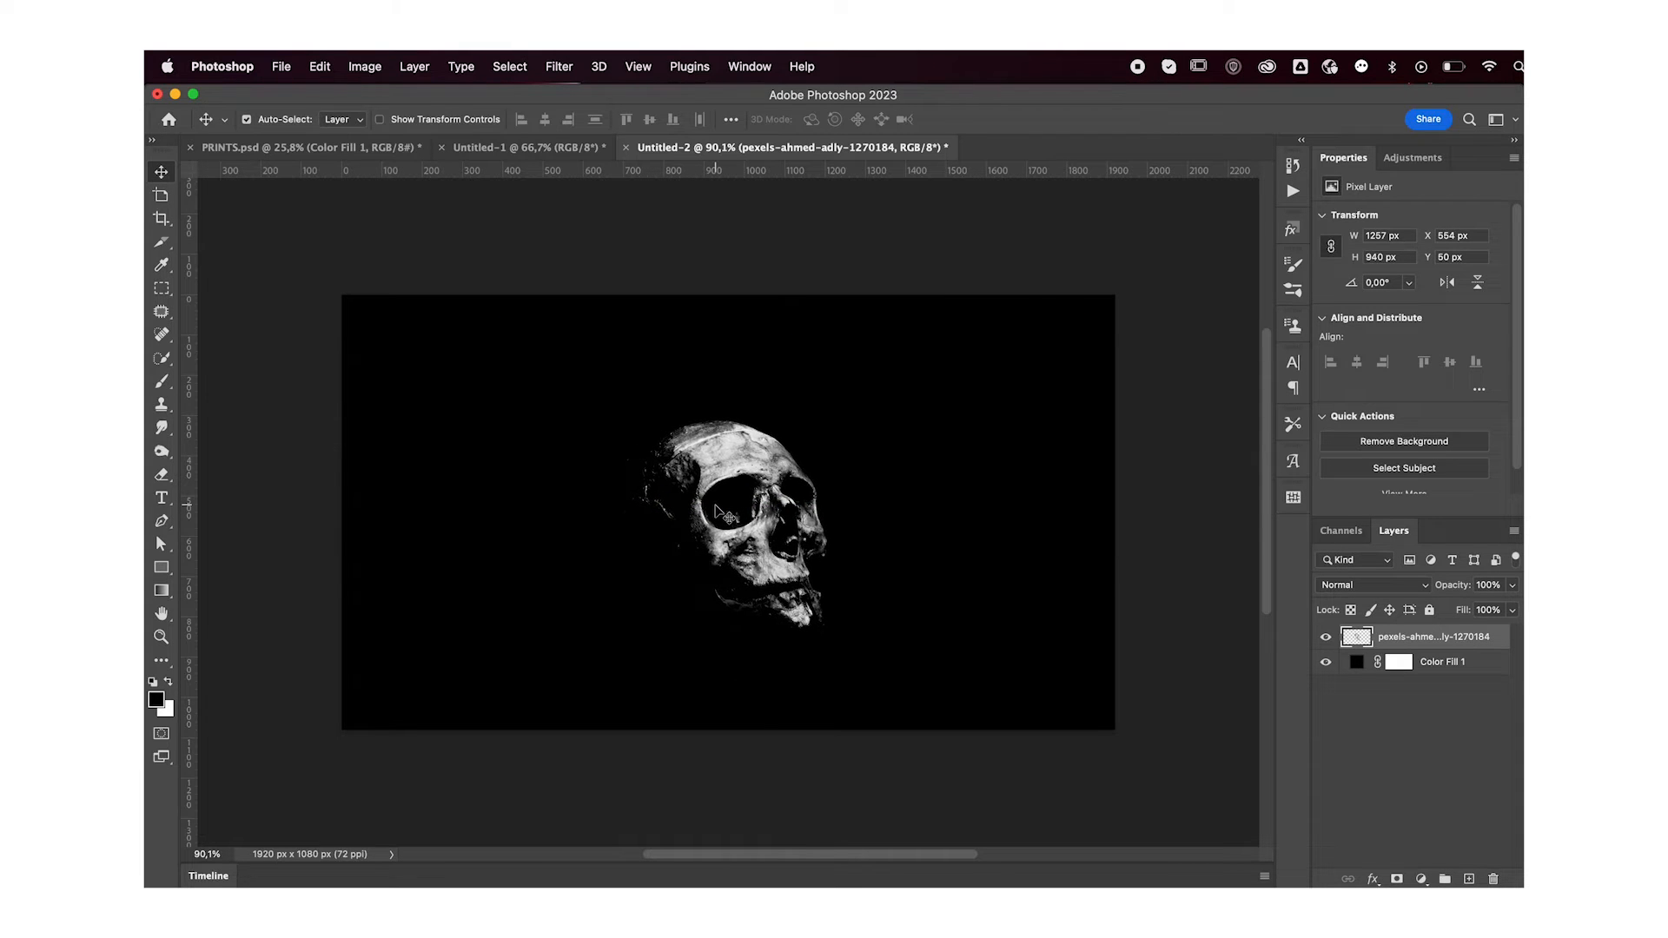
pyautogui.press('cmd+t')
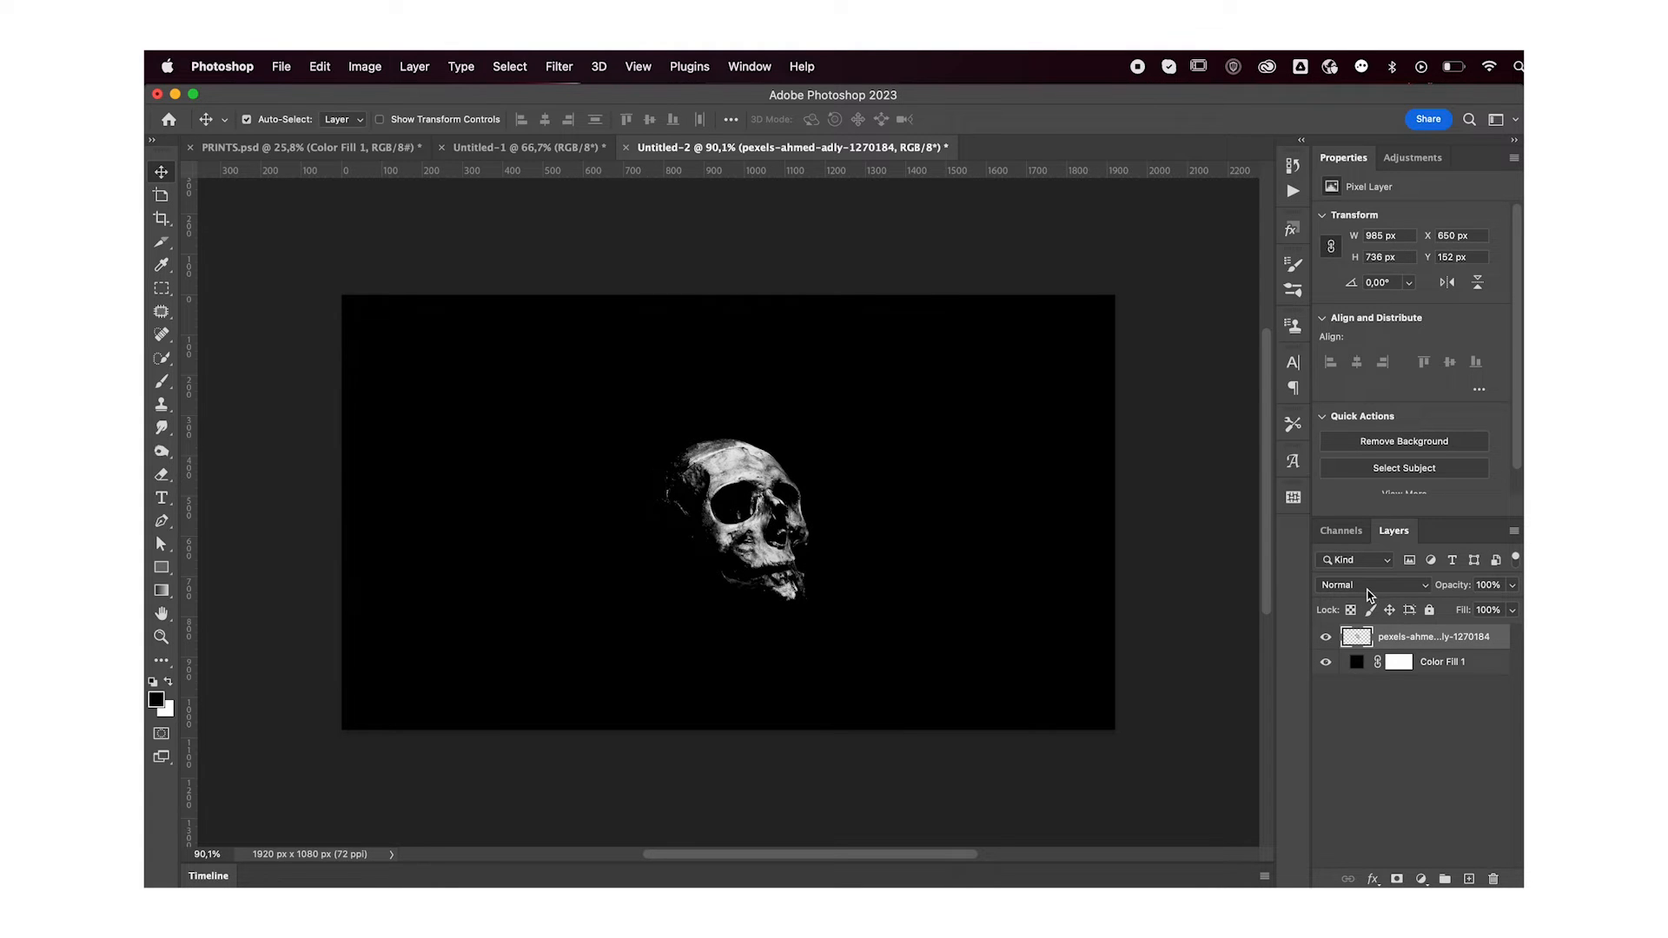
# Switch the skull layer's blend mode to Dissolve for grainy pixels
pyautogui.click(1373, 583)
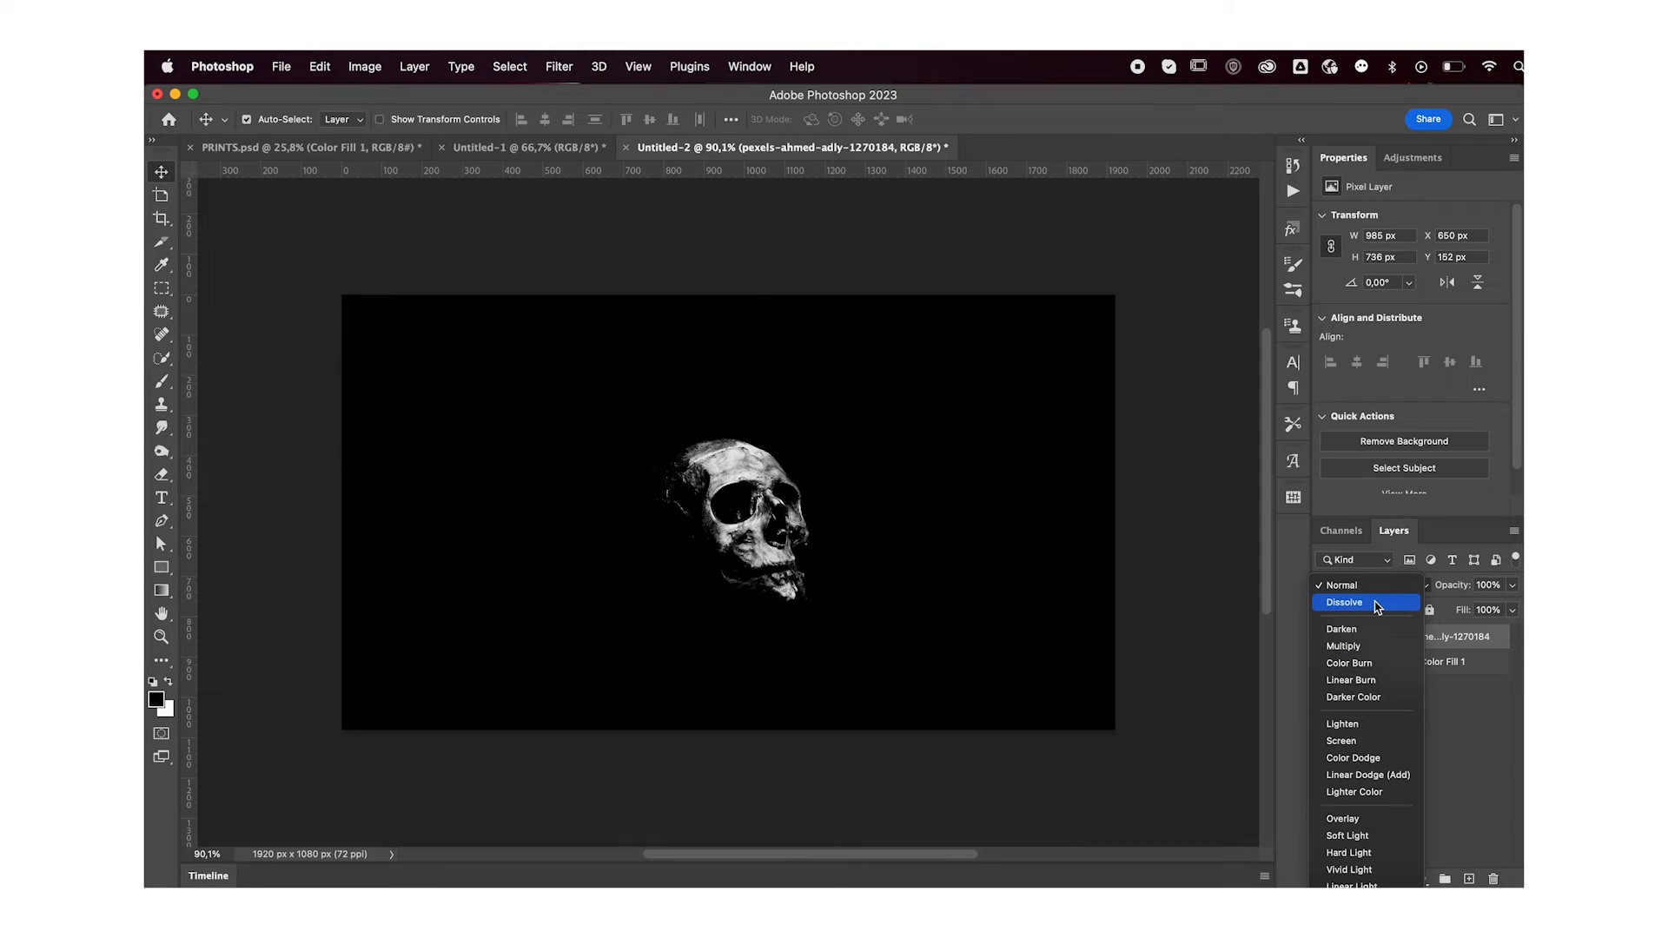
pyautogui.moveTo(1343, 606)
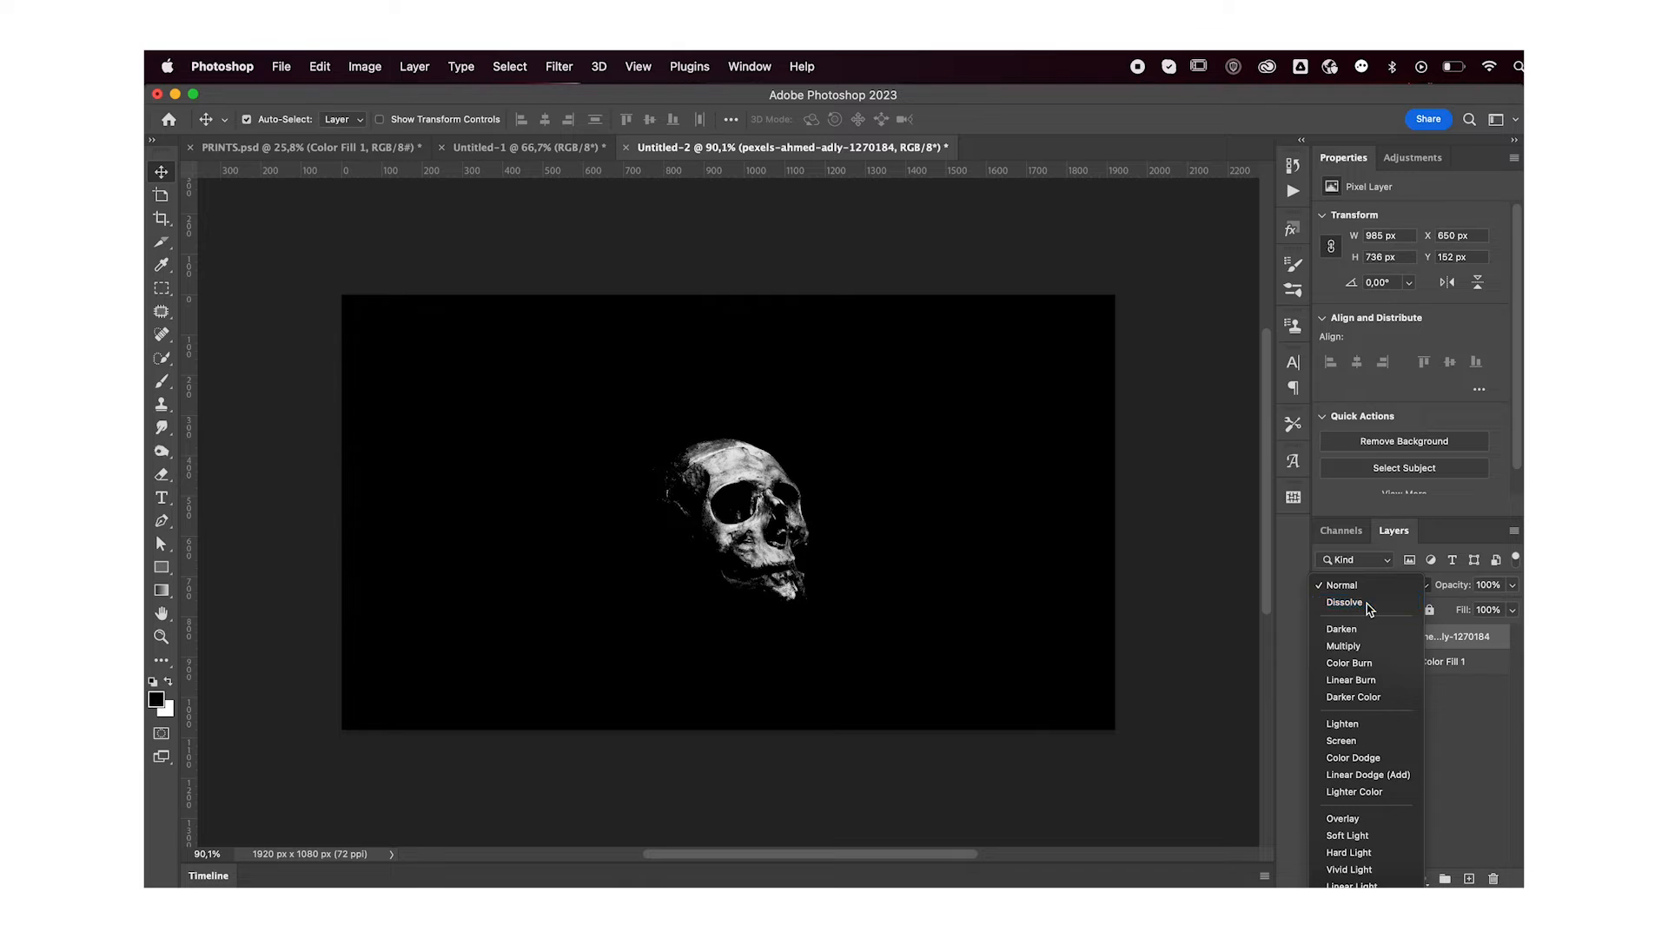
pyautogui.click(1344, 603)
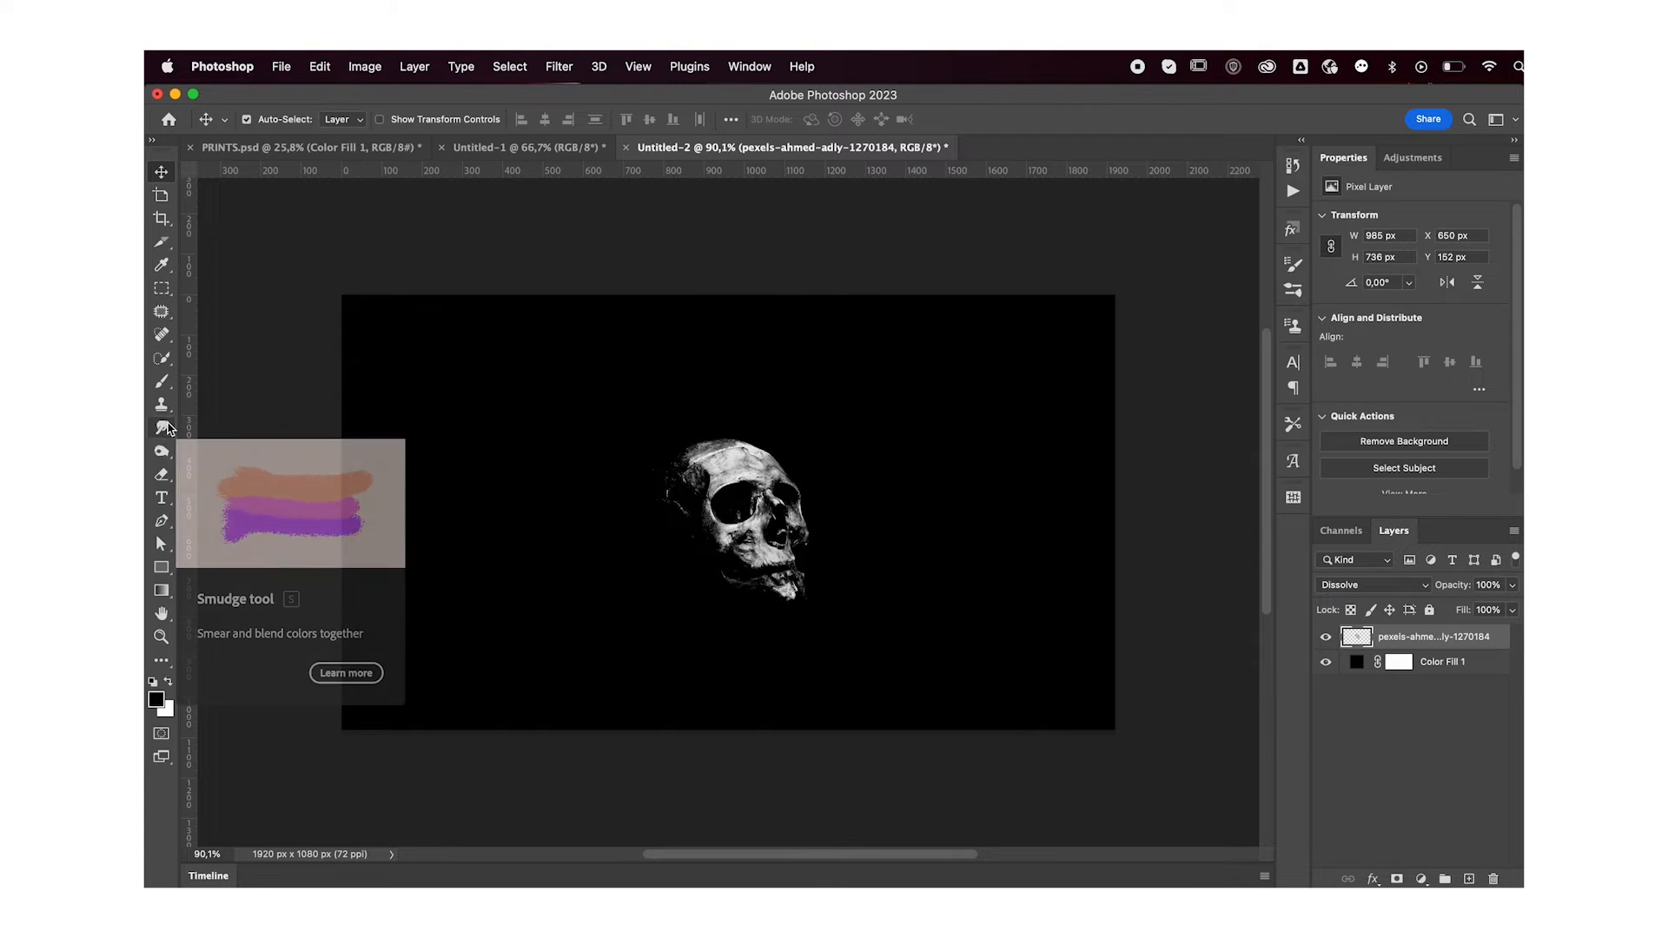
# Smudge particles up from the skull top and down below the jaw
pyautogui.click(162, 428)
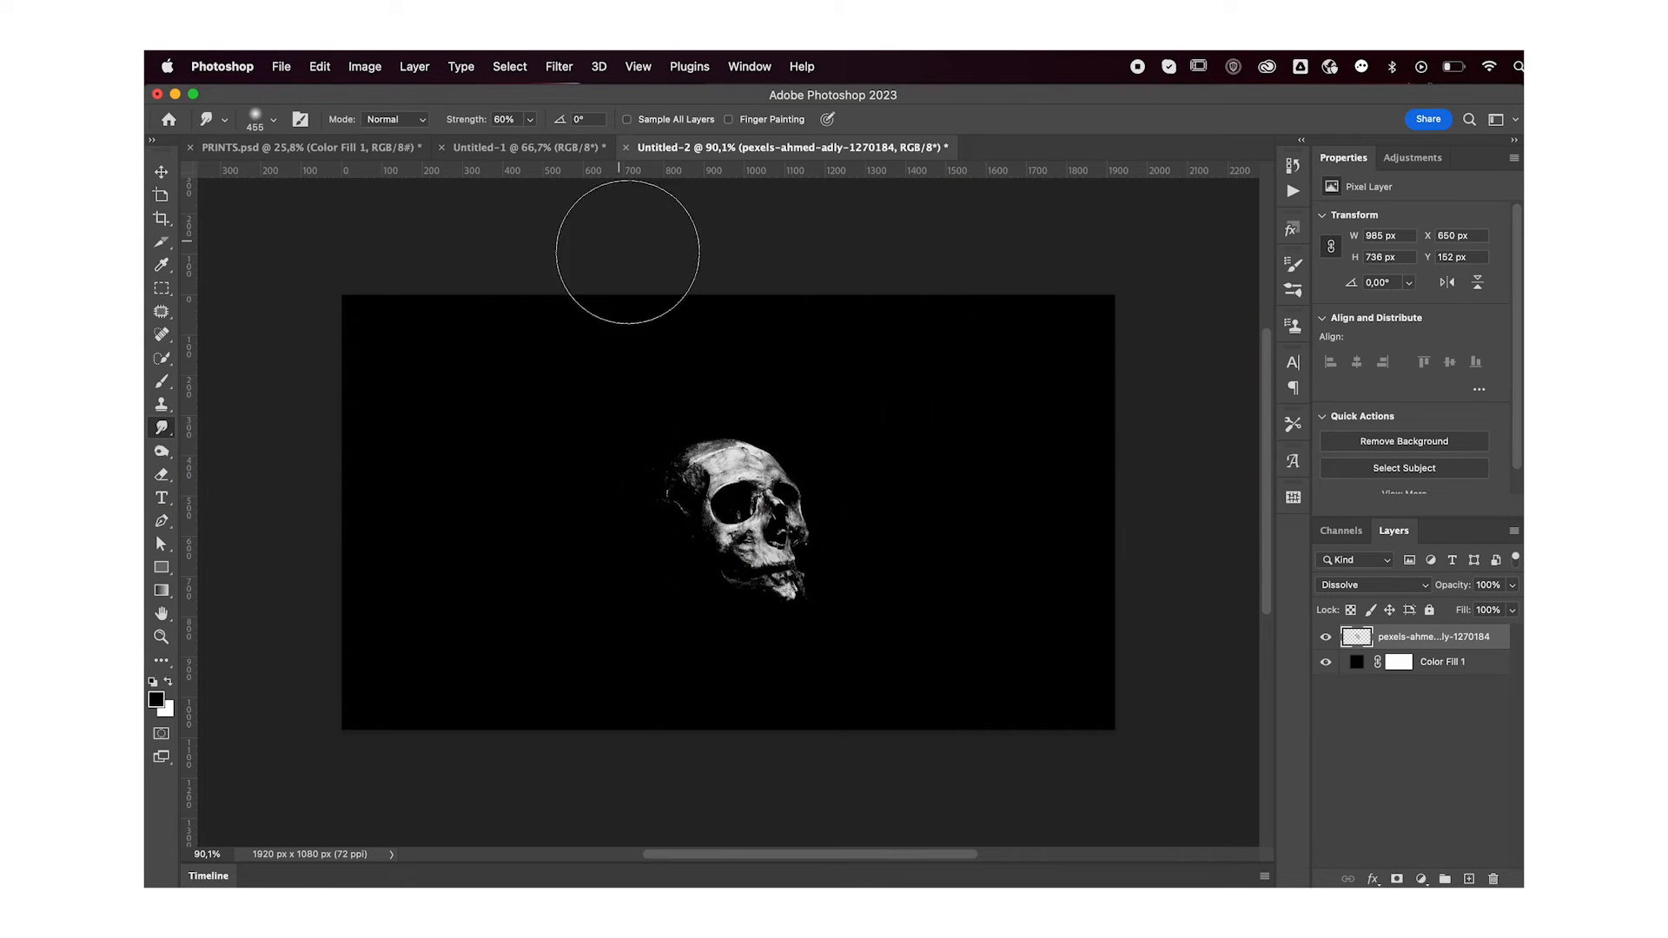
pyautogui.click(557, 66)
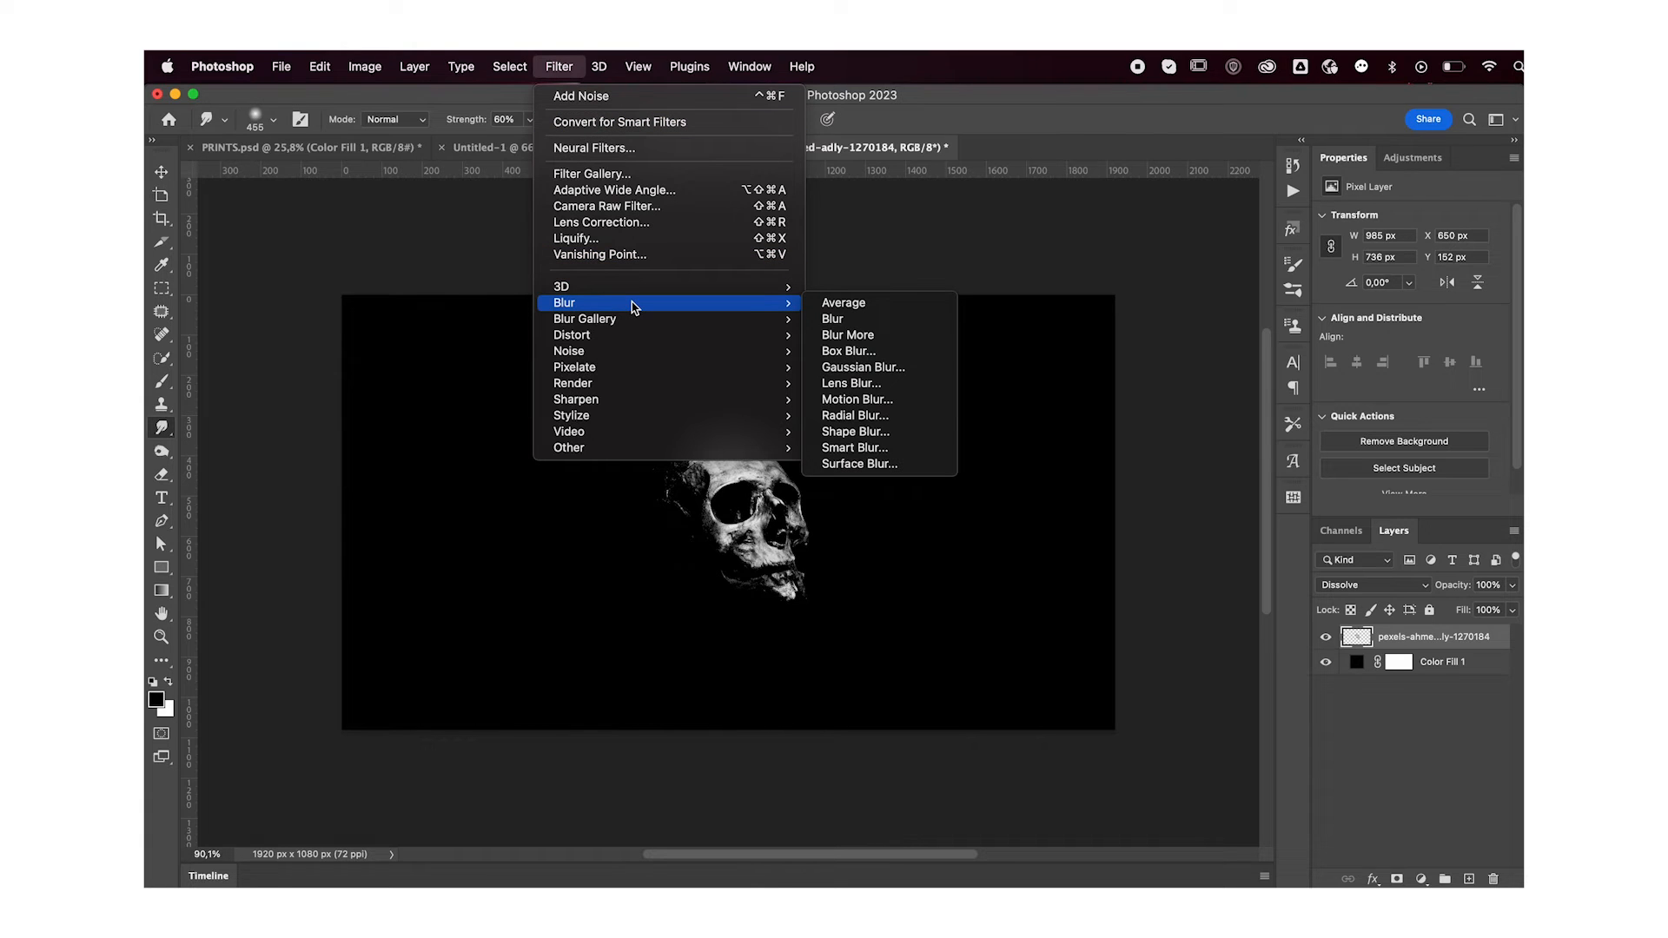
pyautogui.moveTo(584, 320)
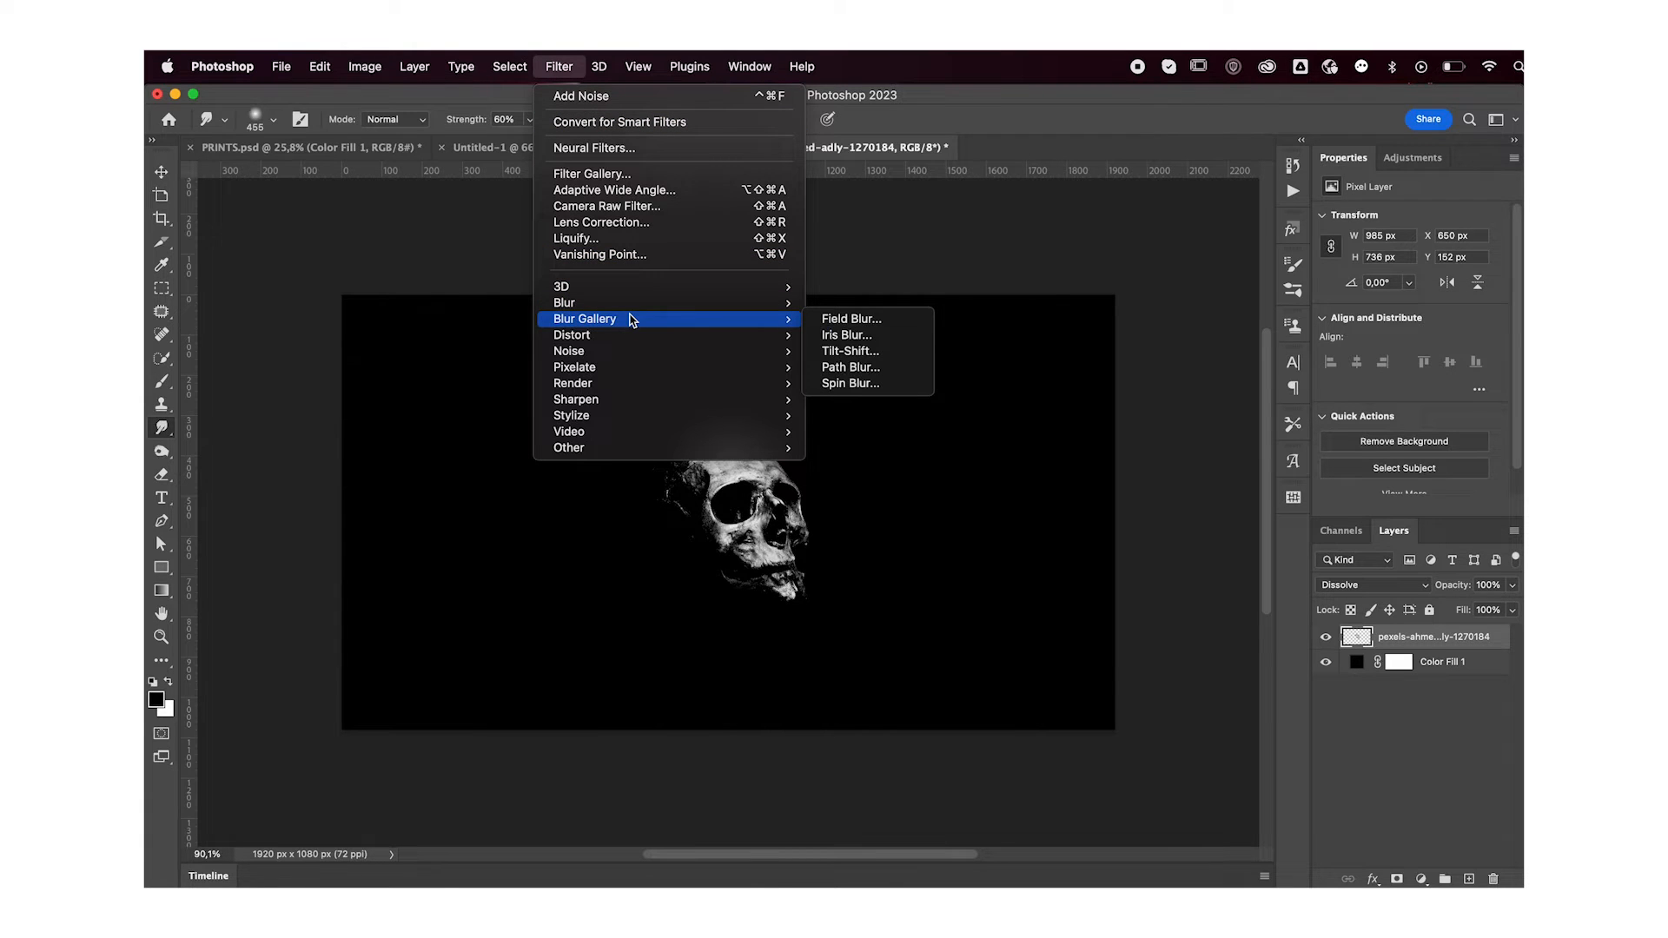
pyautogui.moveTo(620, 325)
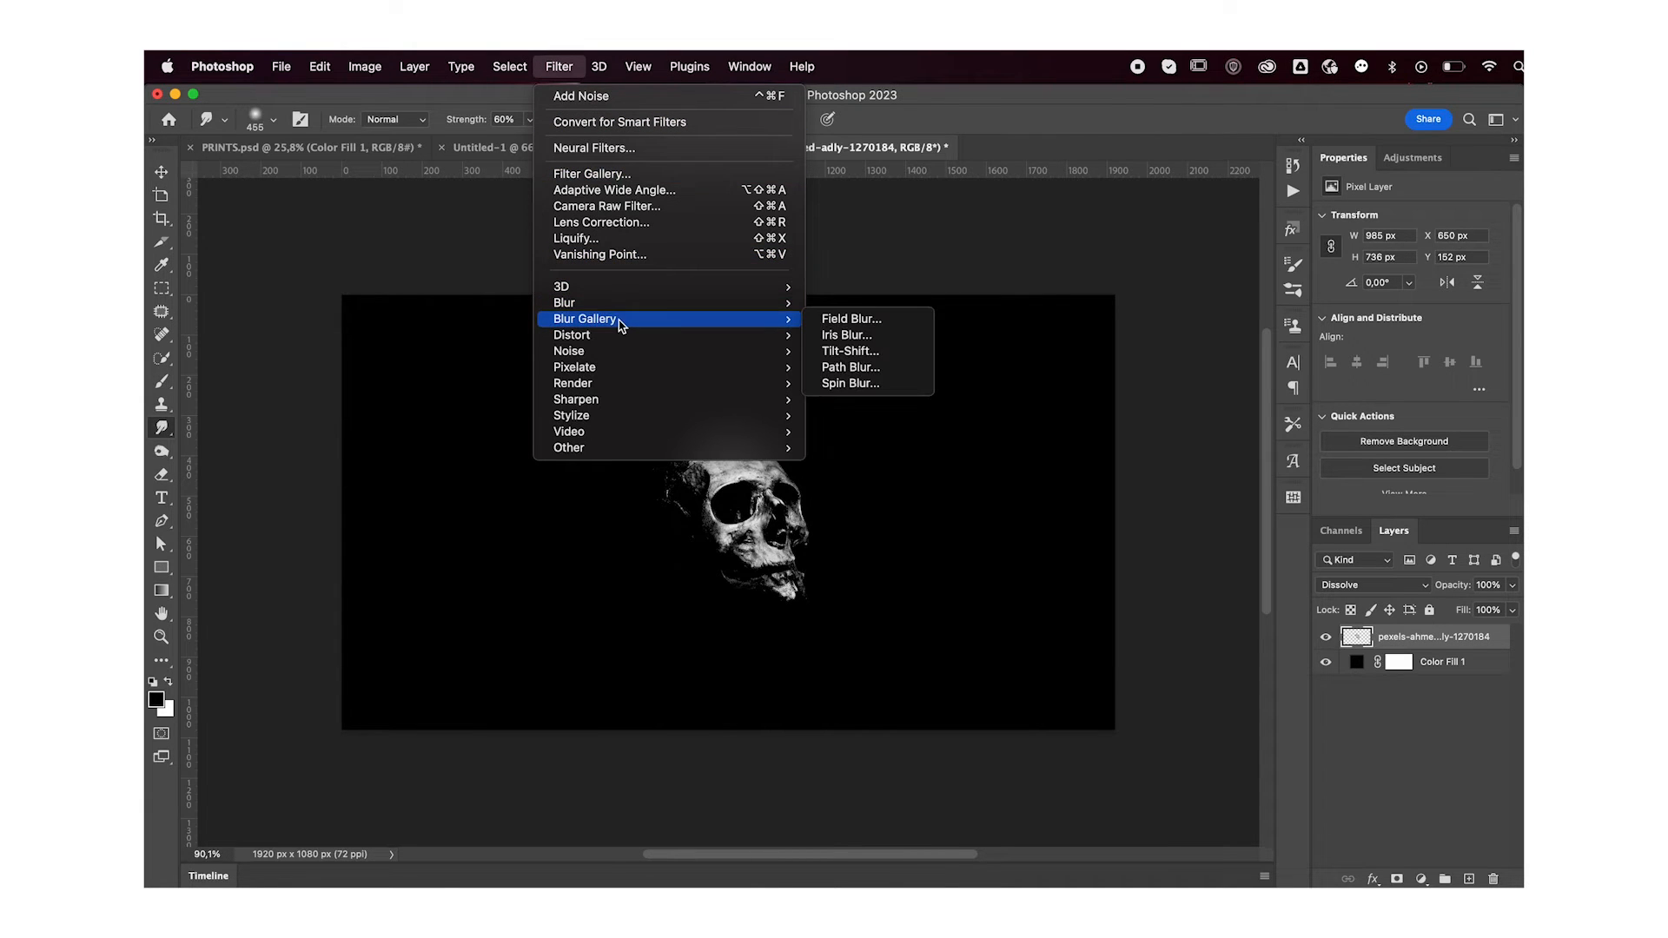
pyautogui.moveTo(642, 324)
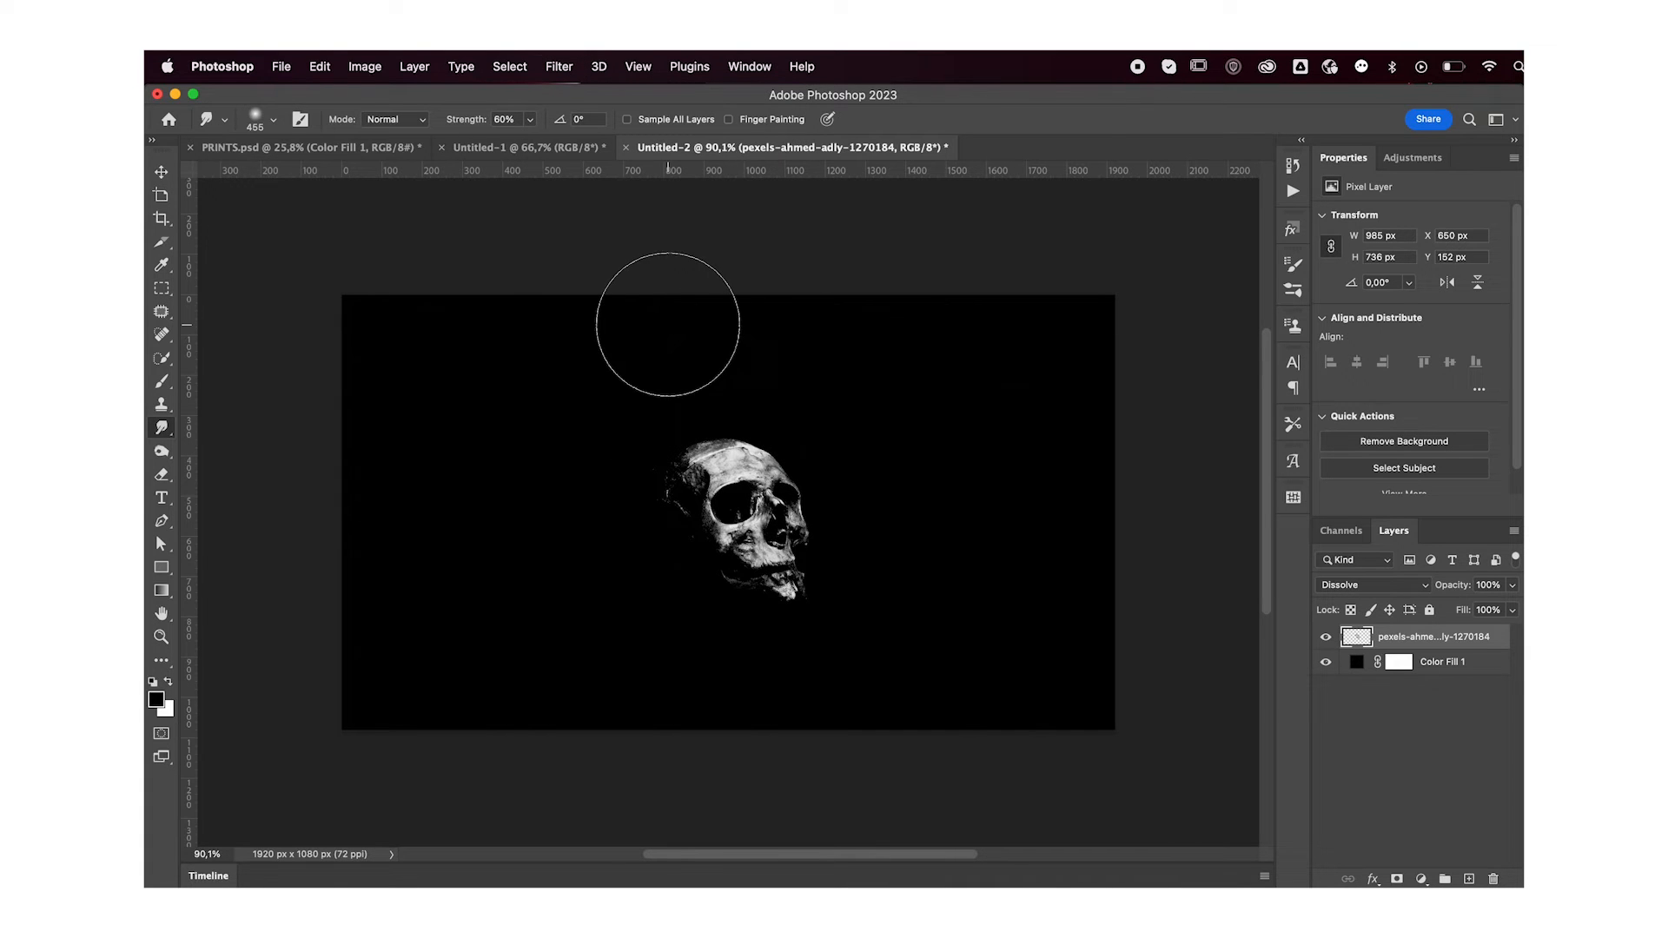
pyautogui.moveTo(714, 358)
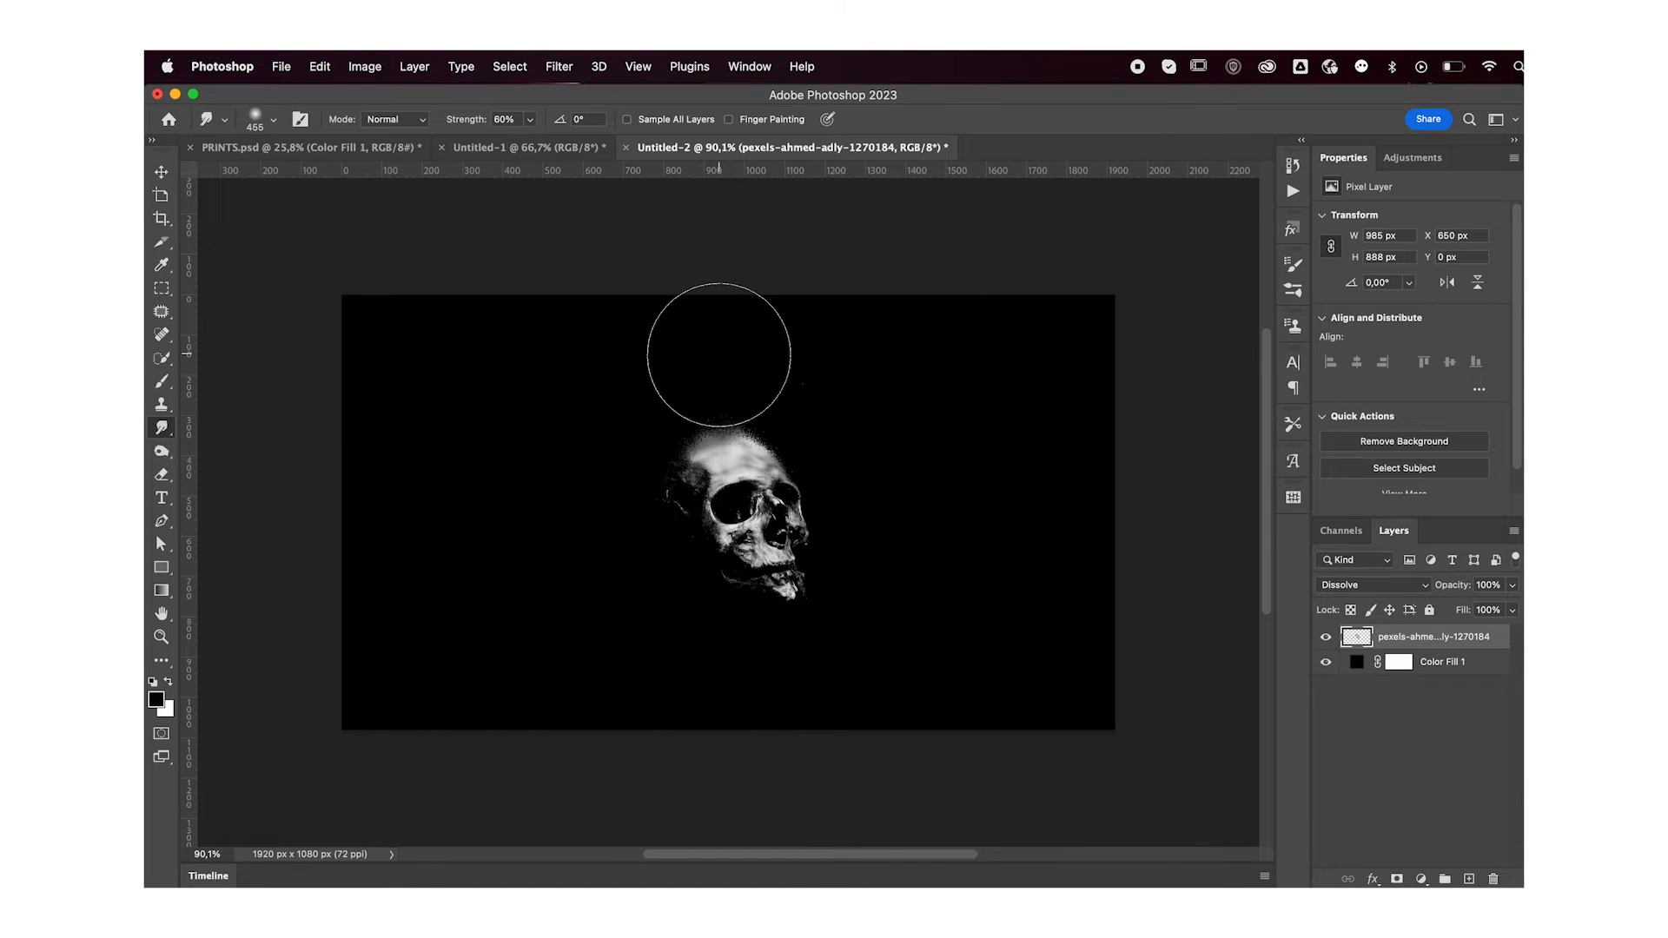
pyautogui.moveTo(717, 350); pyautogui.dragTo(718, 191)
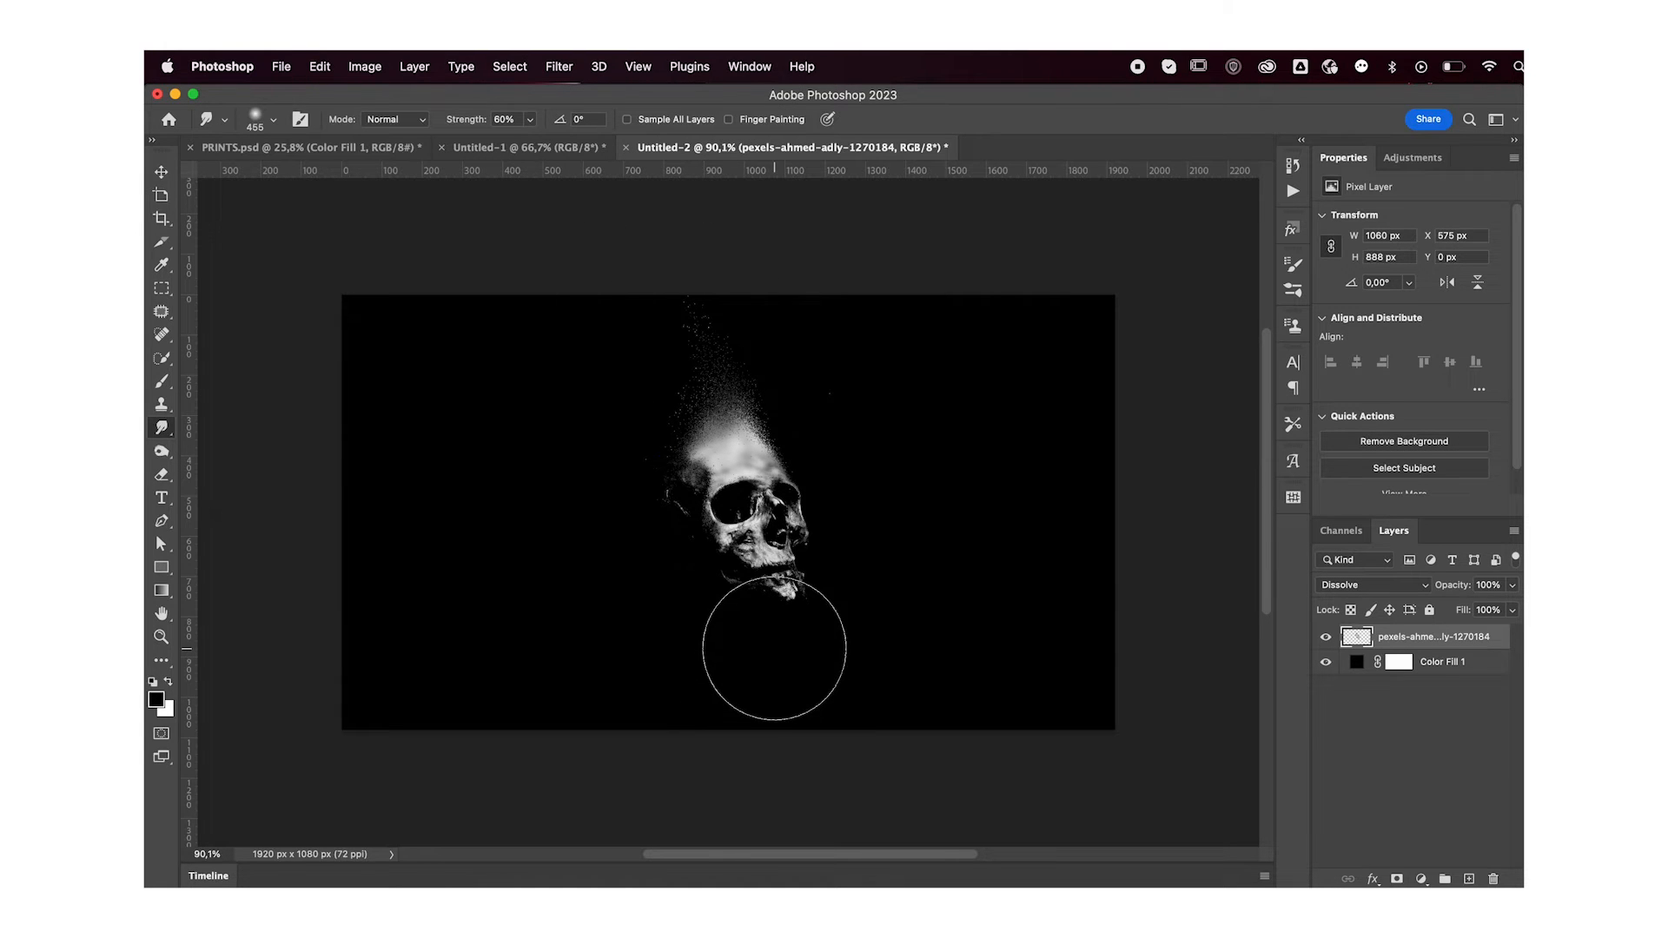
pyautogui.moveTo(773, 652); pyautogui.dragTo(827, 776)
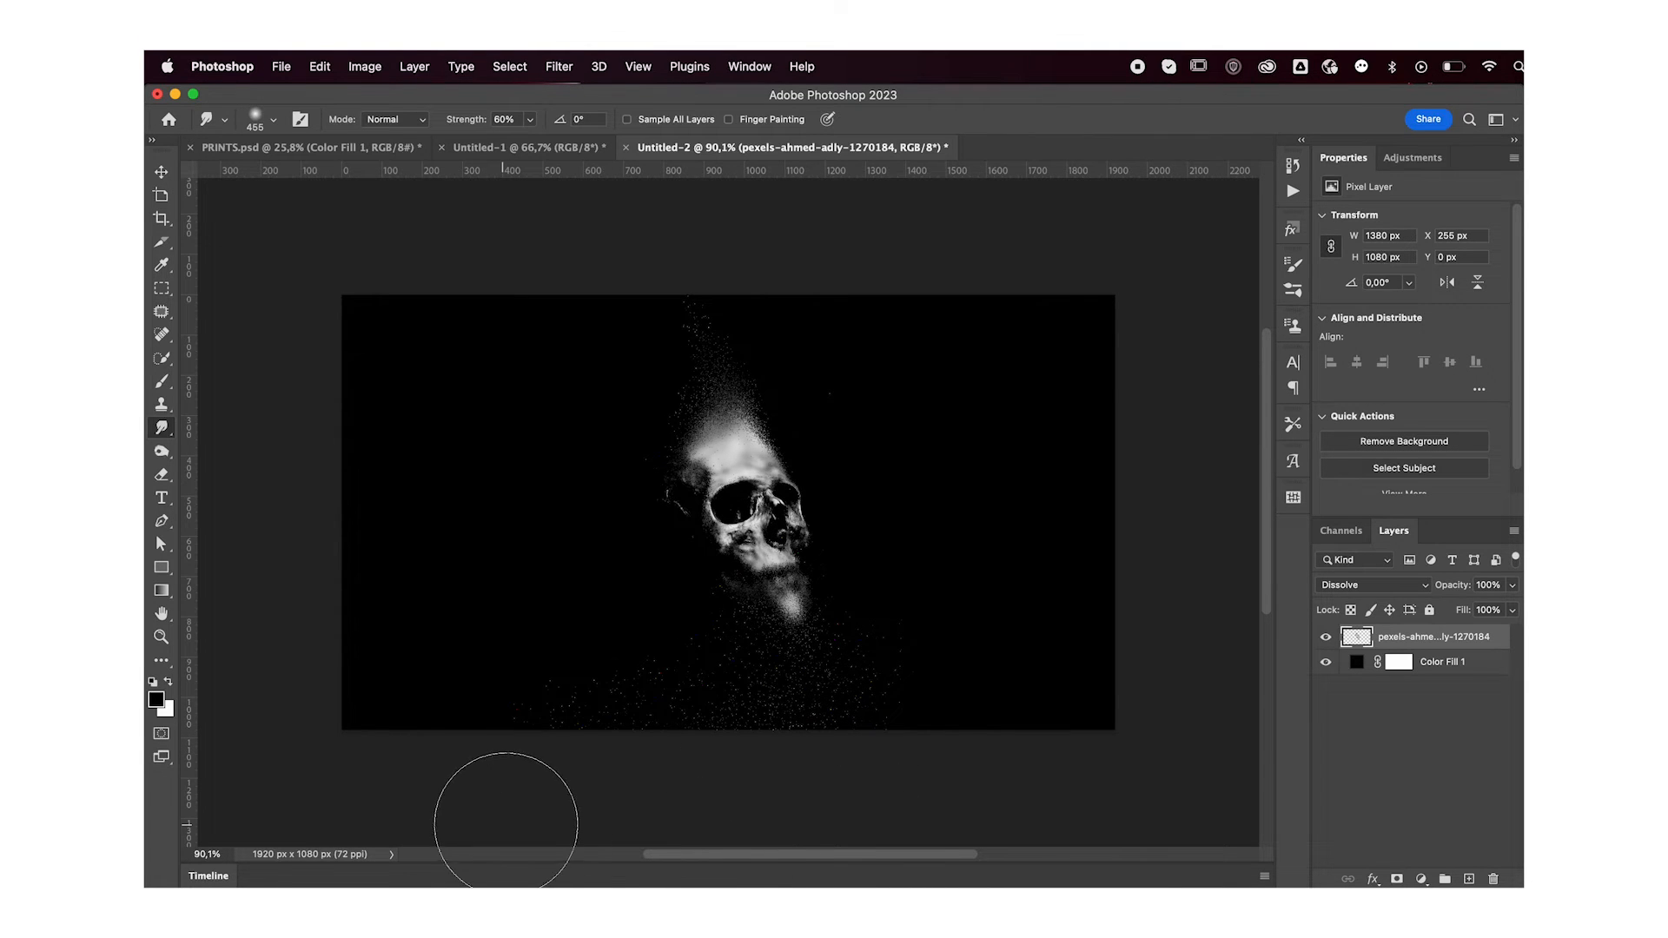
# Push more particles diagonally up from the crown and scatter others toward the lower left
pyautogui.moveTo(504, 818); pyautogui.dragTo(681, 324)
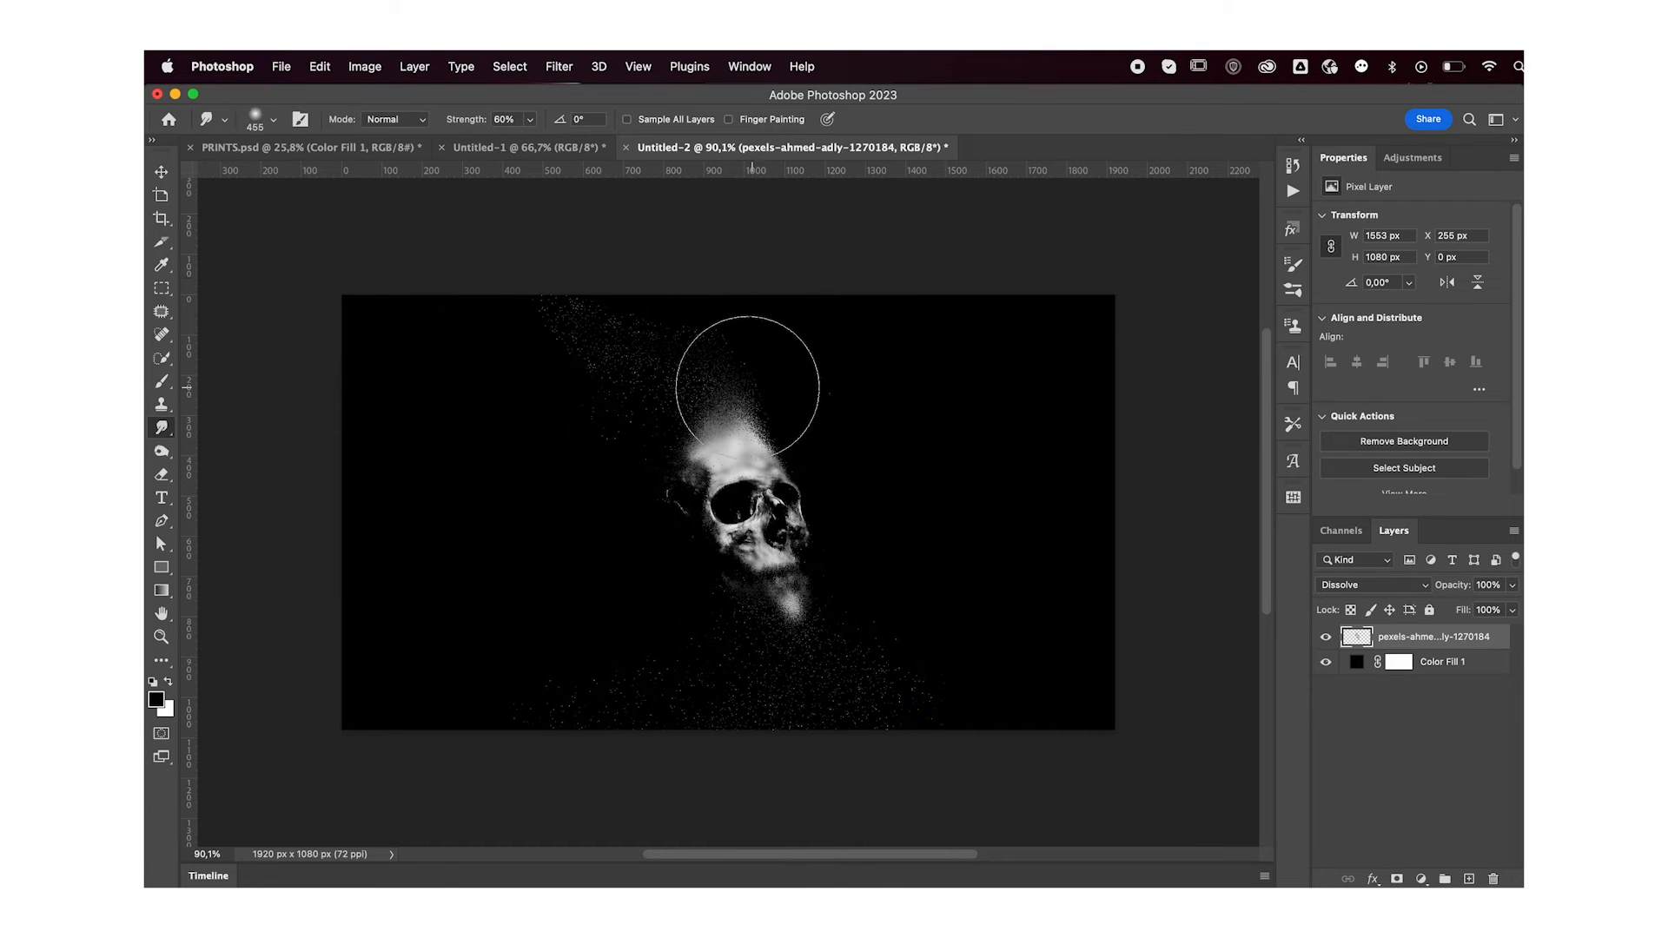
pyautogui.moveTo(745, 383); pyautogui.dragTo(788, 676)
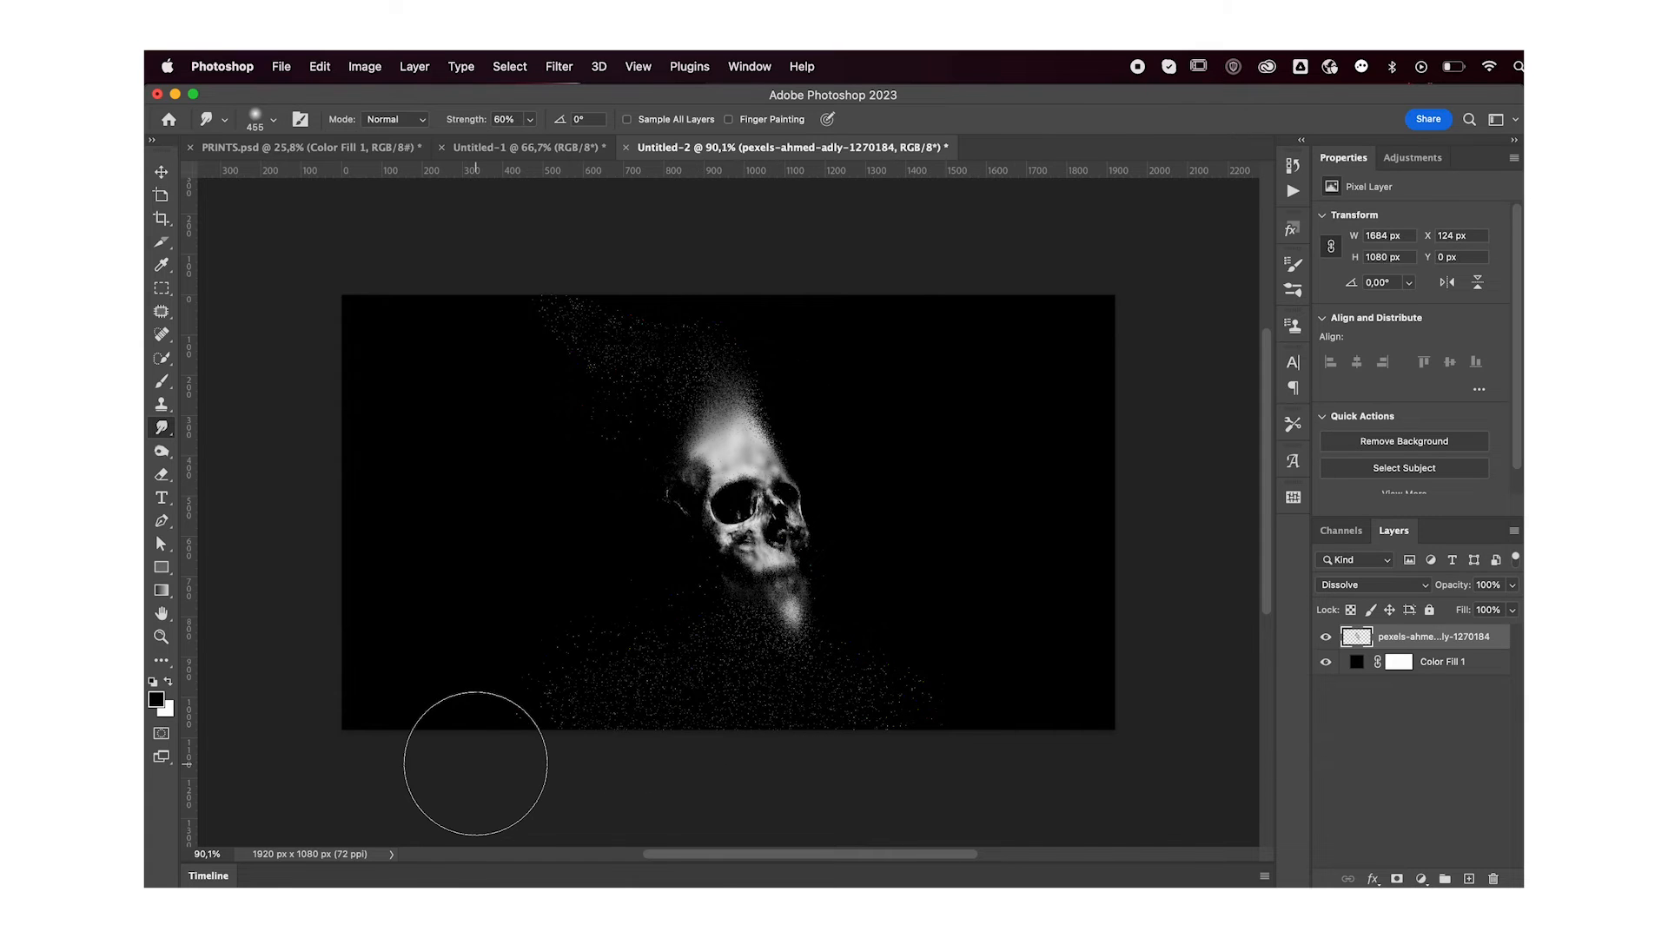
pyautogui.click(161, 172)
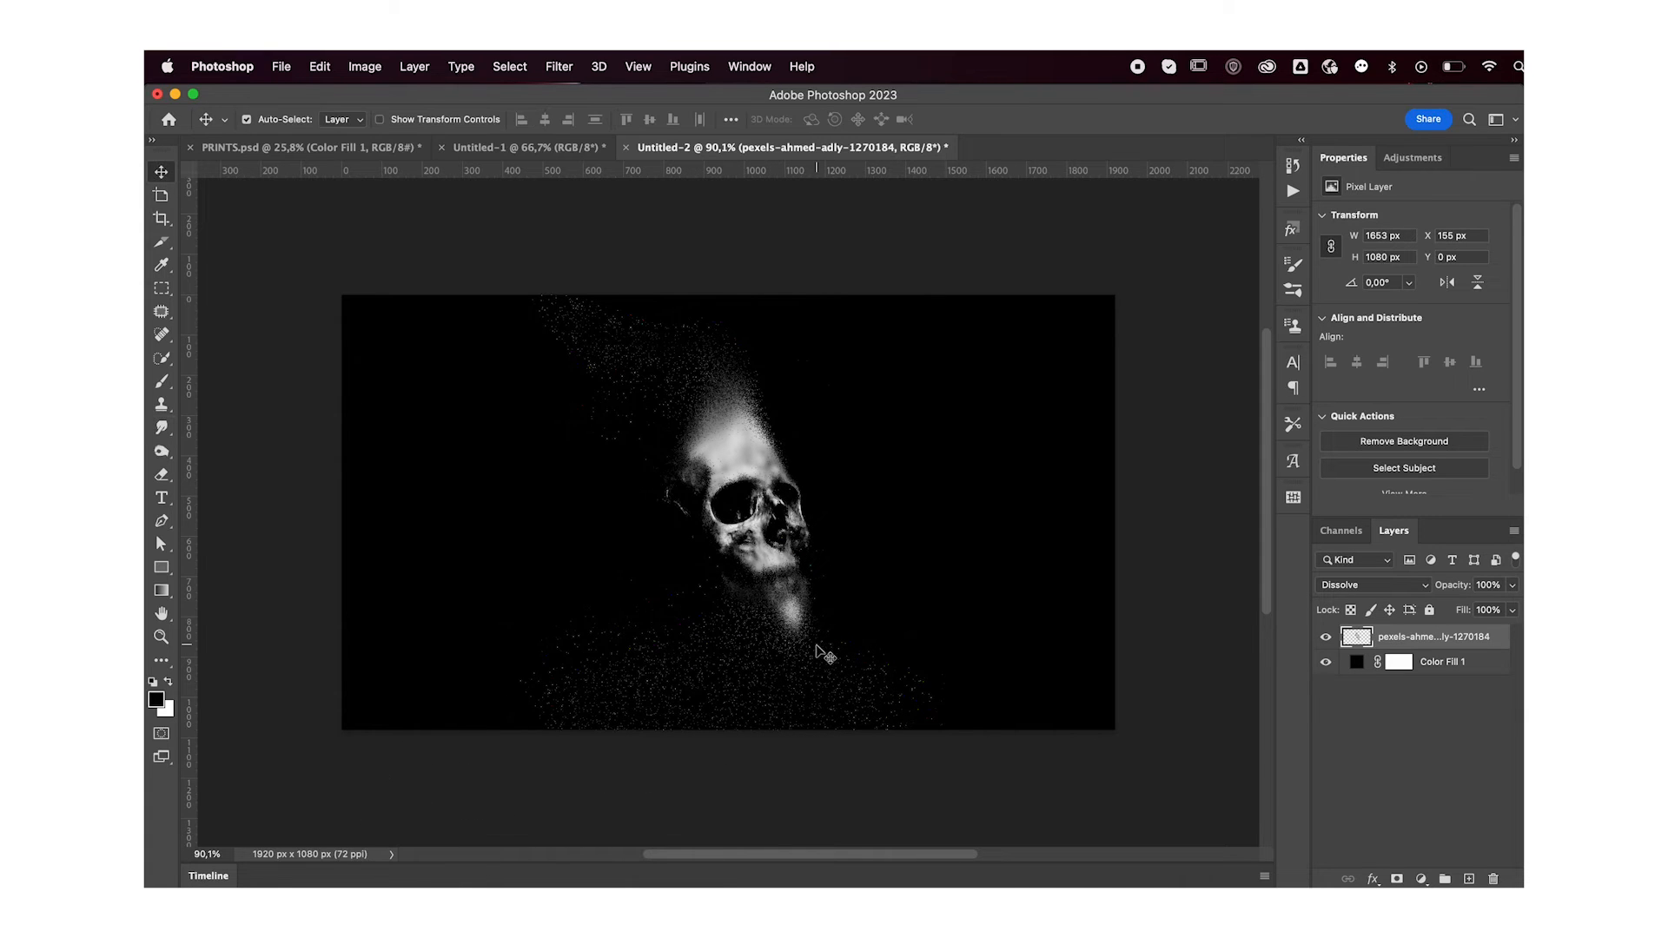
pyautogui.moveTo(1362, 429)
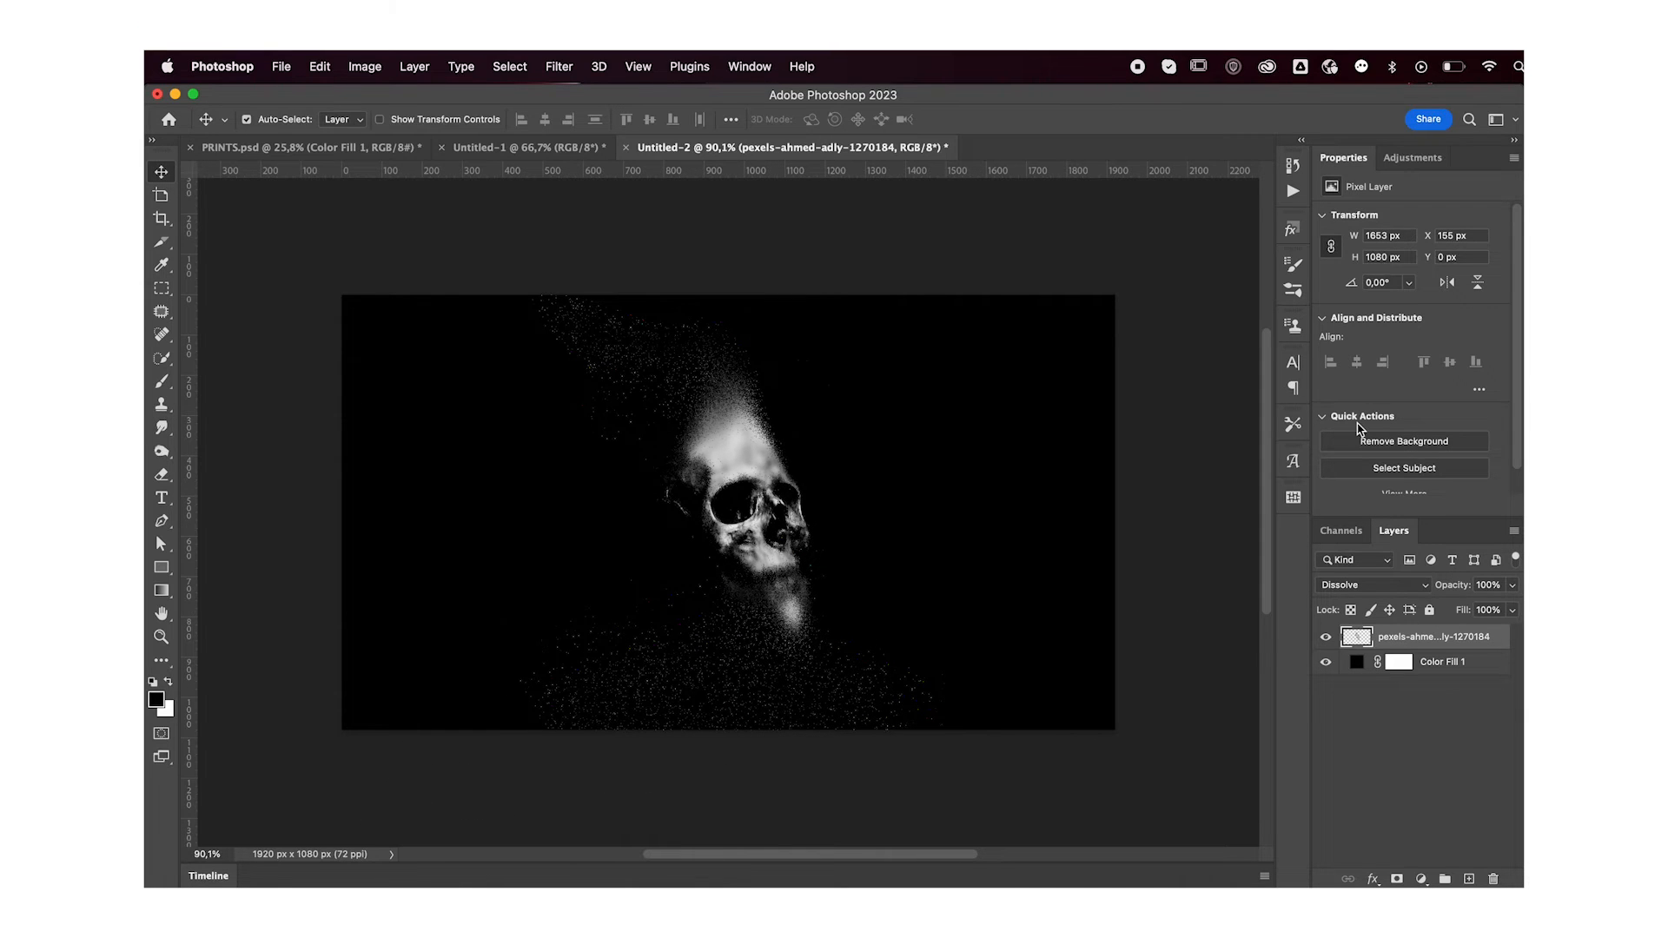
# Add a Gradient Map adjustment above the skull and expand the MVX FREEBIE 2 presets in its gradient editor
pyautogui.click(1410, 158)
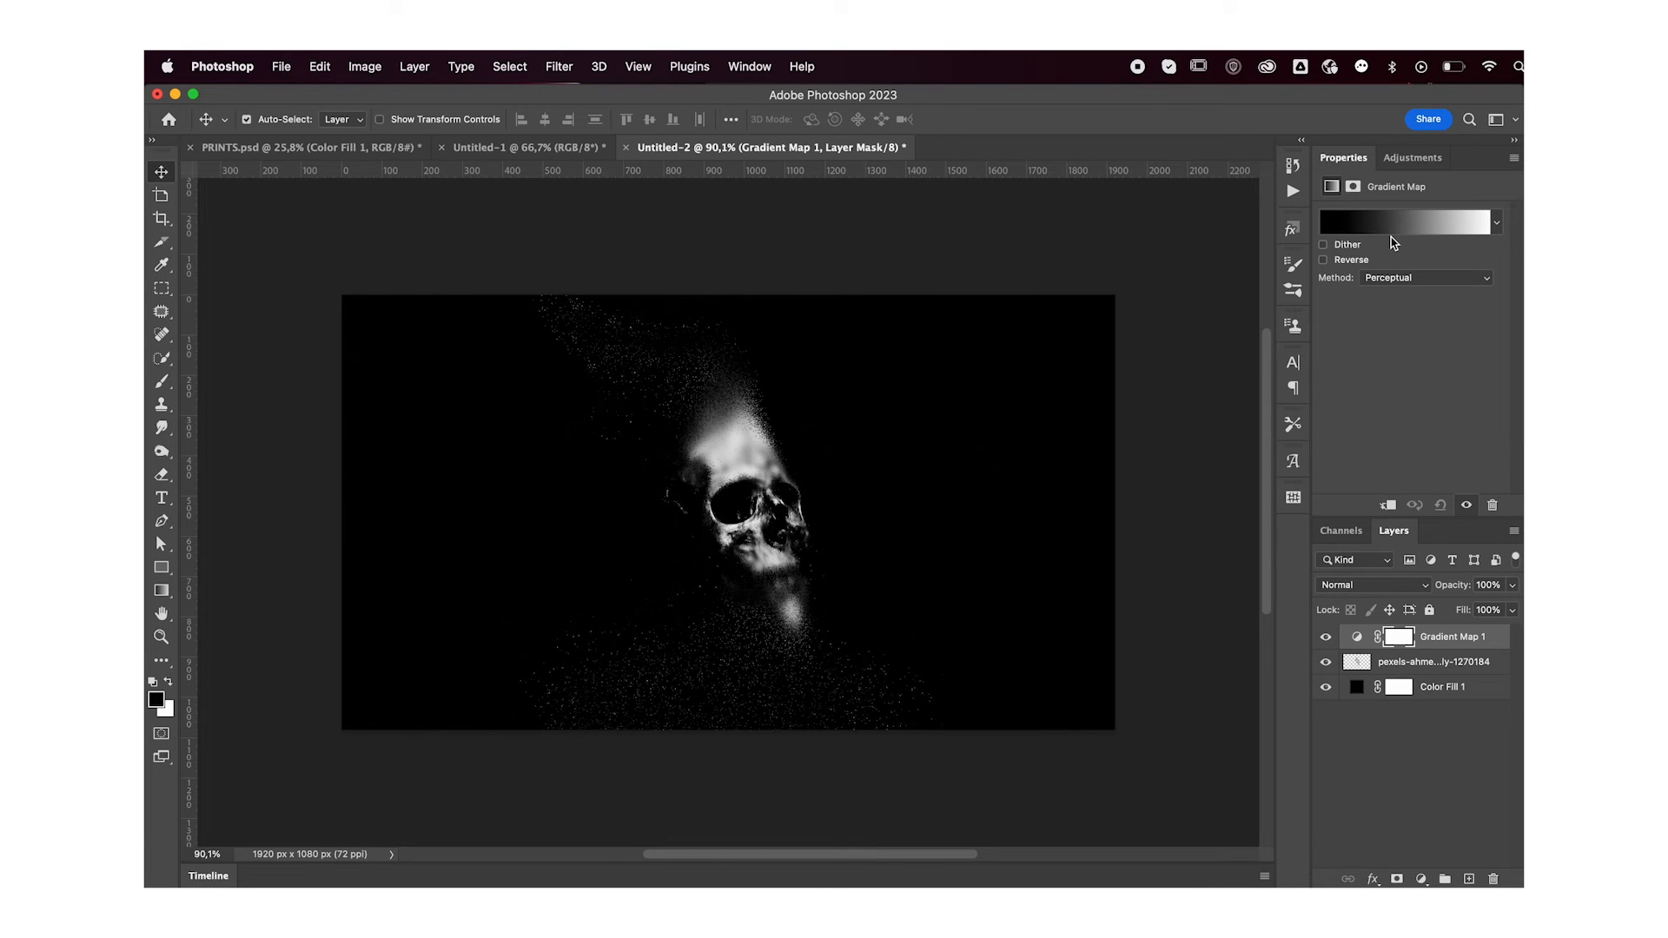
pyautogui.click(1403, 221)
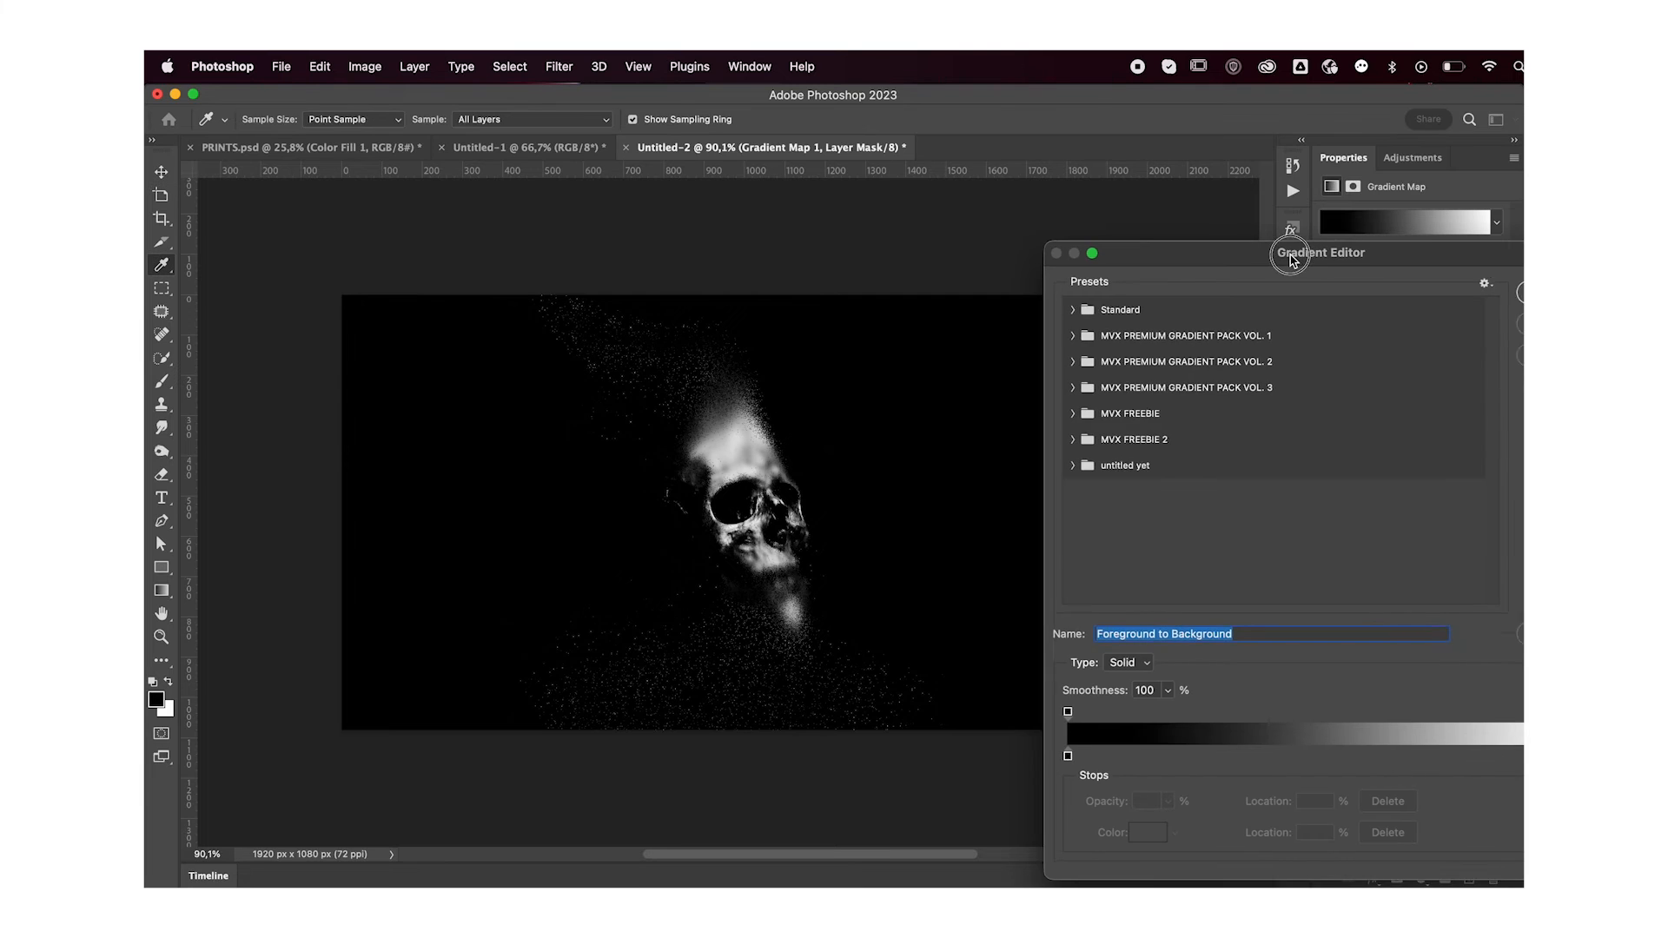
pyautogui.moveTo(1319, 254); pyautogui.dragTo(1159, 96)
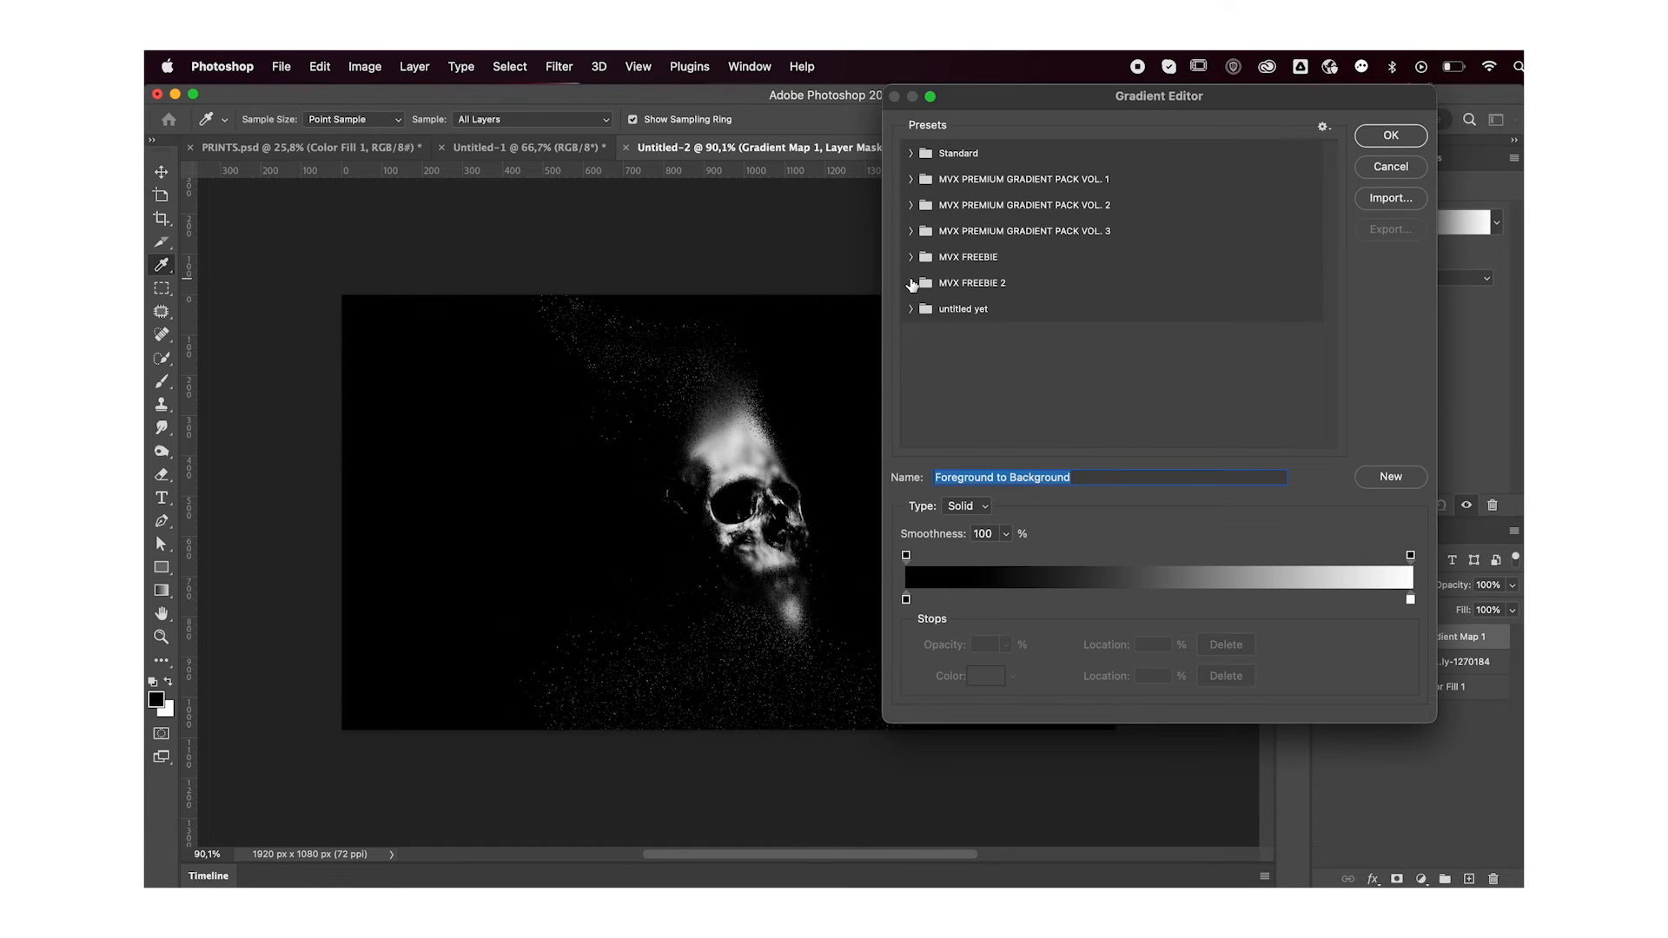
pyautogui.click(912, 283)
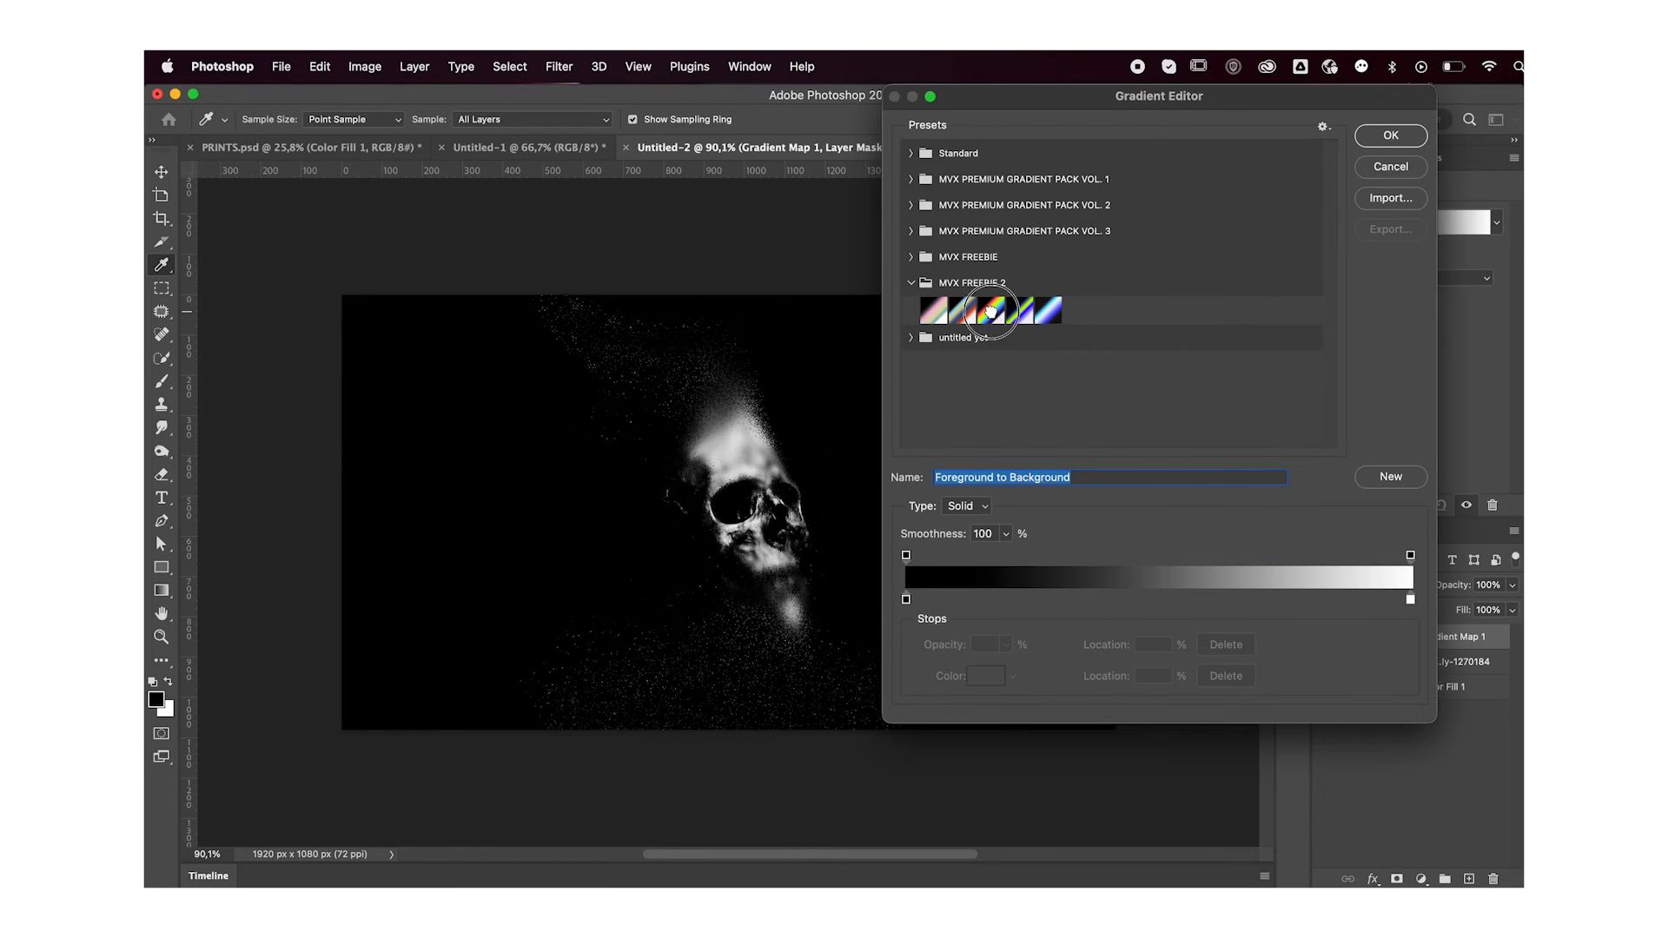
# Try the rainbow, FREEBIE-1 and FREEBIE-4 presets, settling on GRADIENTMAP-FREEBIE-5
pyautogui.click(970, 309)
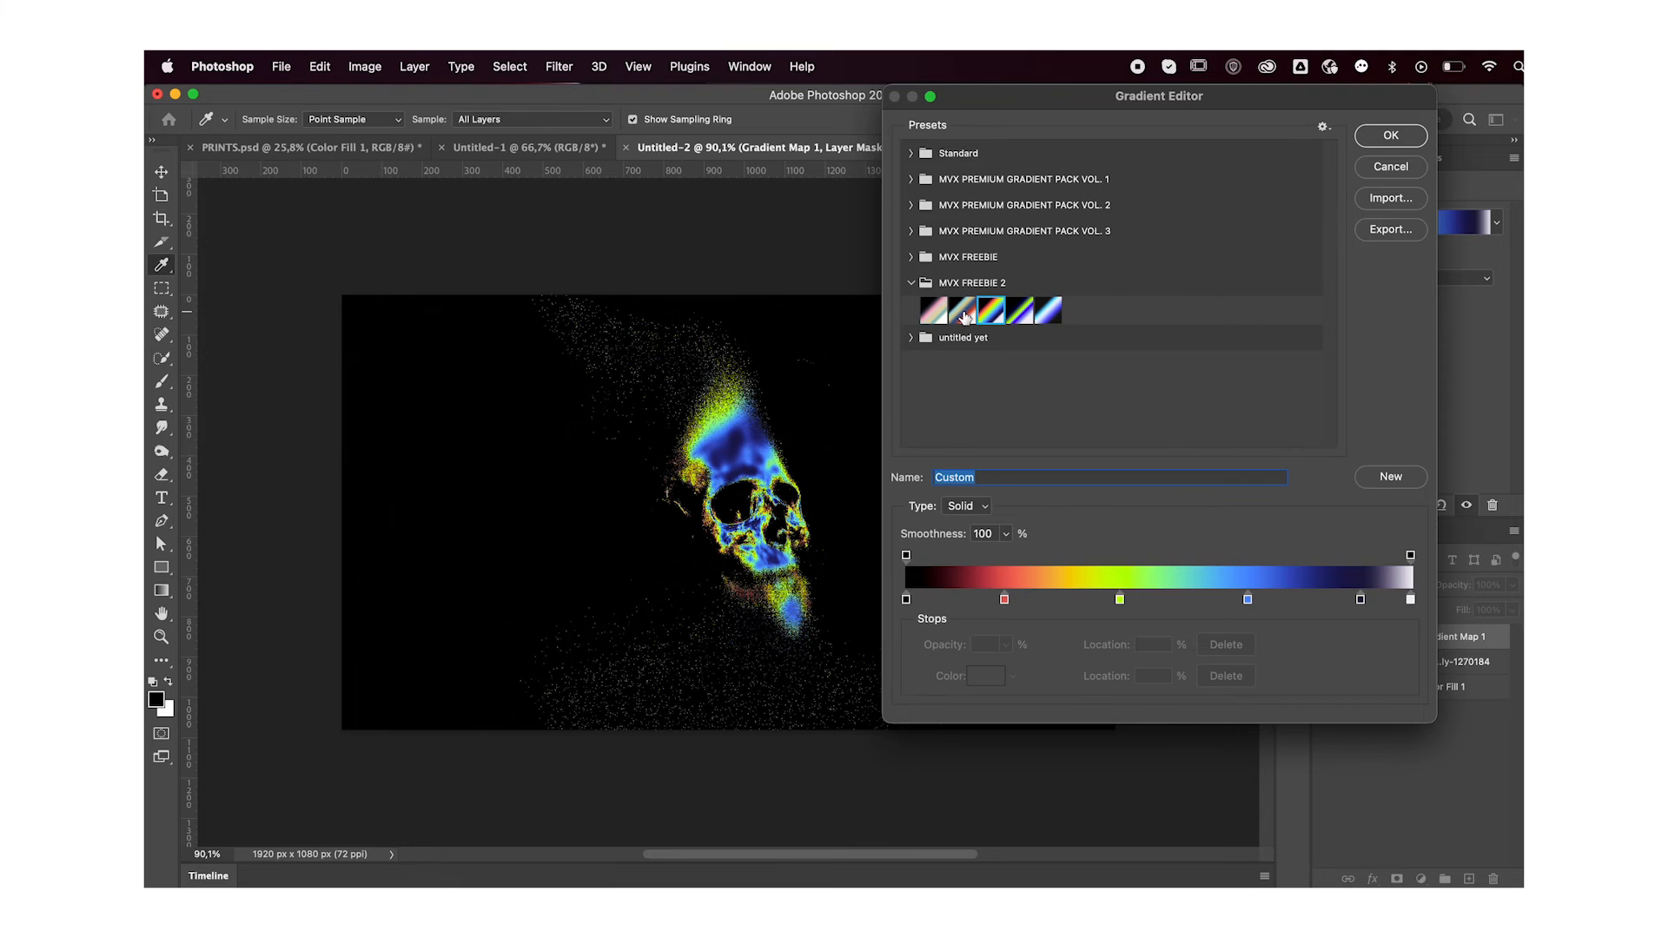
pyautogui.click(934, 284)
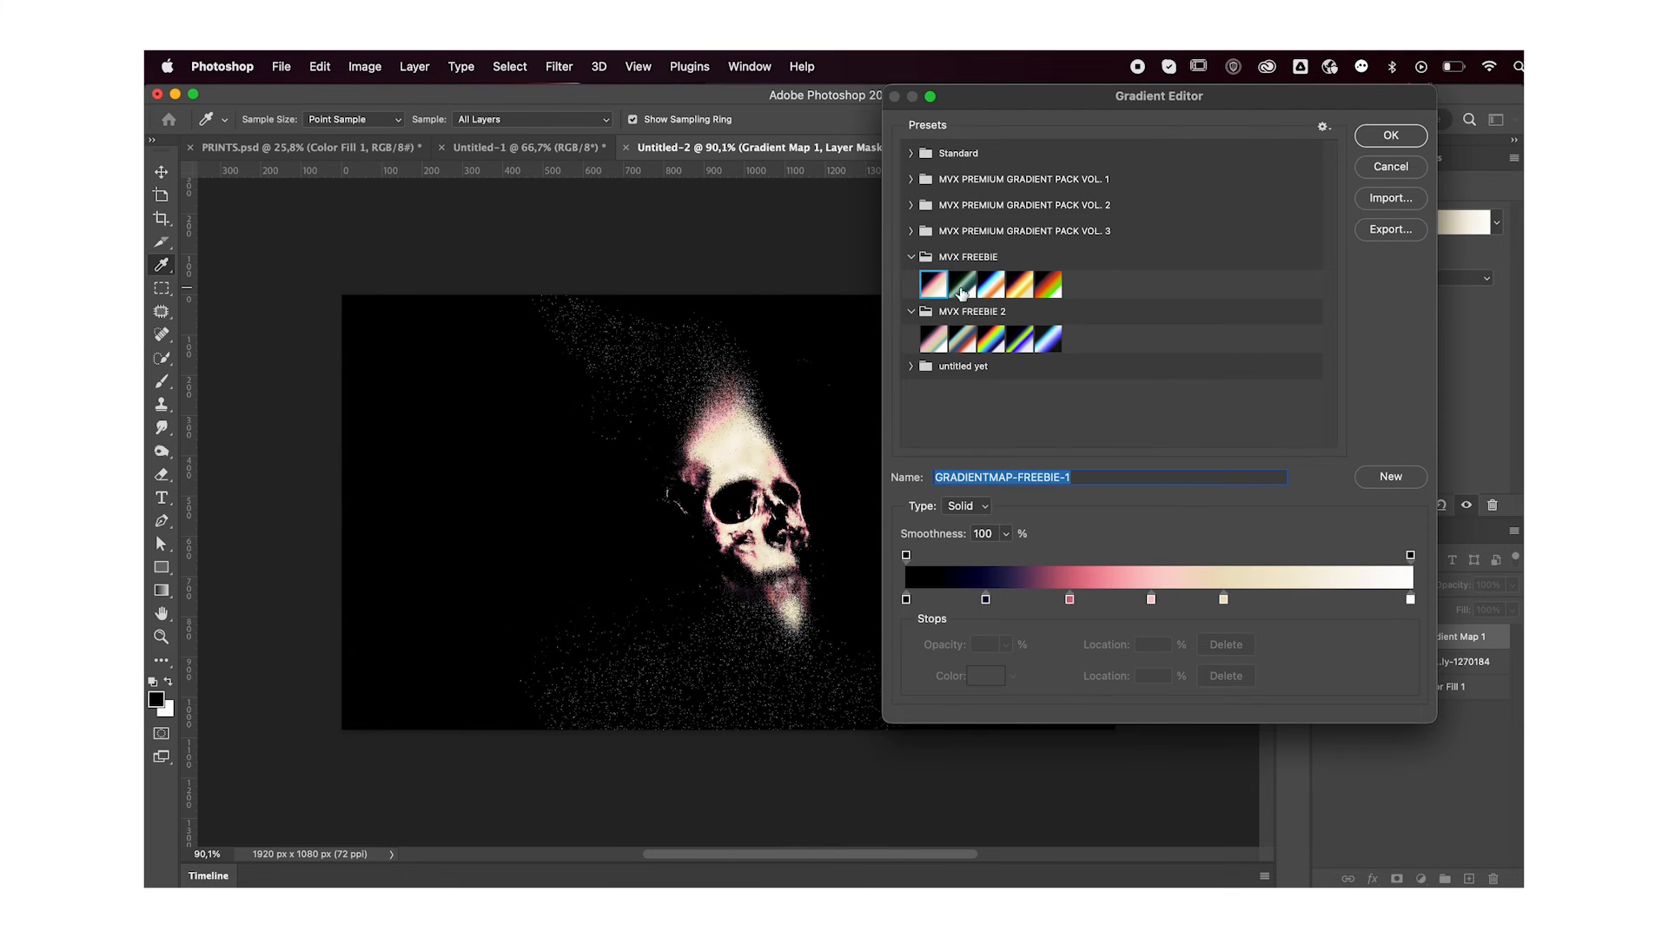
pyautogui.click(1034, 283)
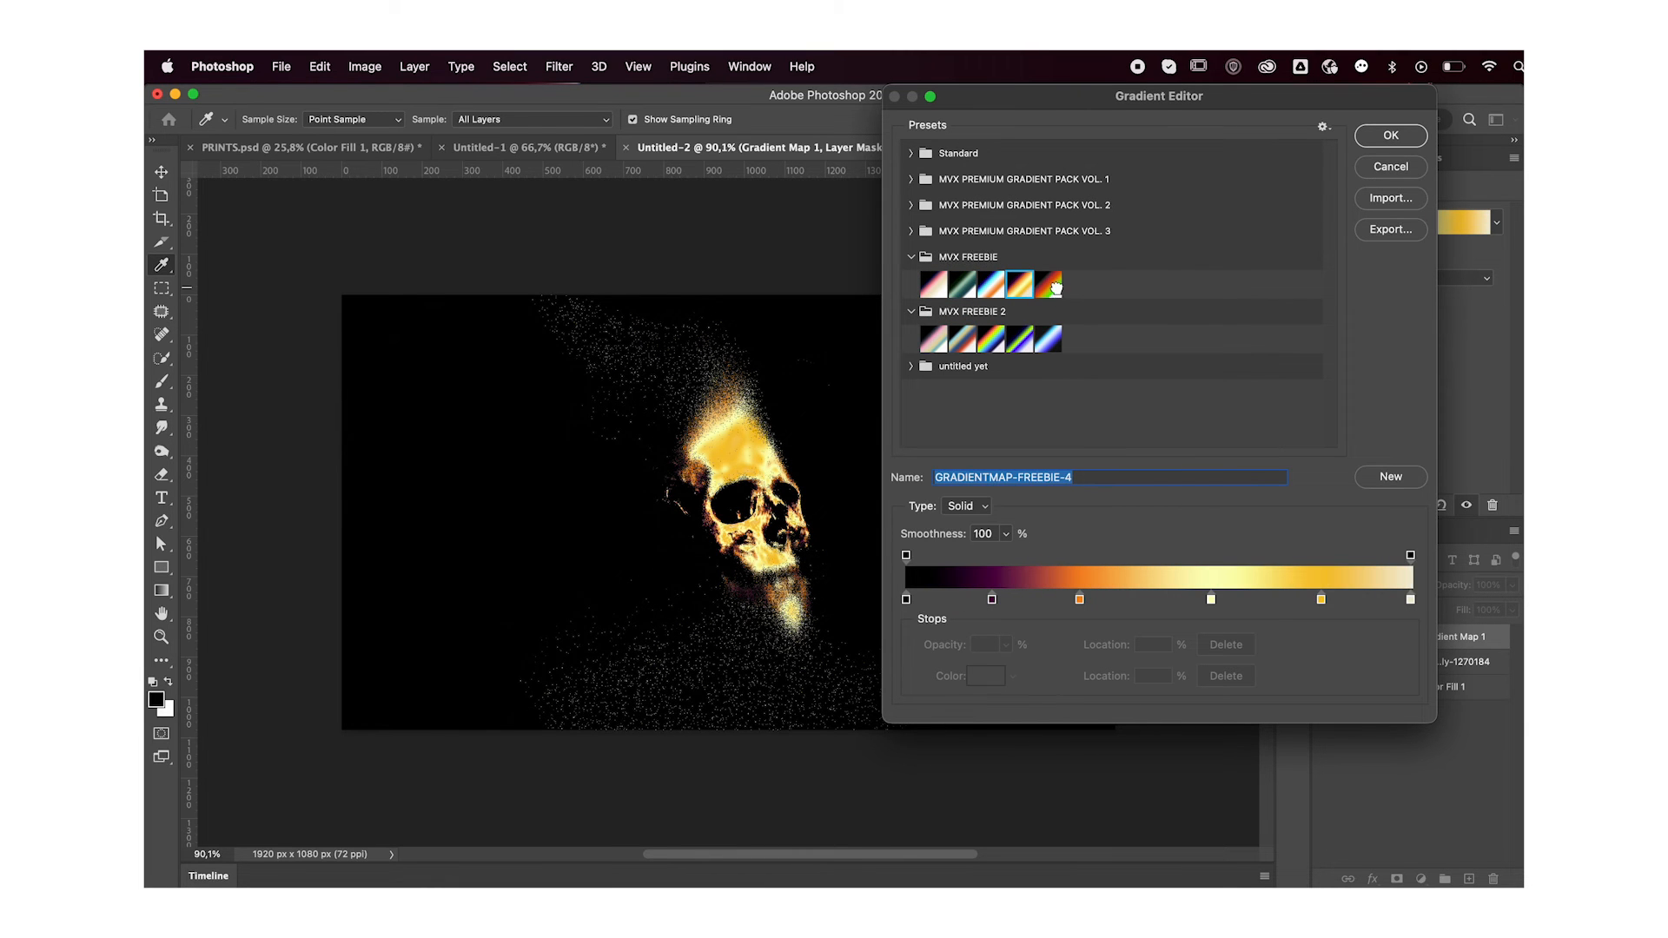
pyautogui.click(1046, 283)
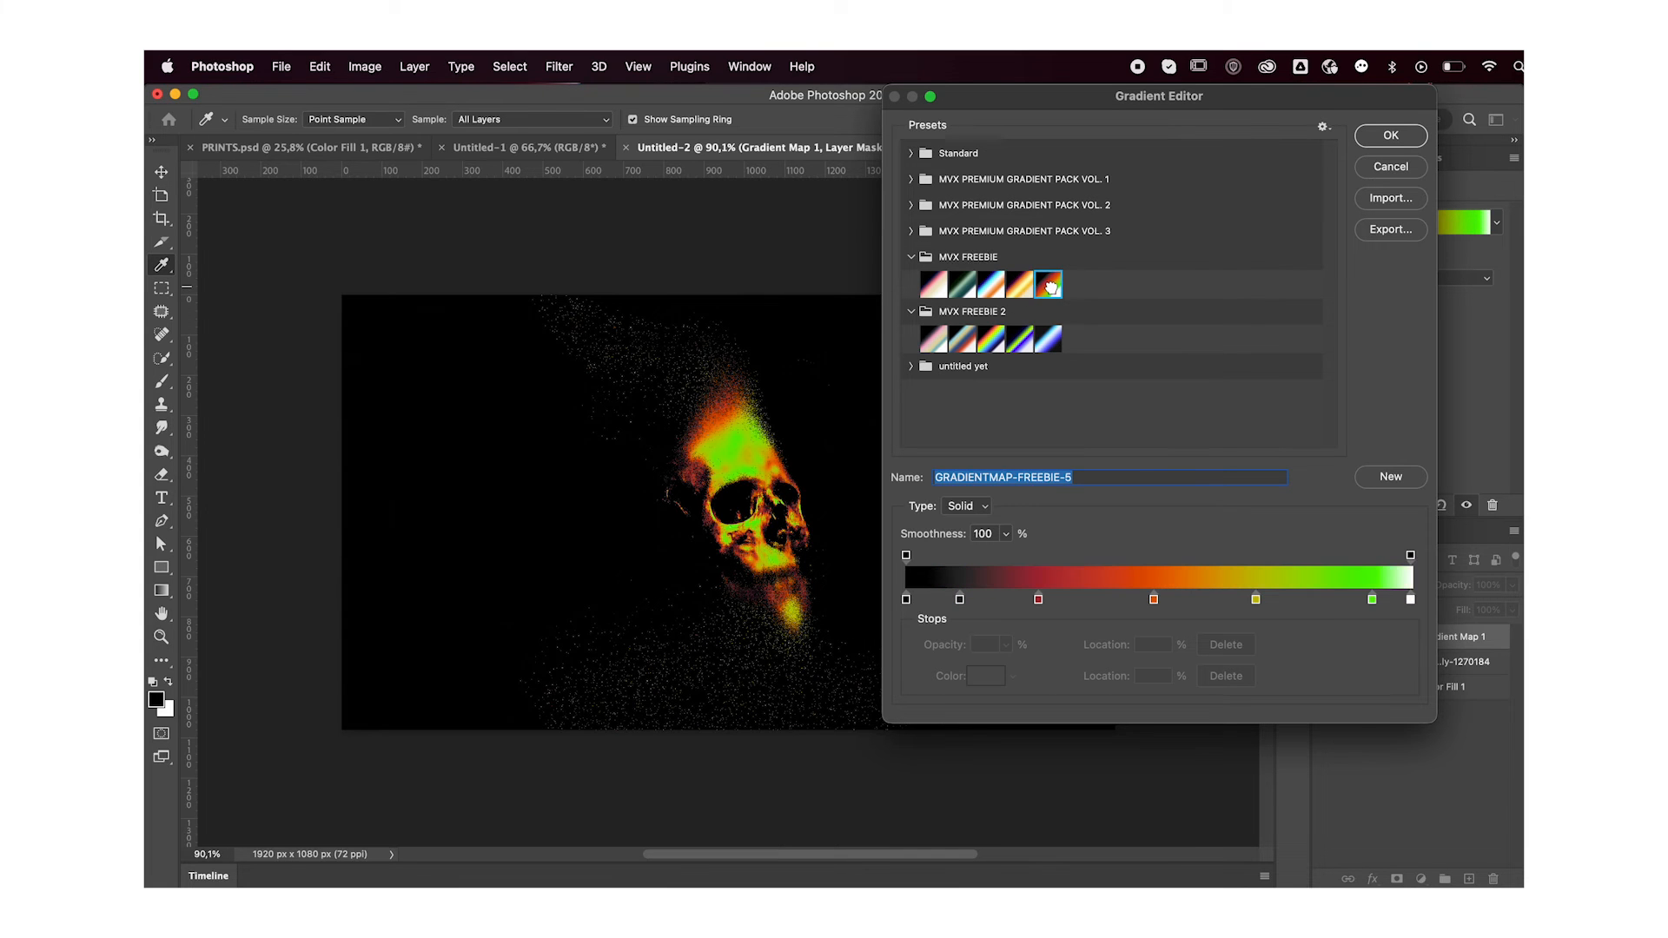
# Remove the green stop, brighten the yellow stop to fff300 and accept the red-orange-yellow gradient
pyautogui.click(1326, 600)
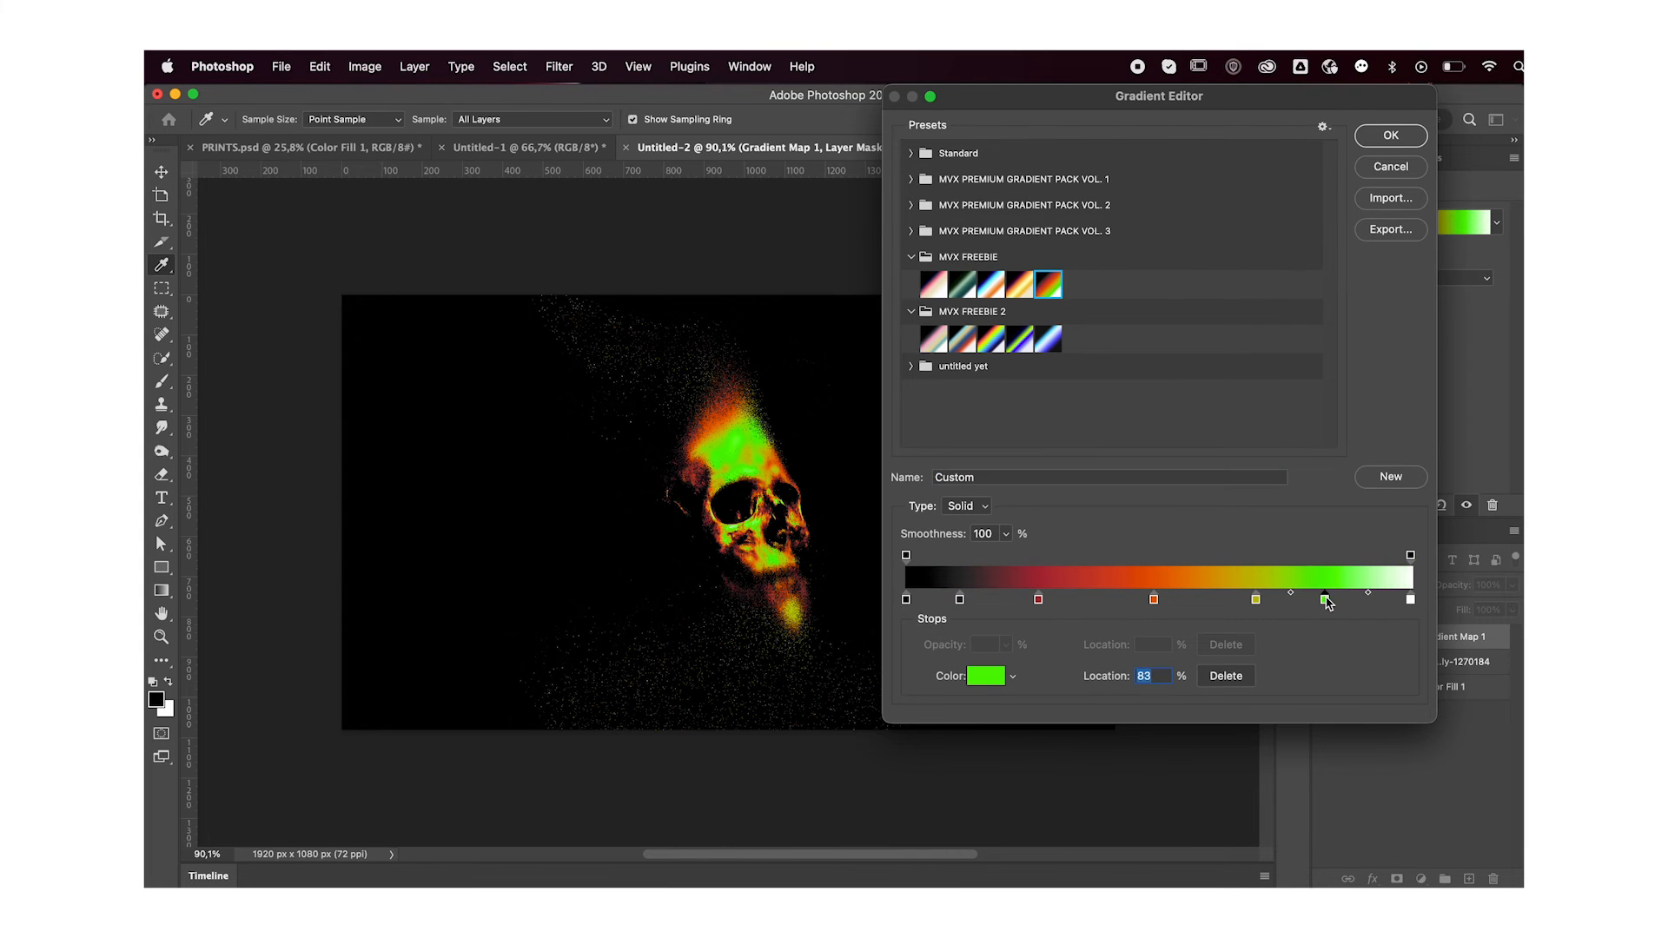
pyautogui.moveTo(1326, 600); pyautogui.dragTo(1352, 600)
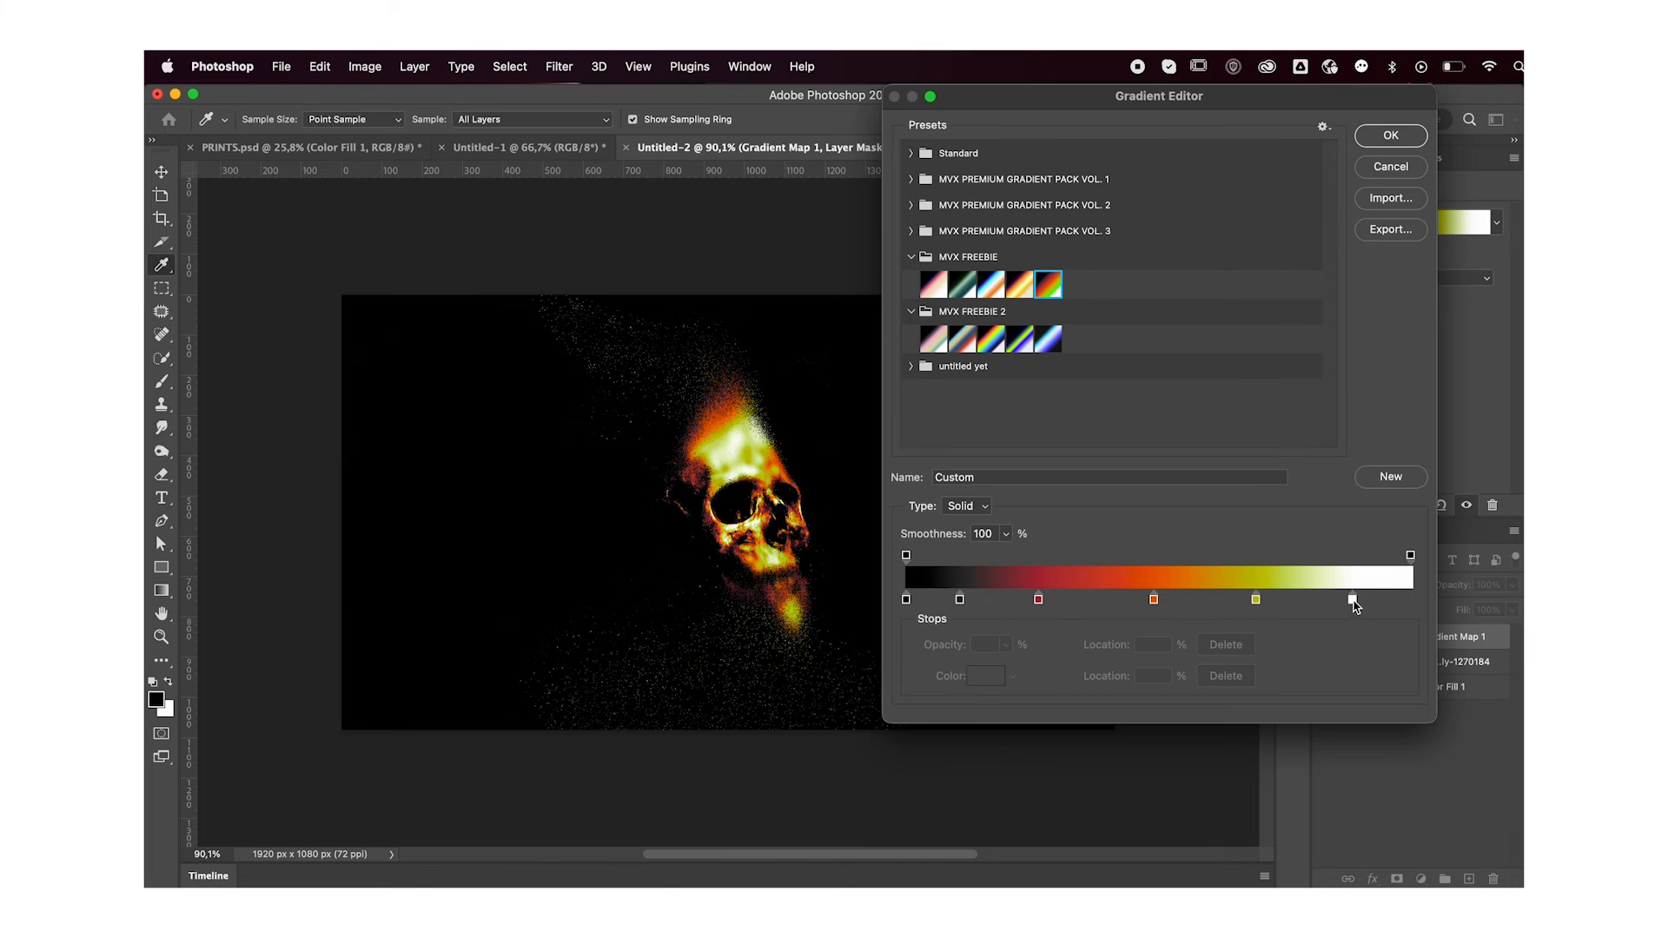
pyautogui.doubleClick(1354, 599)
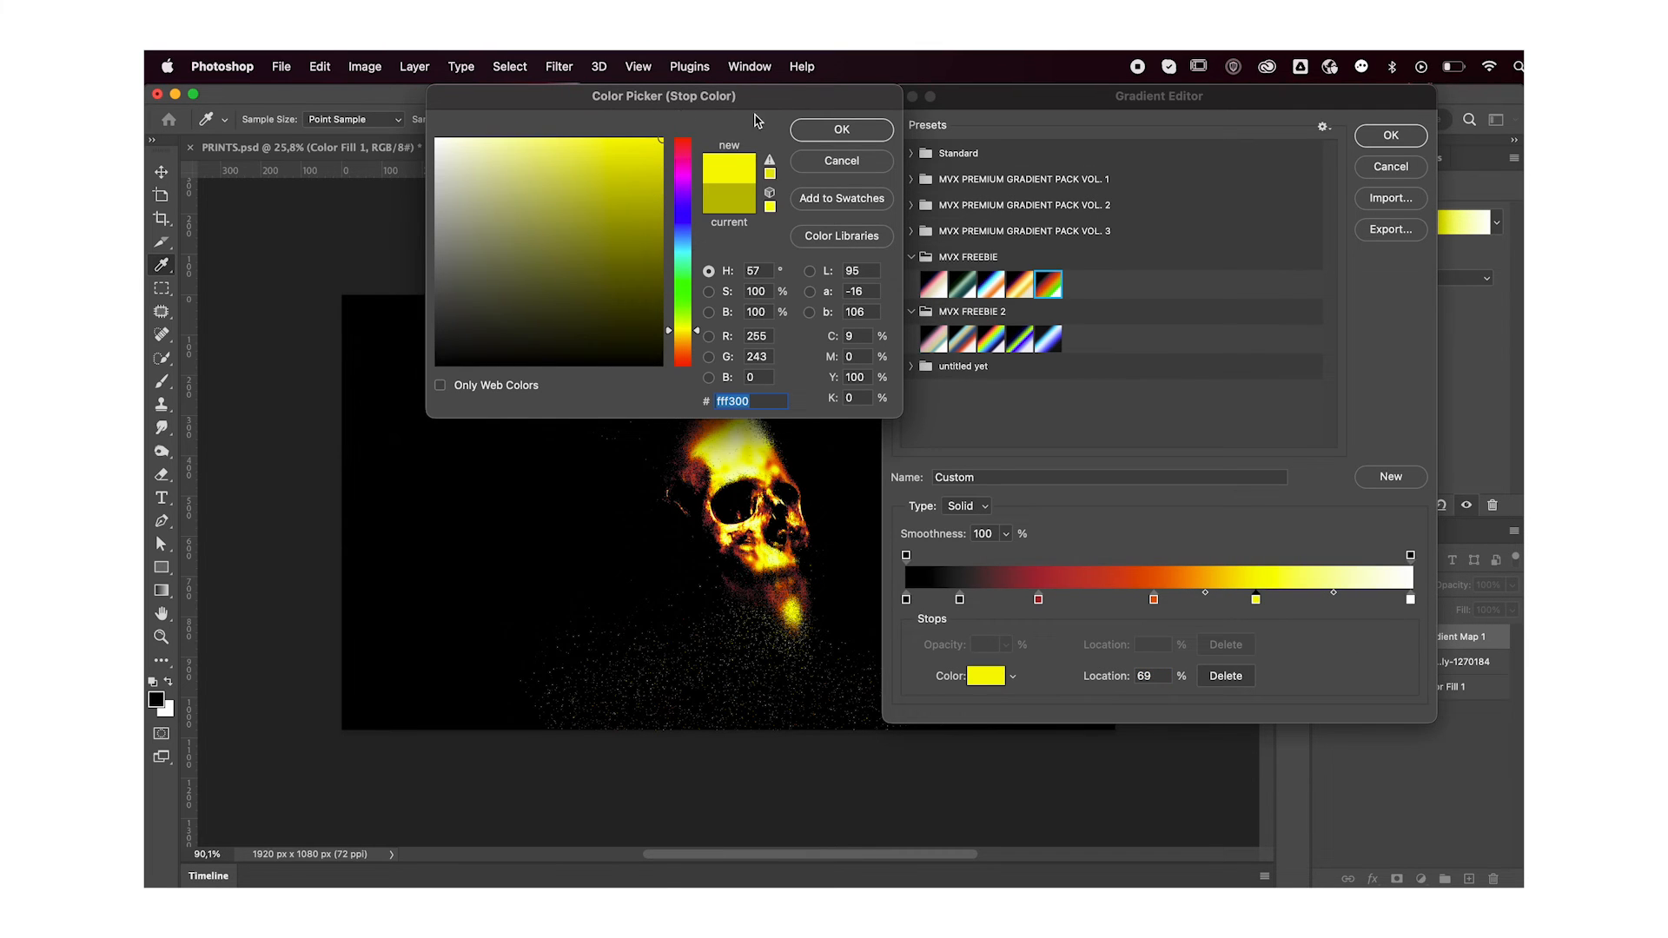
pyautogui.click(841, 129)
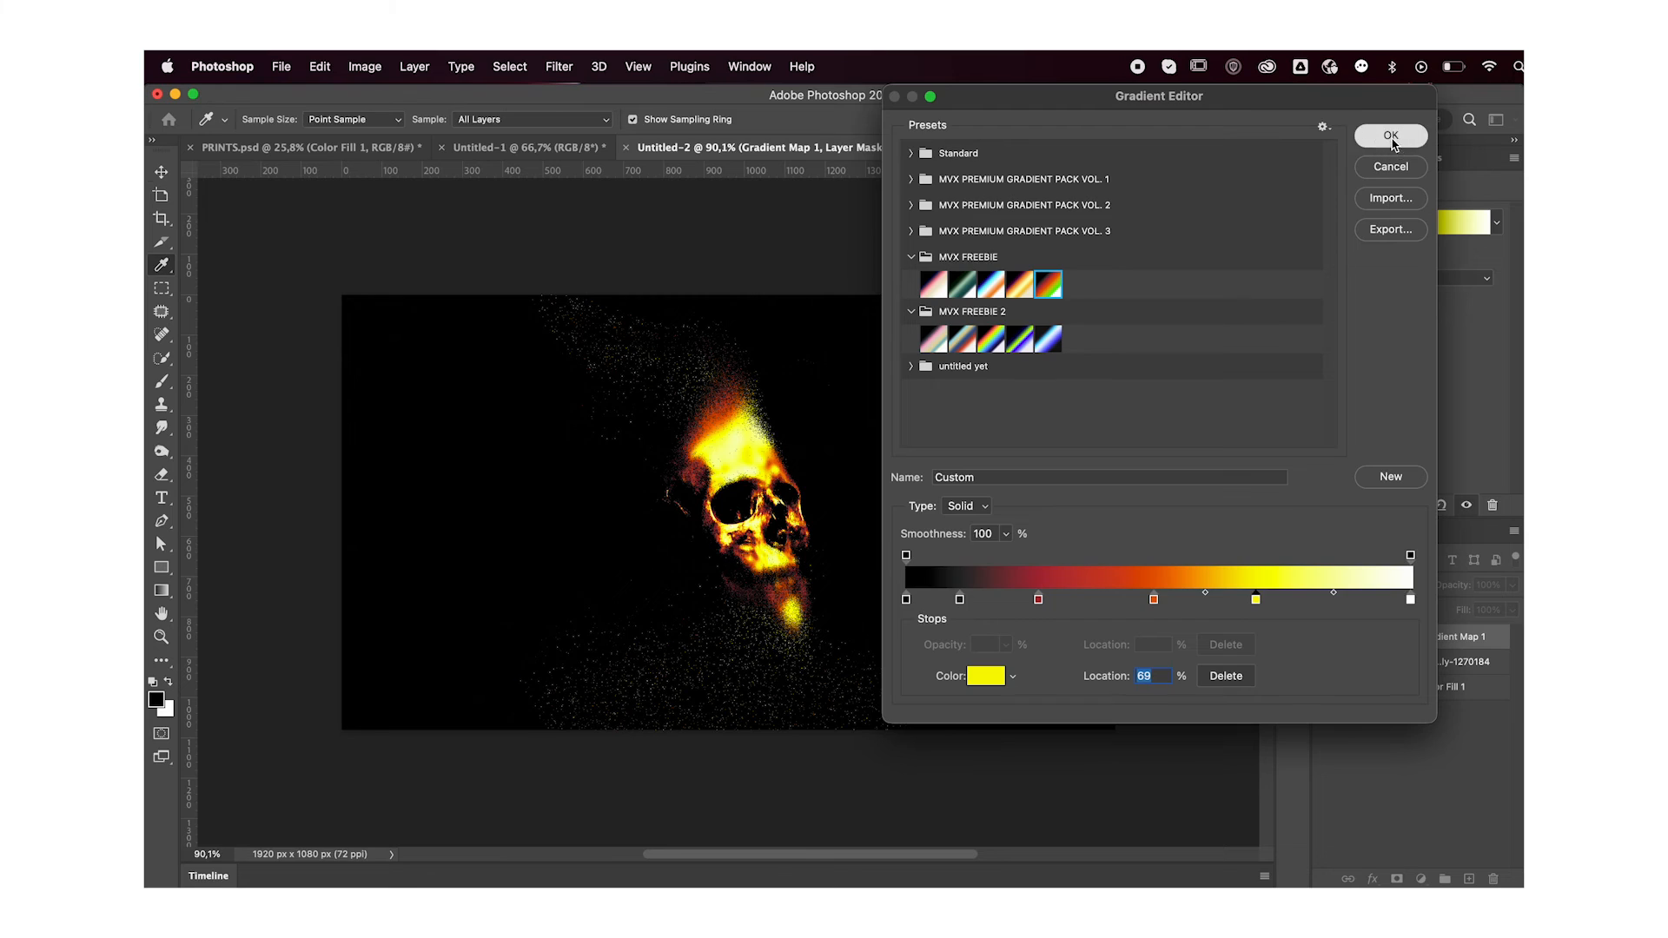
pyautogui.click(1389, 135)
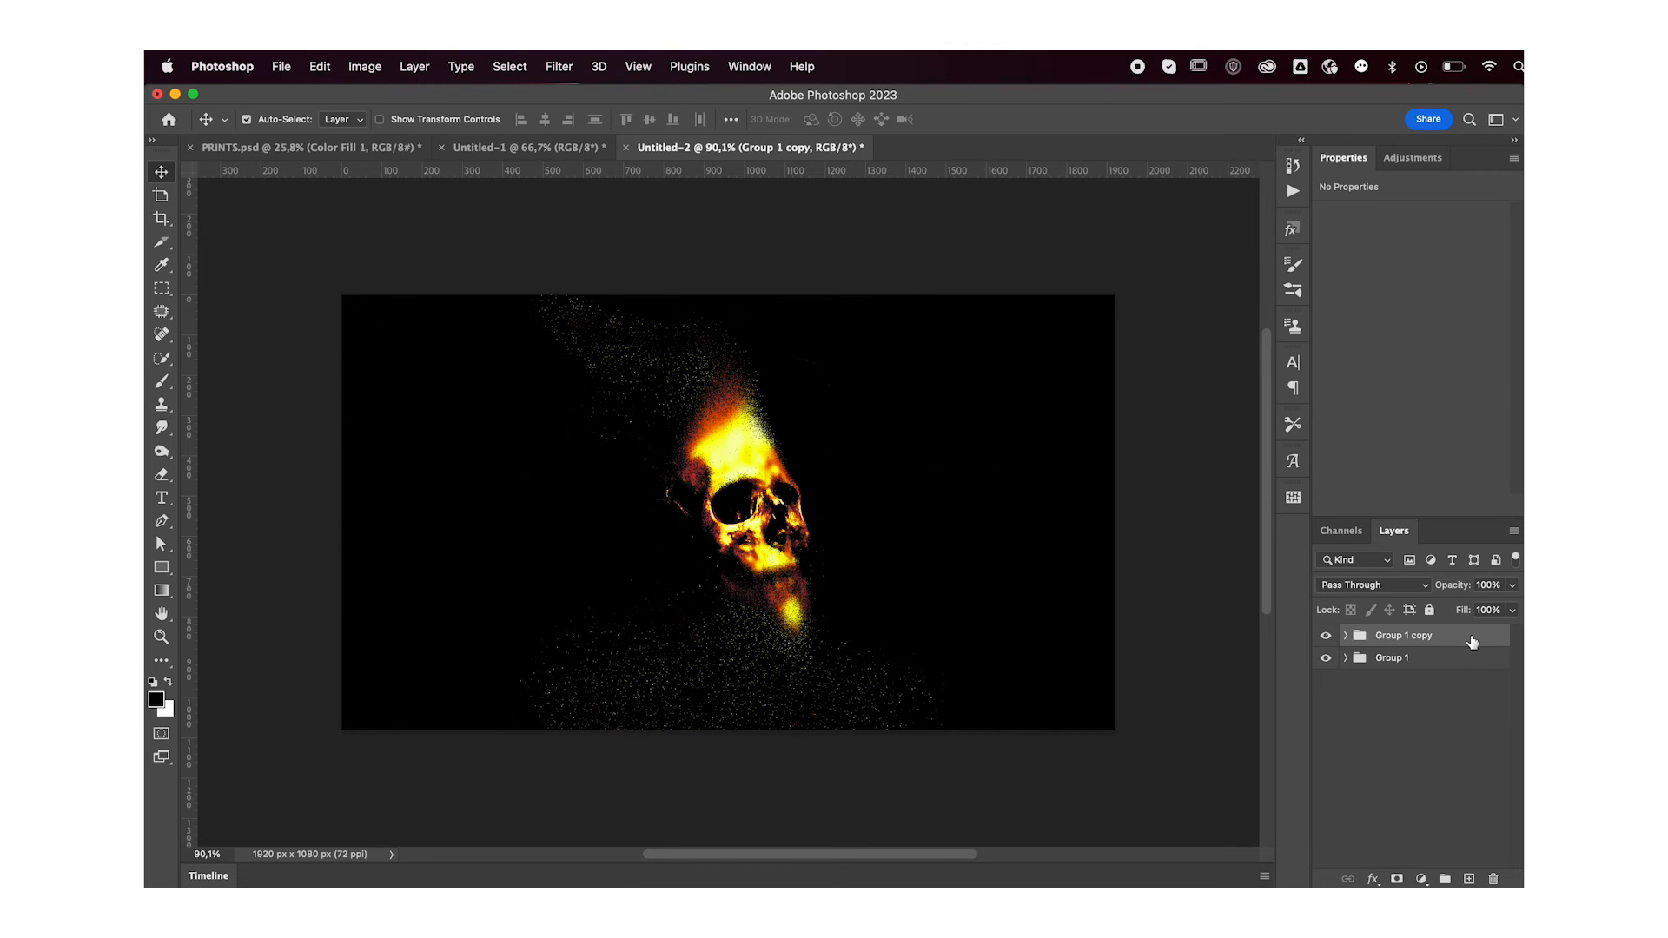
# Group the skull layers, duplicate the group and merge the copy into a single 'Group 1 copy' layer
pyautogui.click(1406, 636)
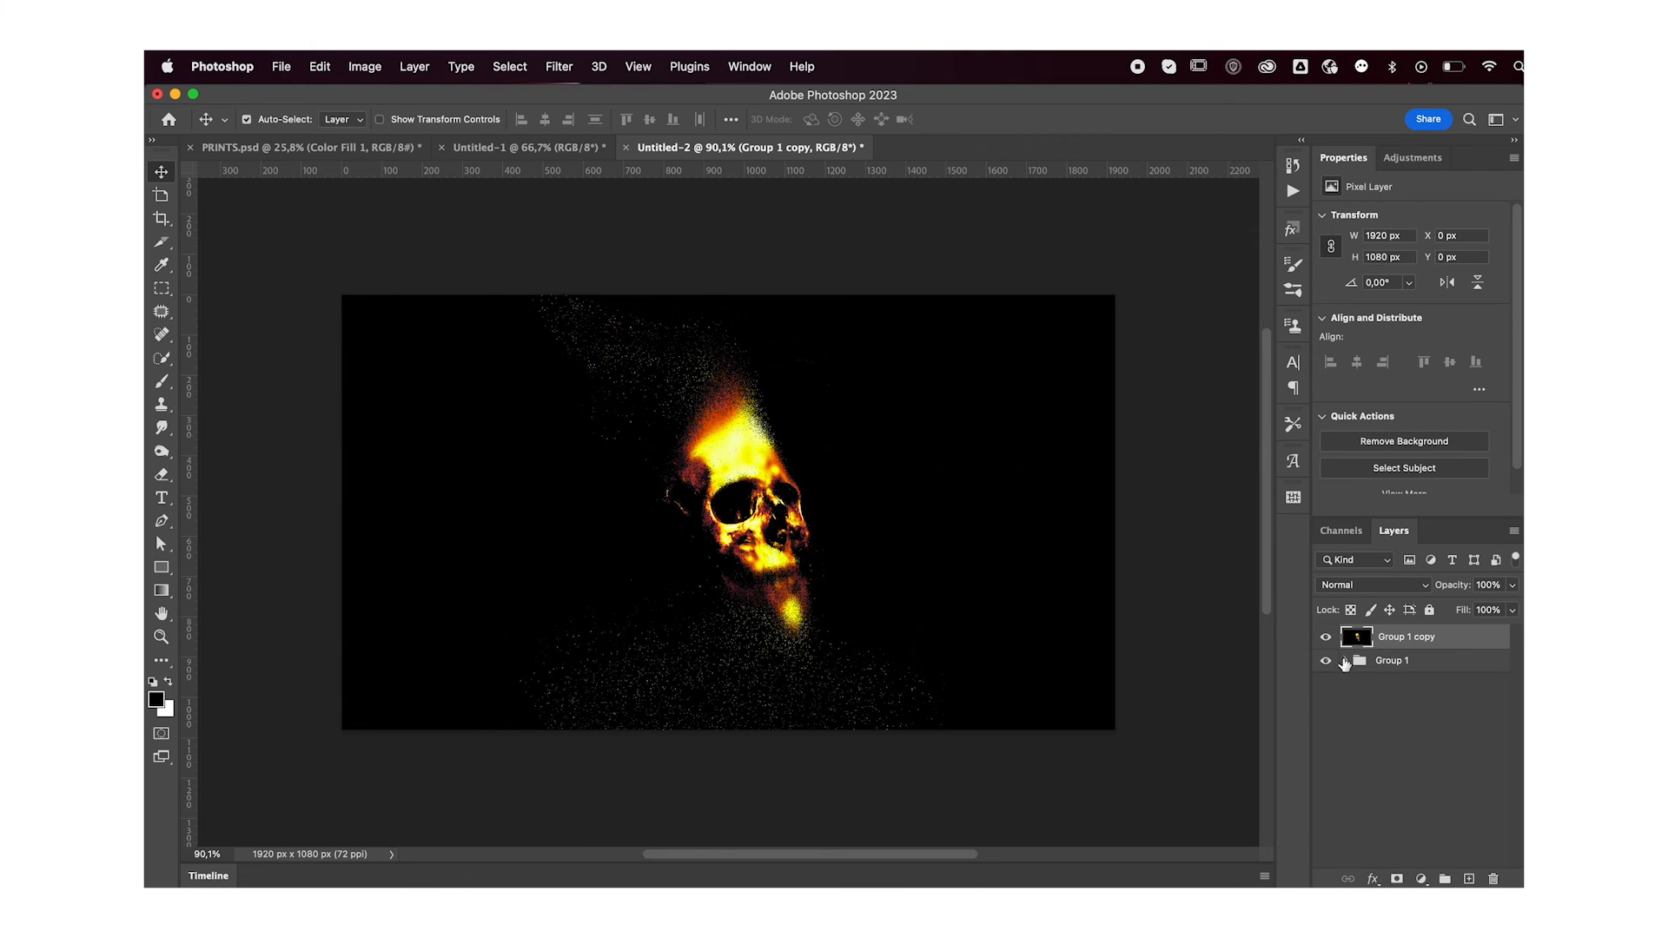
pyautogui.click(1346, 660)
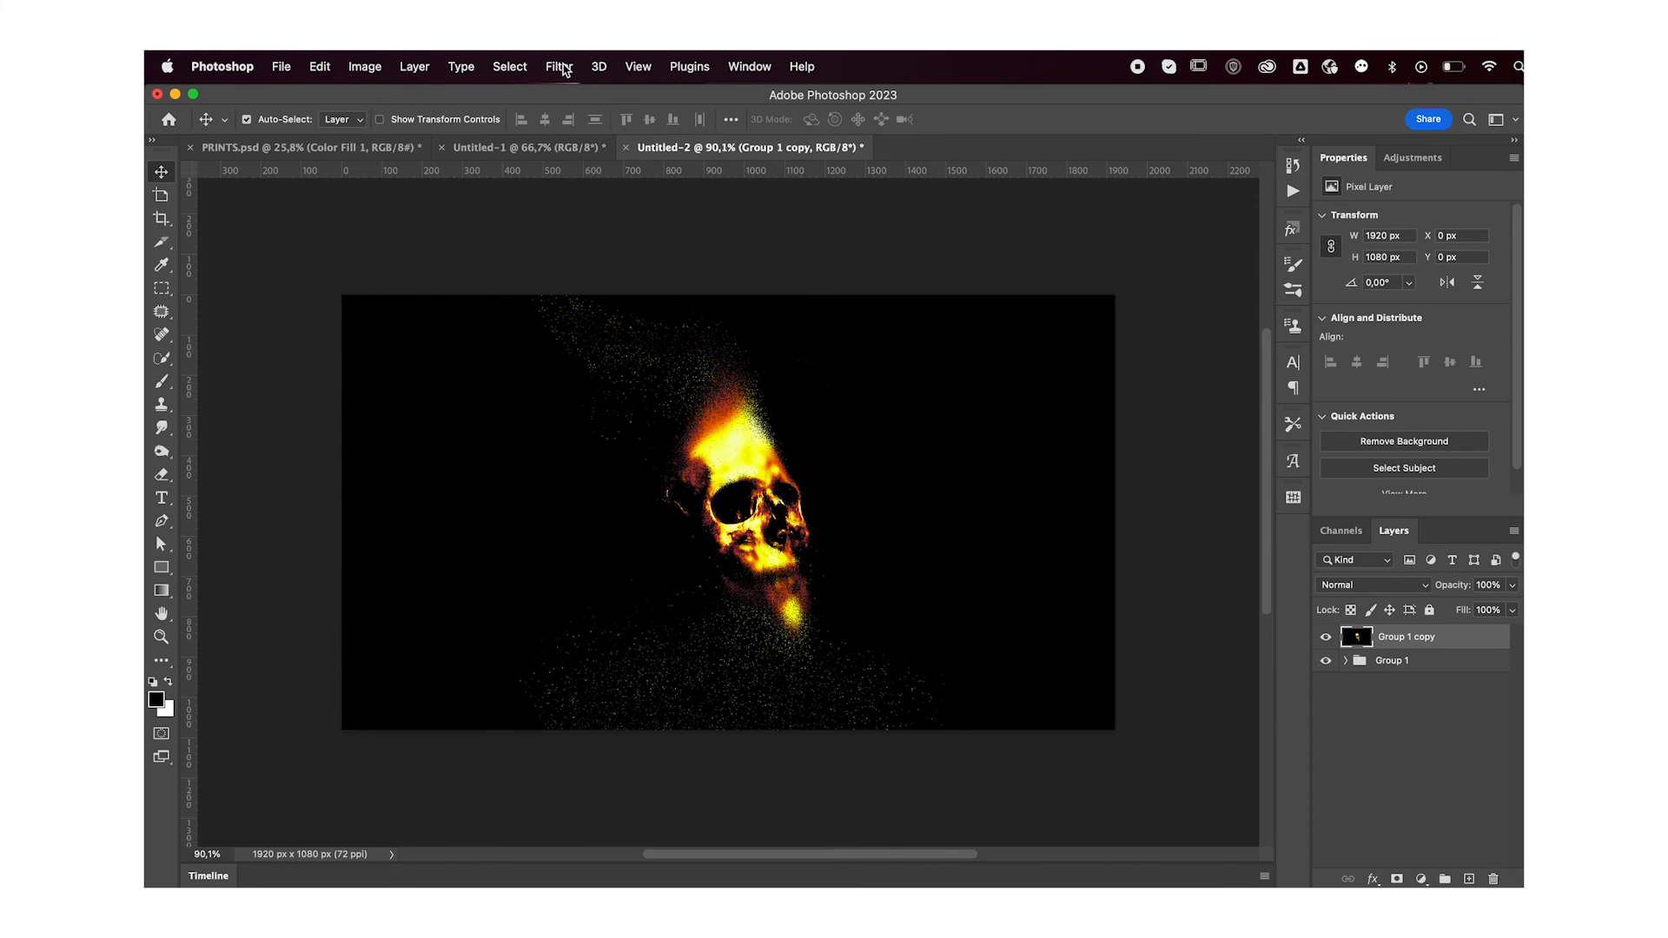
# Apply Add Noise at 8% amount, Uniform distribution, Monochromatic, to the merged skull layer
pyautogui.click(558, 66)
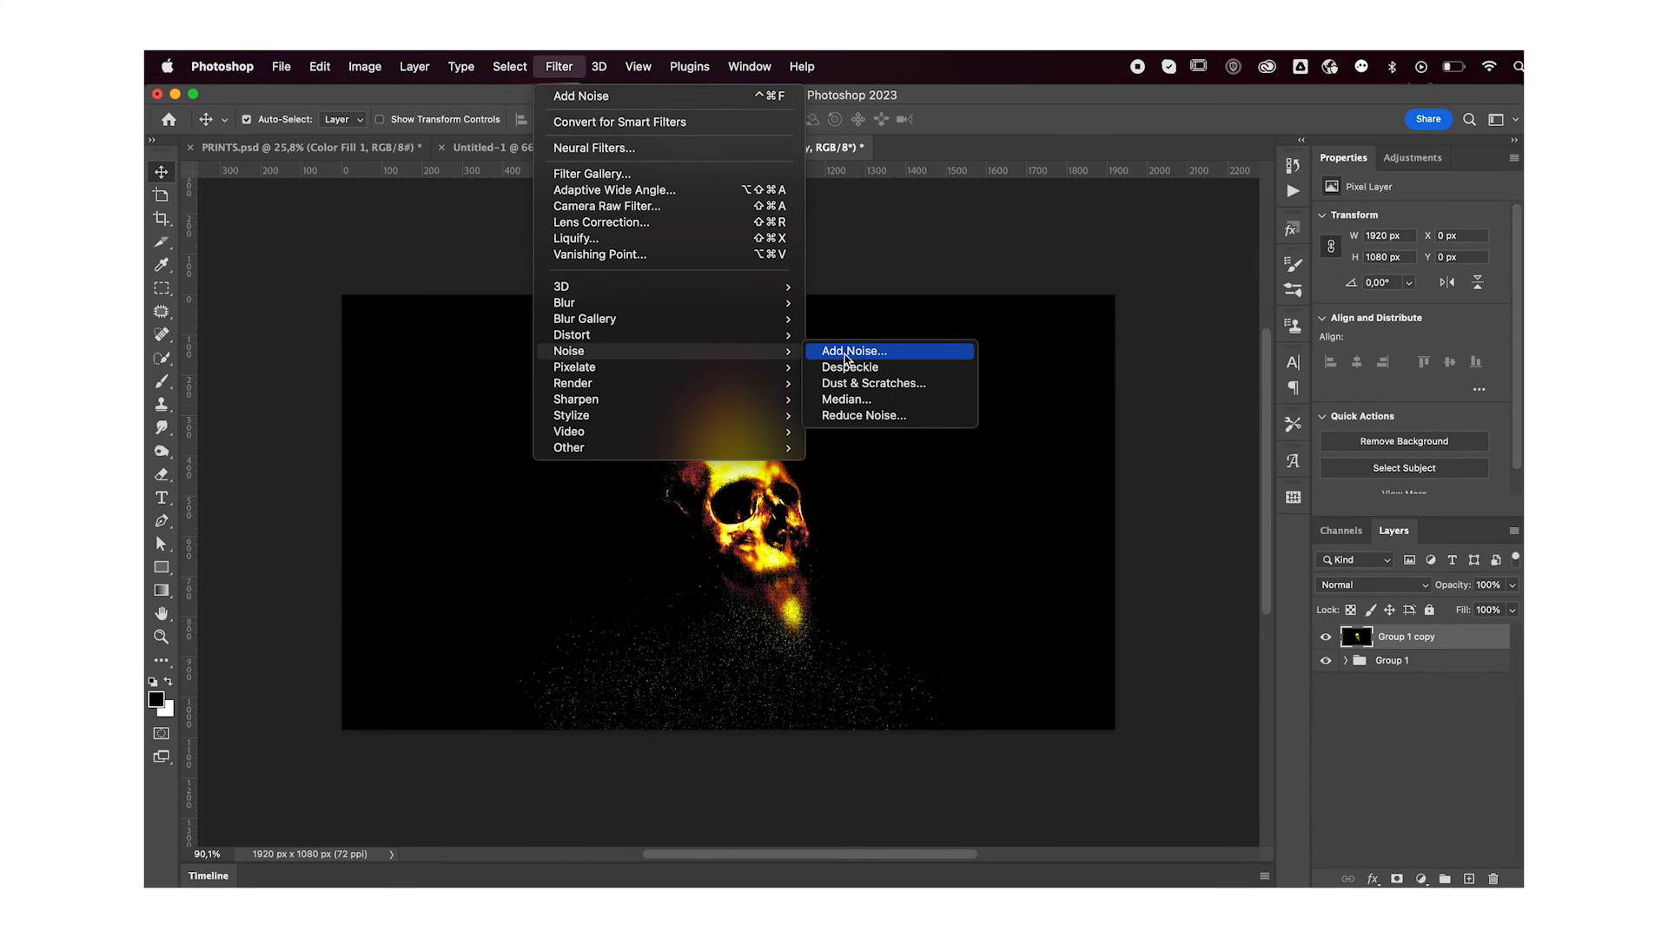
pyautogui.click(851, 351)
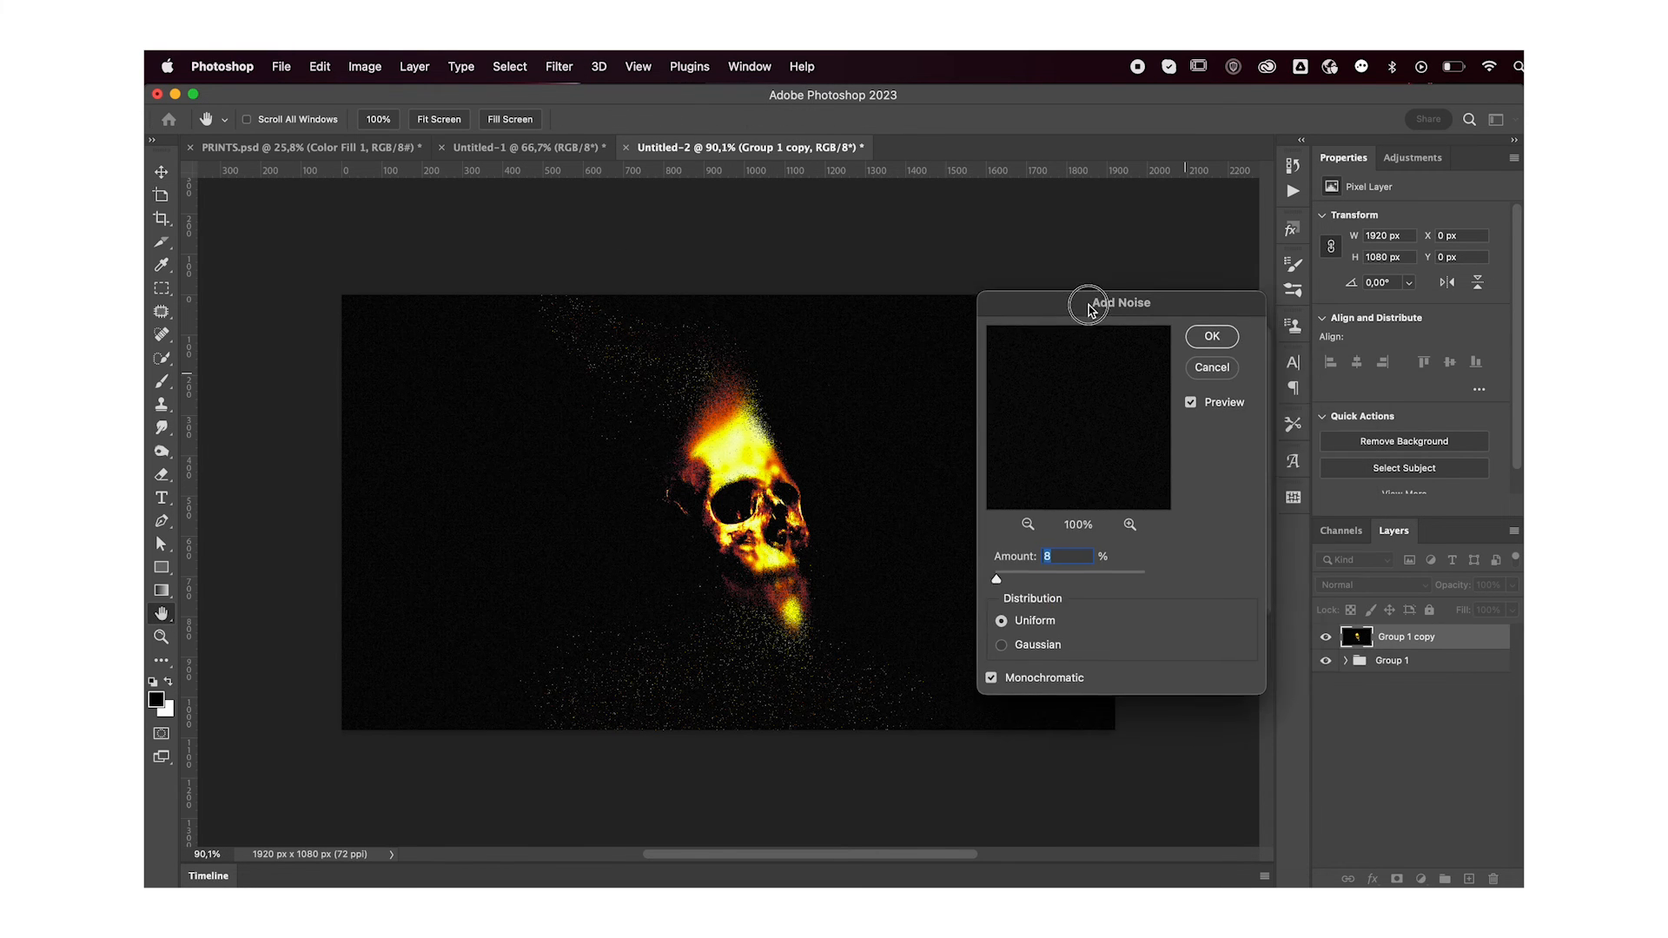
pyautogui.moveTo(1121, 302); pyautogui.dragTo(1195, 362)
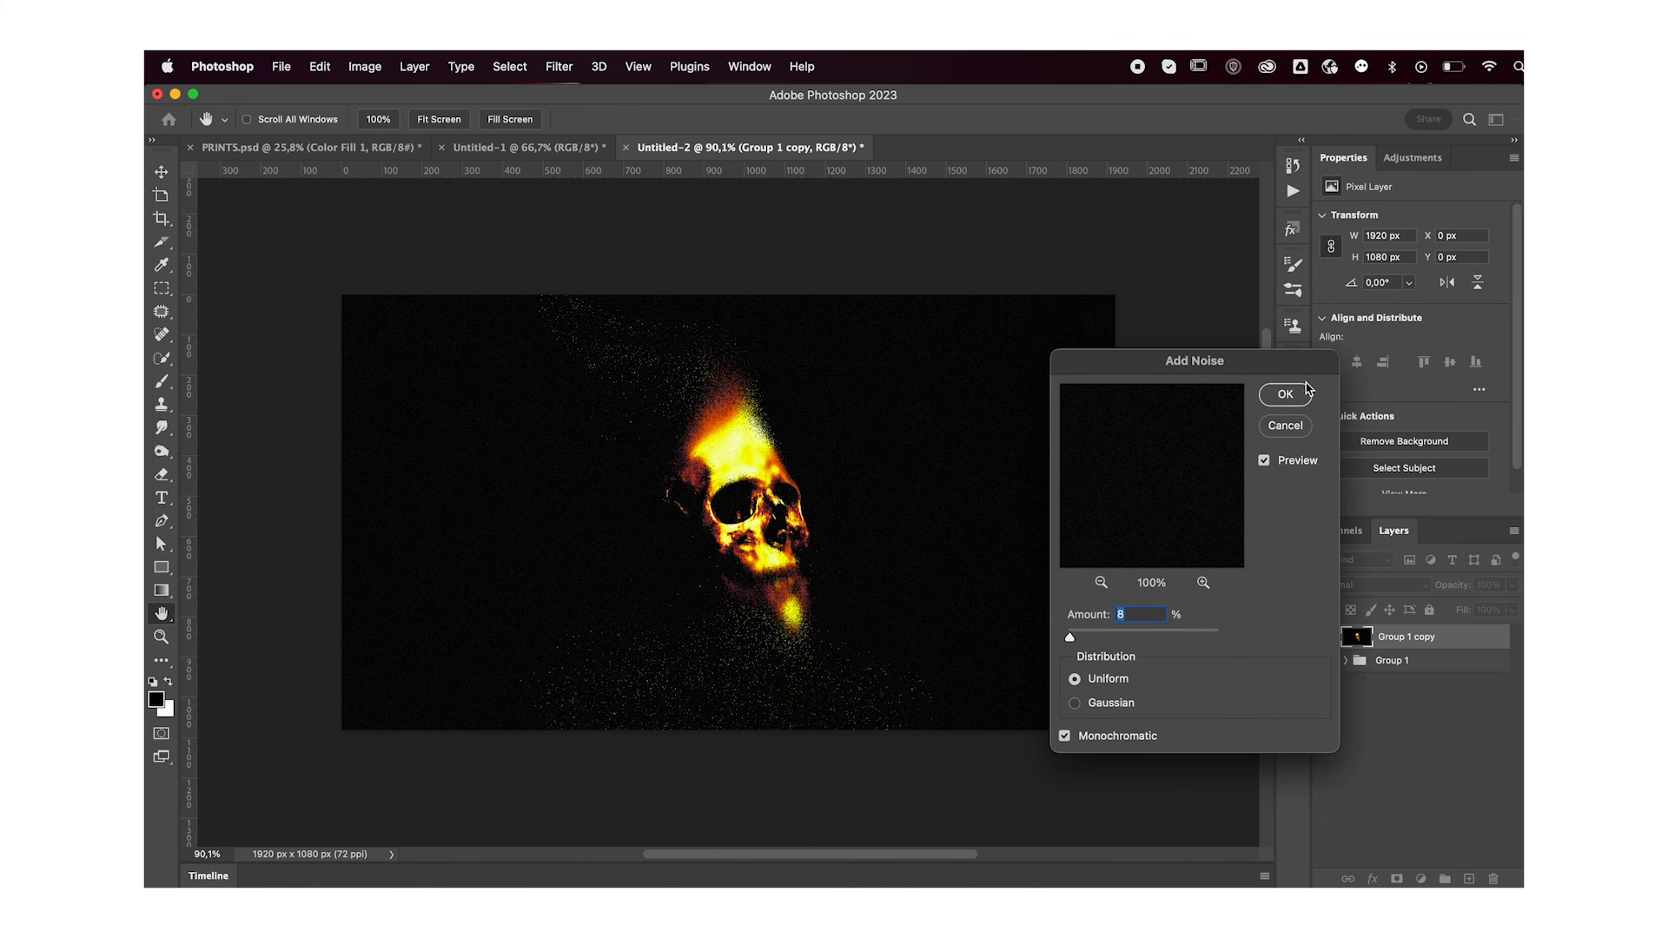
pyautogui.click(1286, 393)
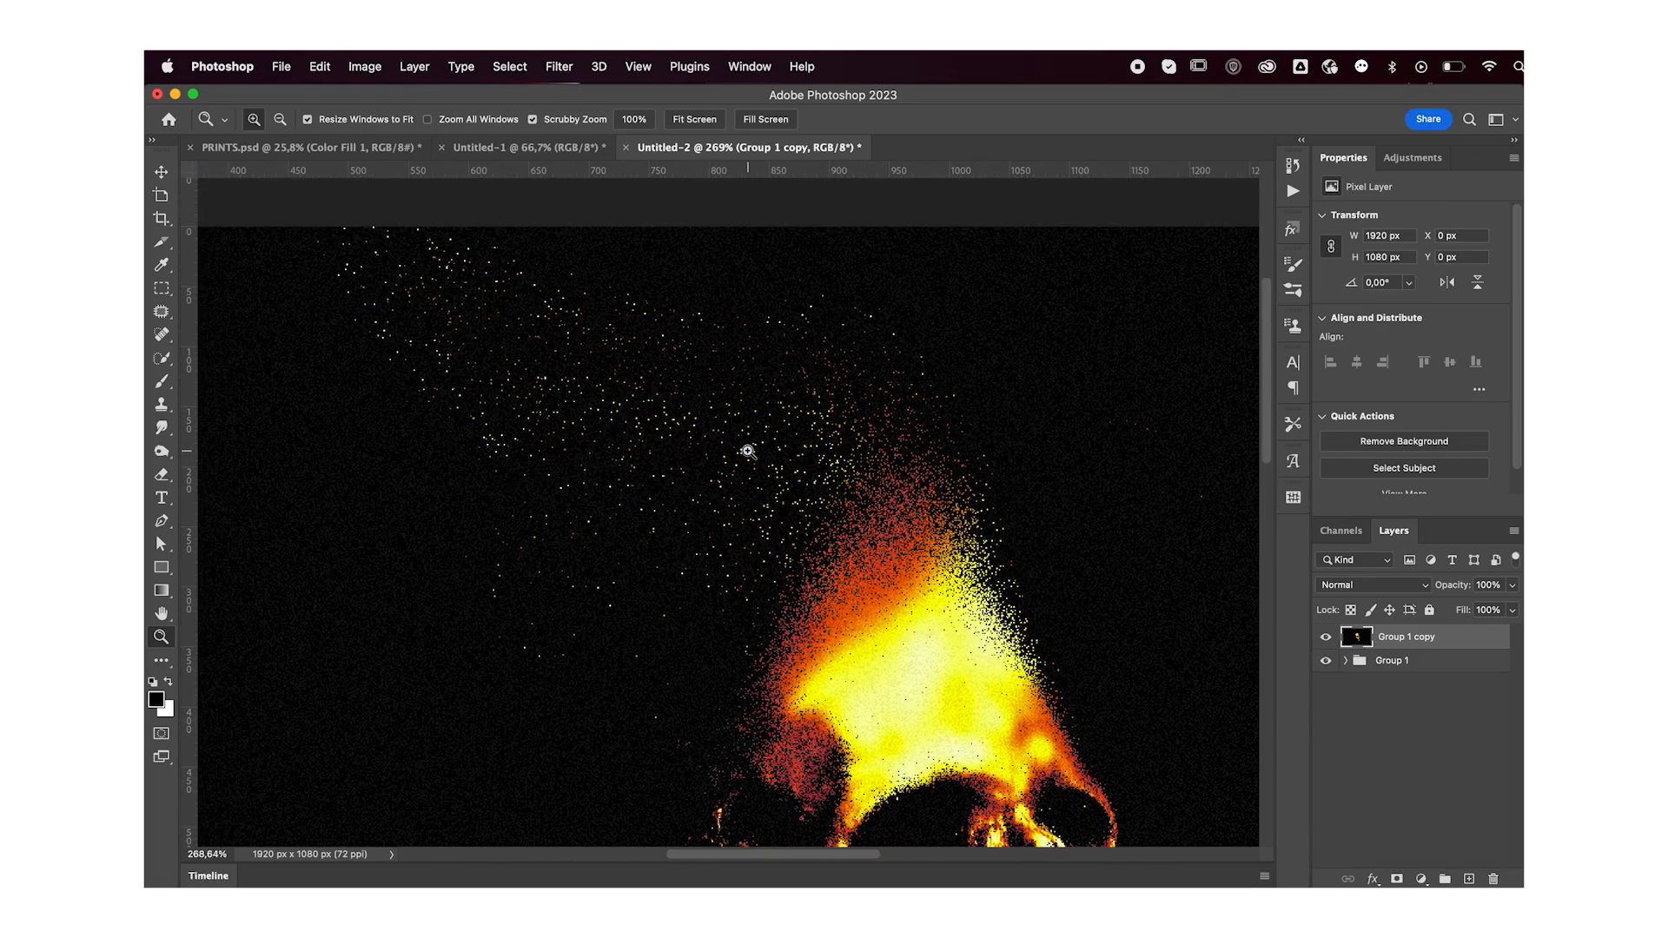
pyautogui.scroll(-3)
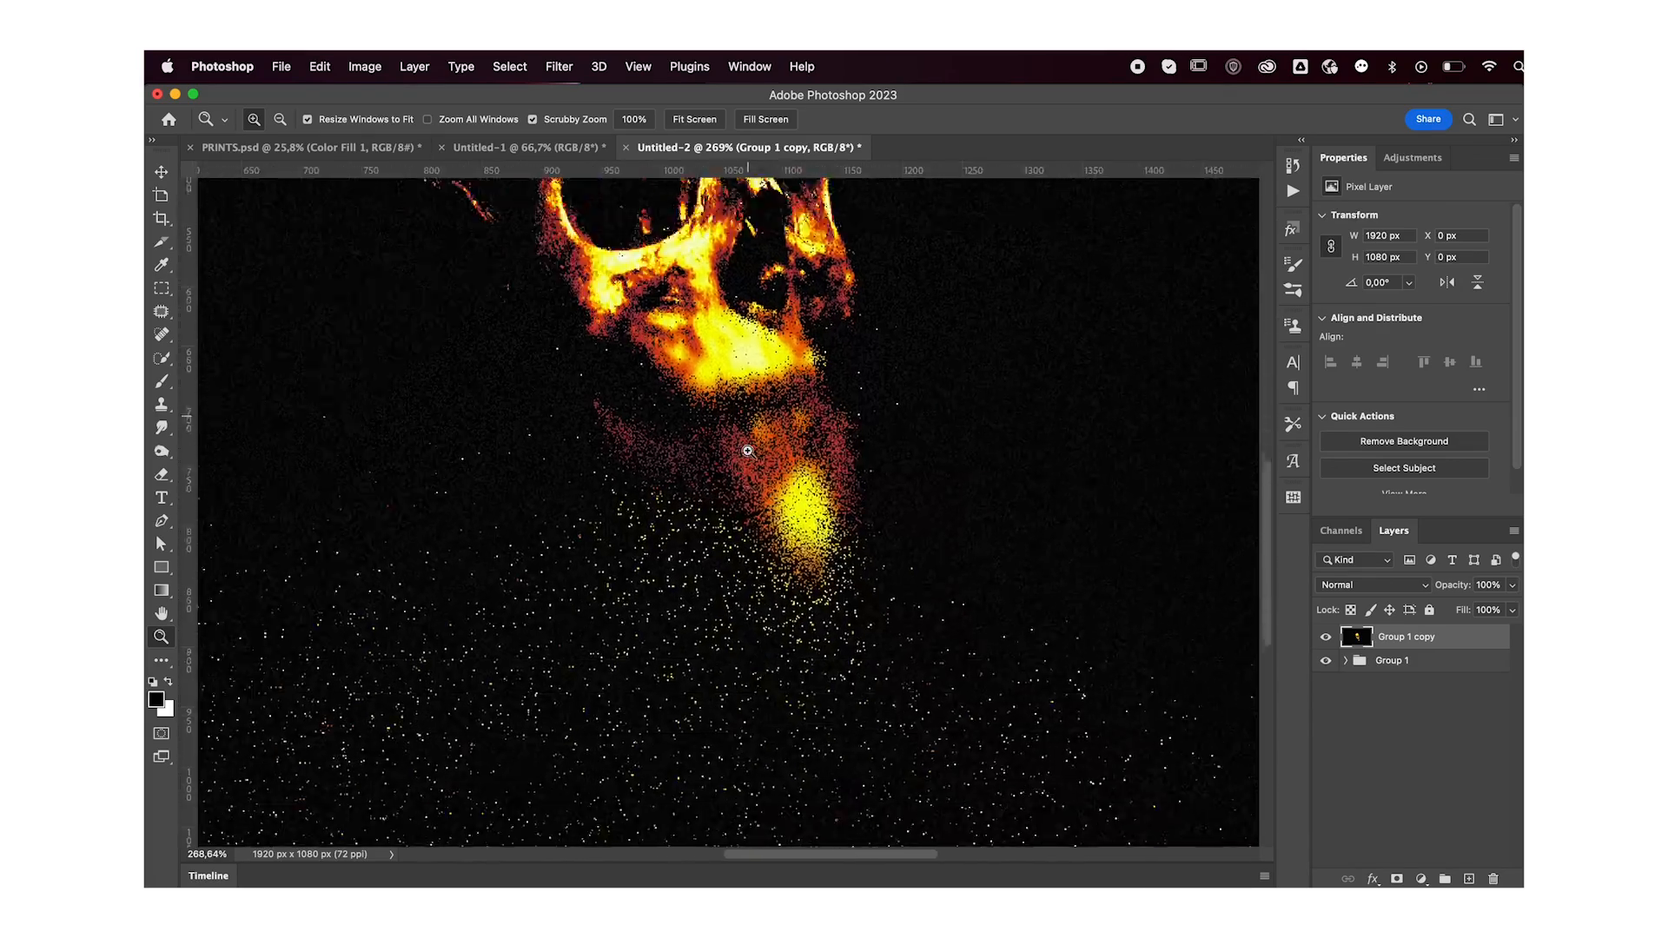